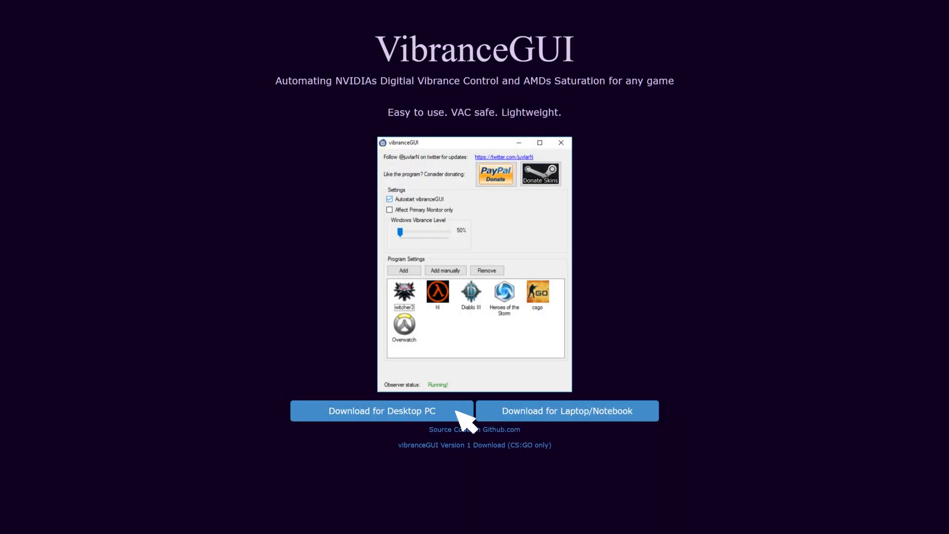
# Download the desktop PC version of vibranceGUI from the VibranceGUI website
pyautogui.click(382, 410)
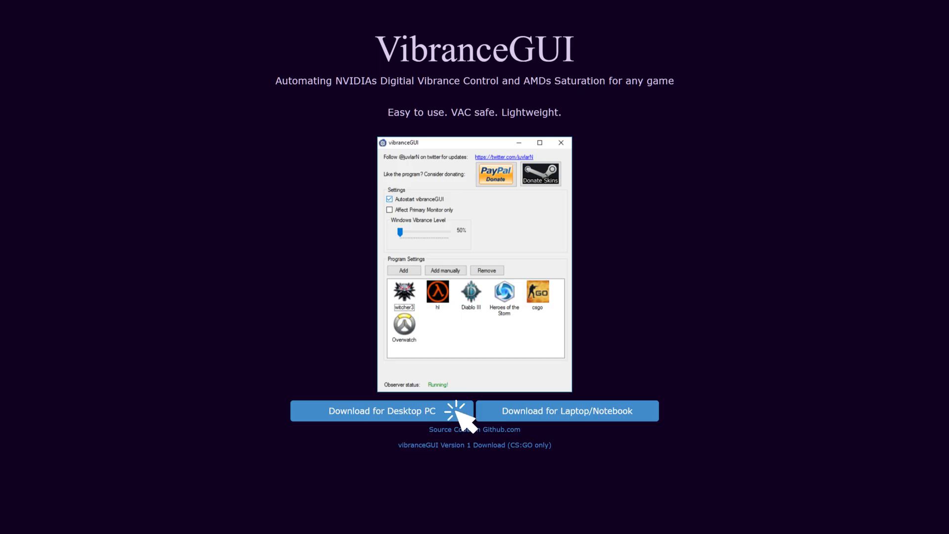
pyautogui.click(383, 410)
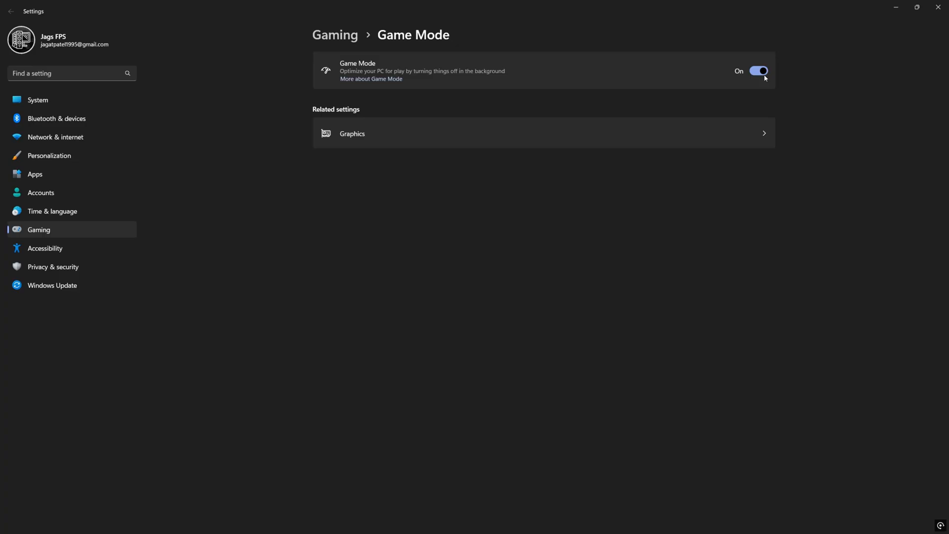
pyautogui.moveTo(750, 78)
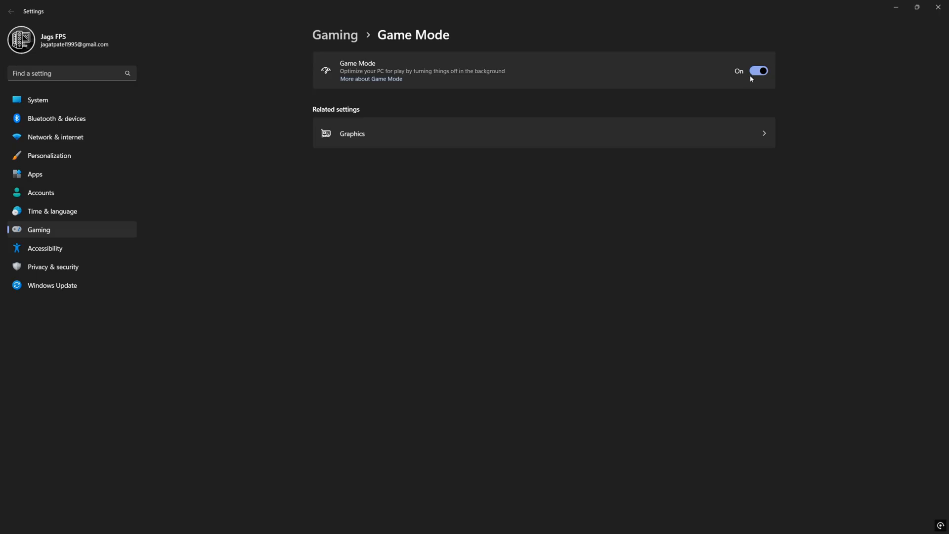
pyautogui.moveTo(762, 82)
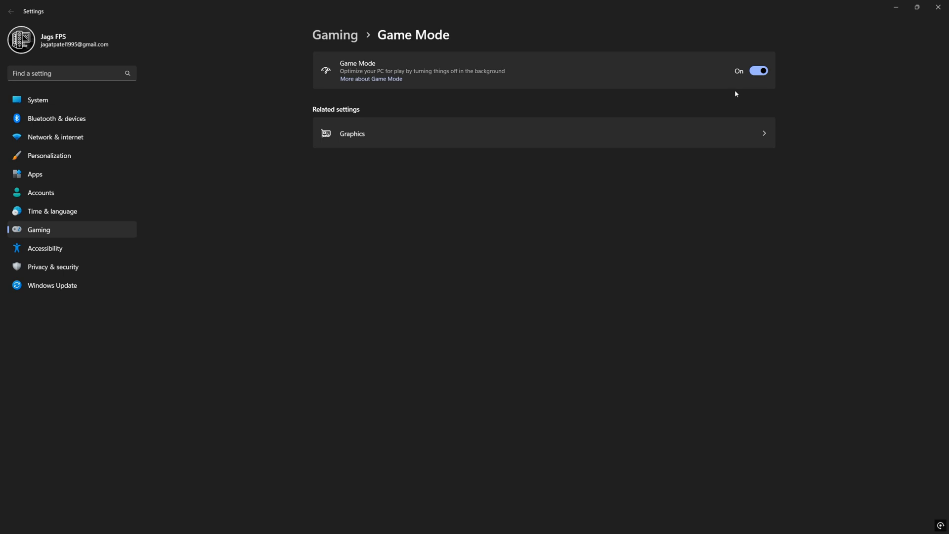
pyautogui.moveTo(731, 84)
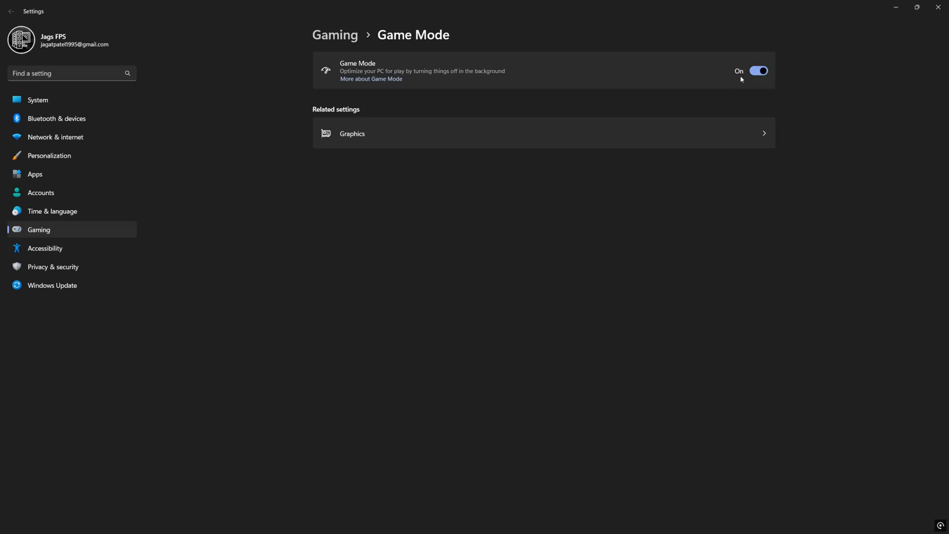
# Add F:\Call of Duty\_retail_\cod.exe to the per-app graphics preferences list
pyautogui.click(351, 133)
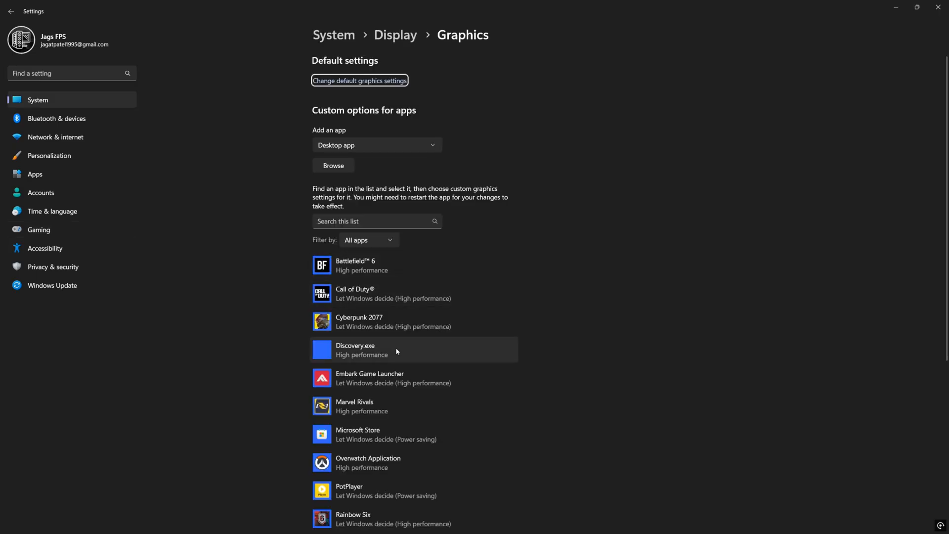
pyautogui.scroll(-3)
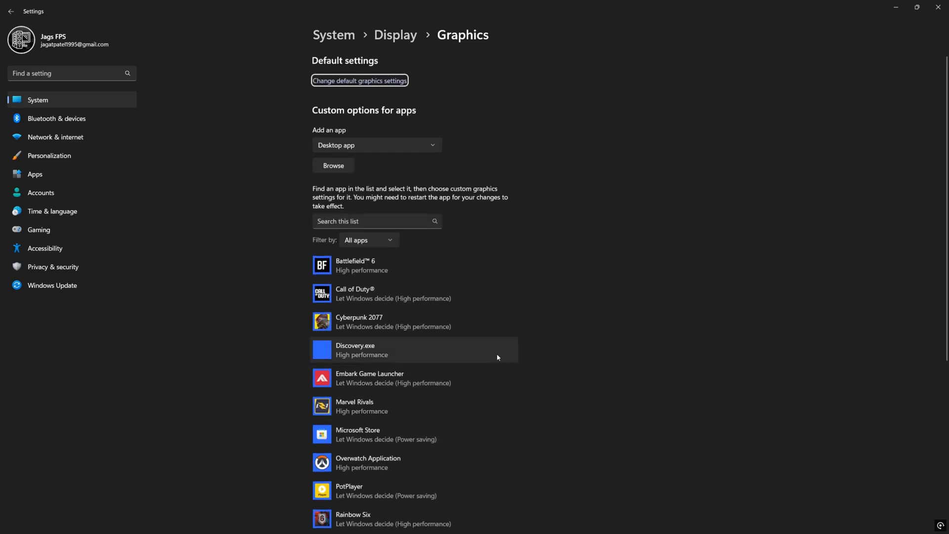
pyautogui.click(393, 293)
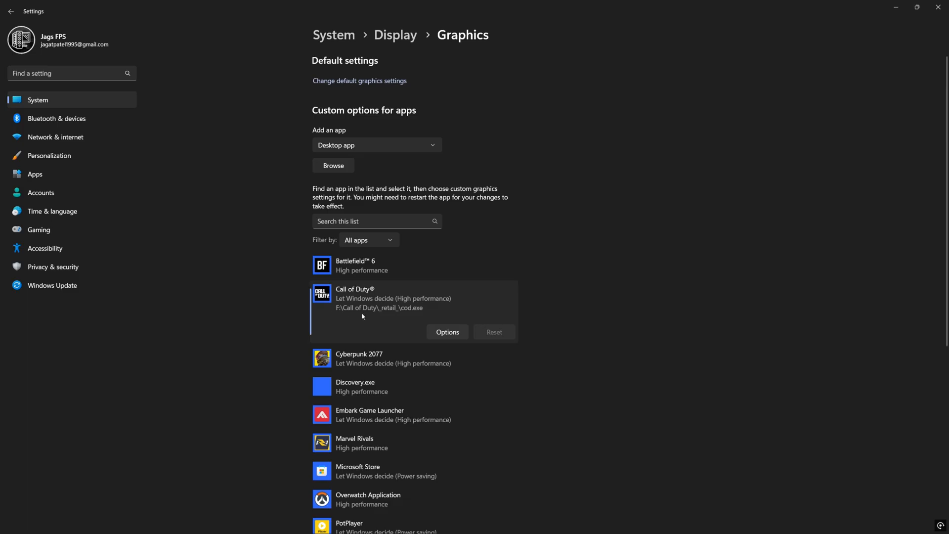
pyautogui.click(333, 166)
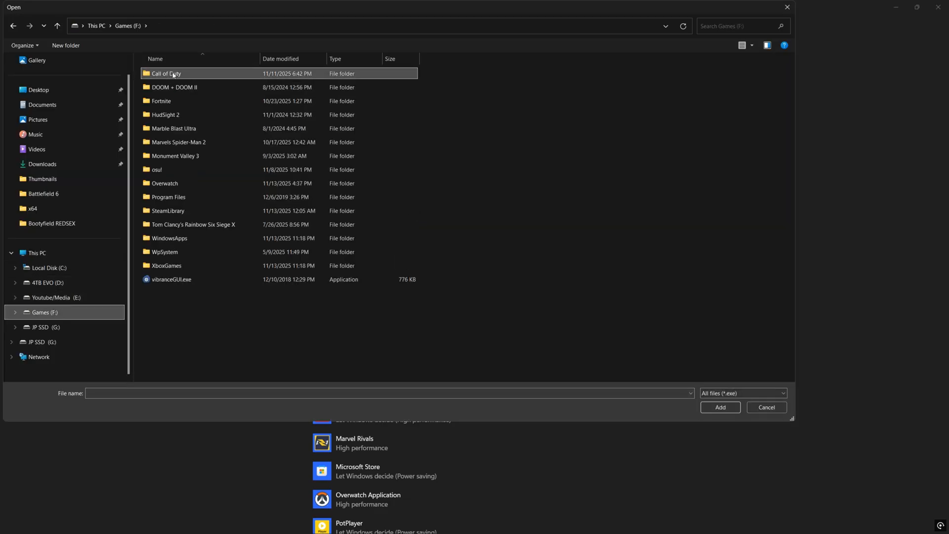
pyautogui.doubleClick(164, 73)
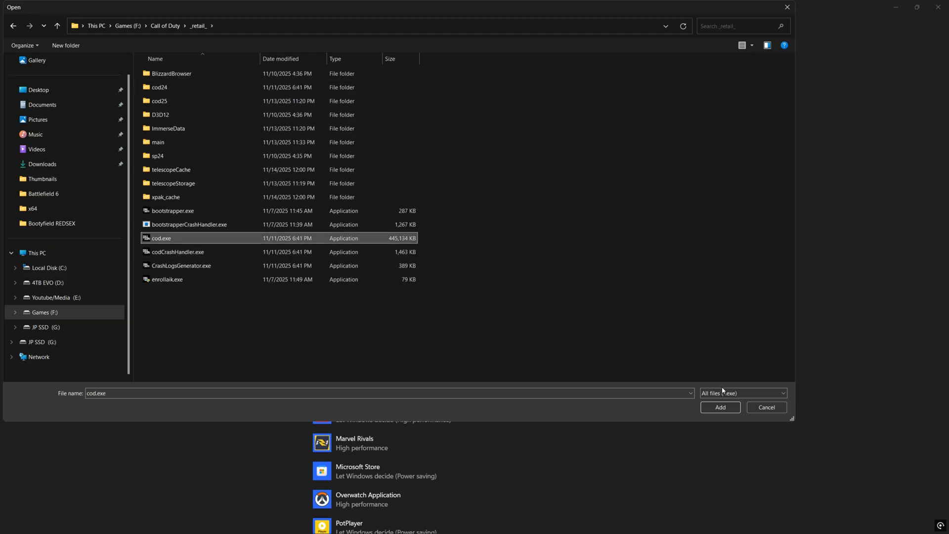
pyautogui.click(720, 407)
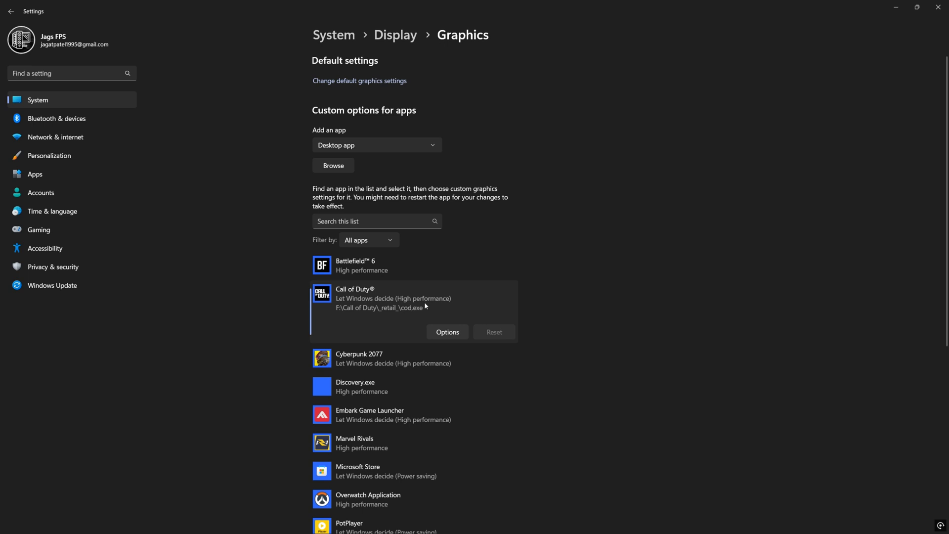
# Set Call of Duty's graphics preference to High performance and save it
pyautogui.click(447, 332)
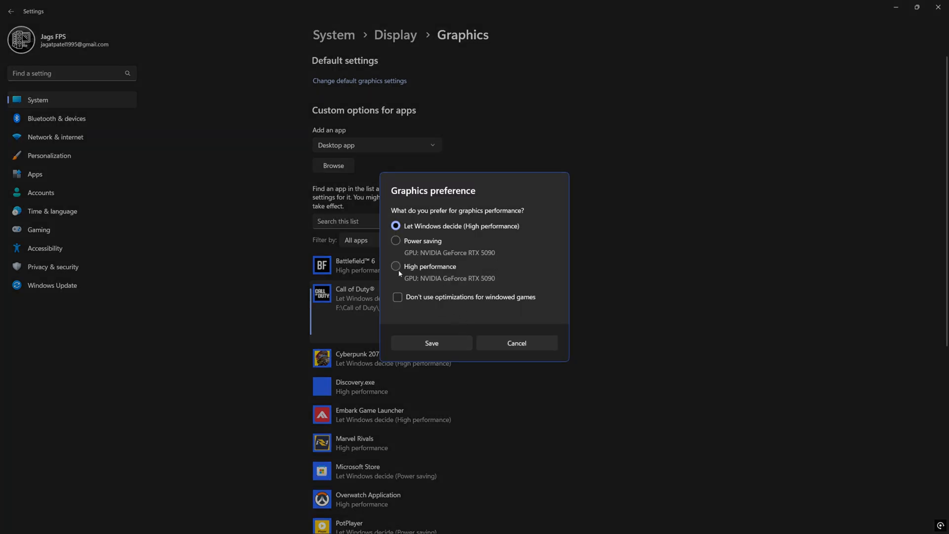
pyautogui.click(396, 267)
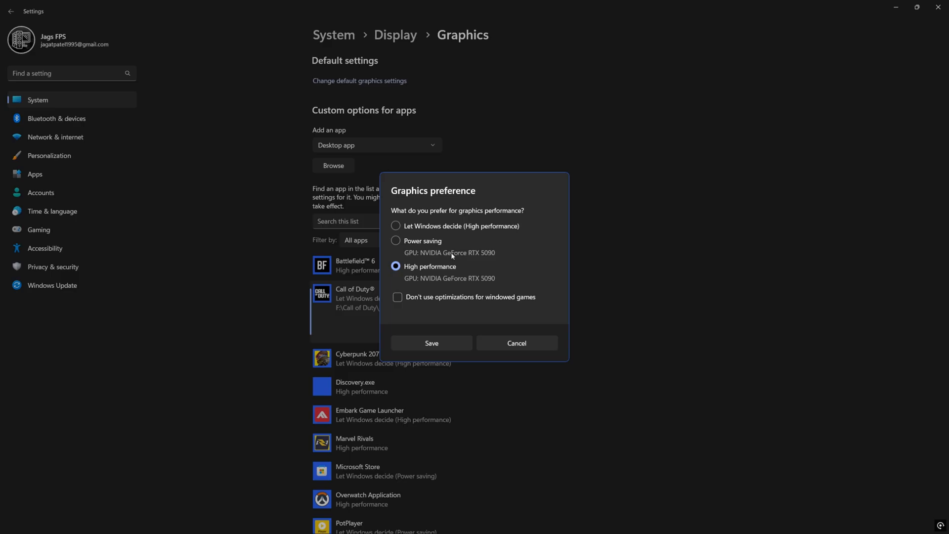
pyautogui.moveTo(429, 285)
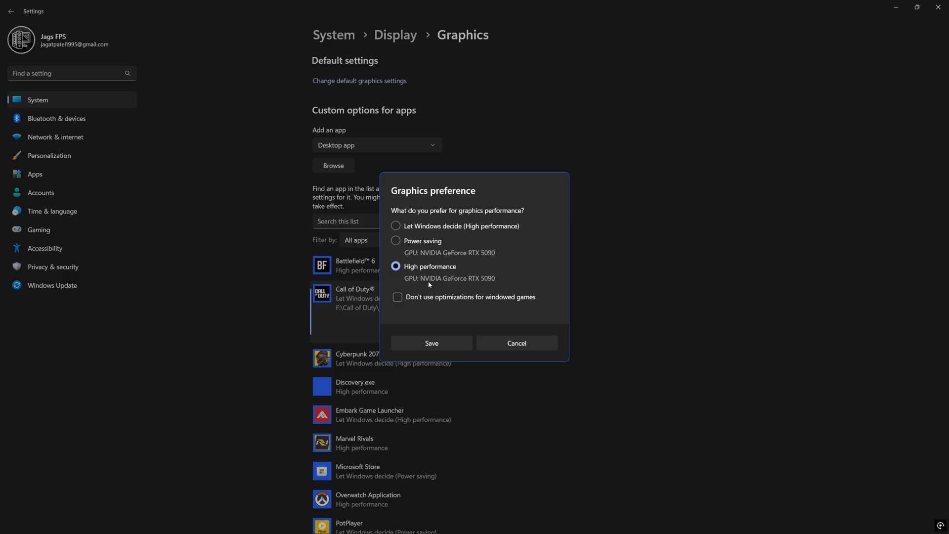
pyautogui.click(431, 342)
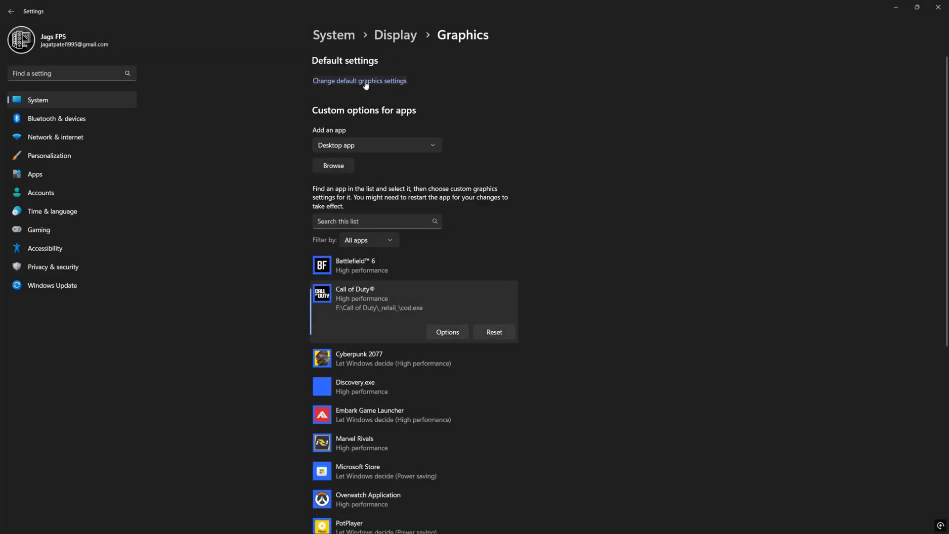
# In Default graphics settings, enable GPU scheduling, variable refresh rate and windowed-game optimizations
pyautogui.click(360, 81)
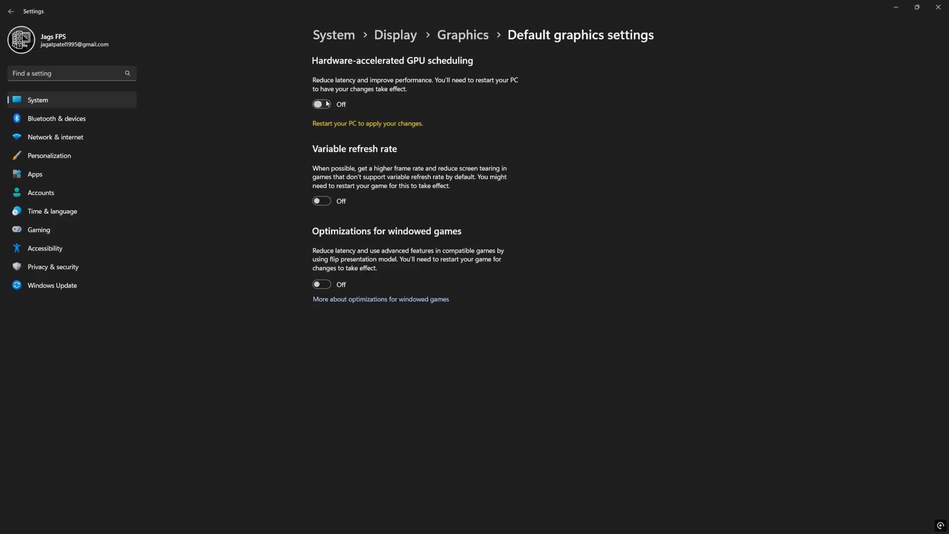
pyautogui.click(321, 103)
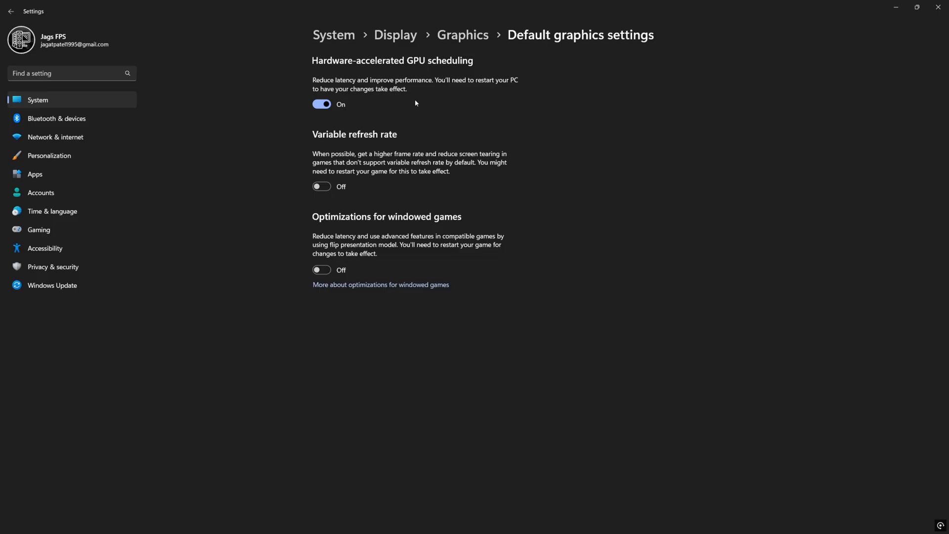
pyautogui.moveTo(395, 100)
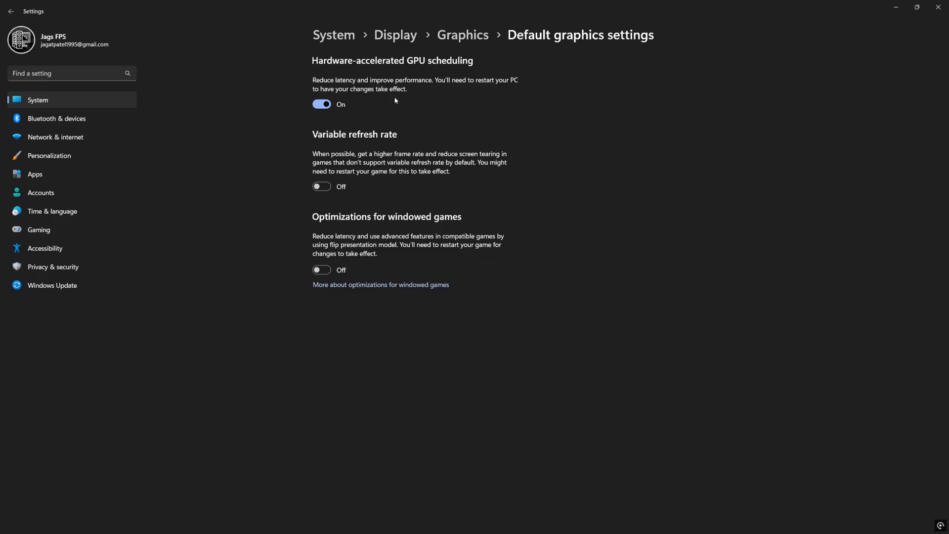
pyautogui.moveTo(385, 98)
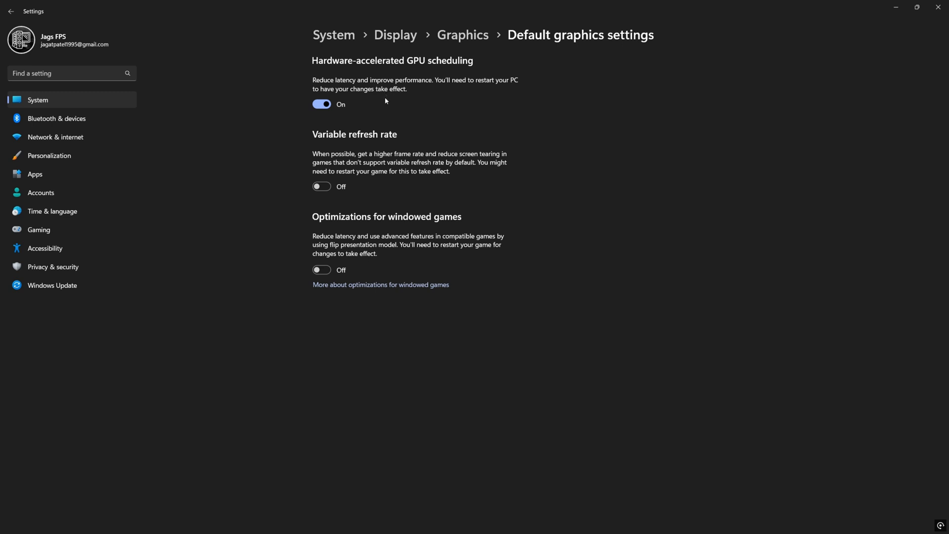
pyautogui.moveTo(478, 125)
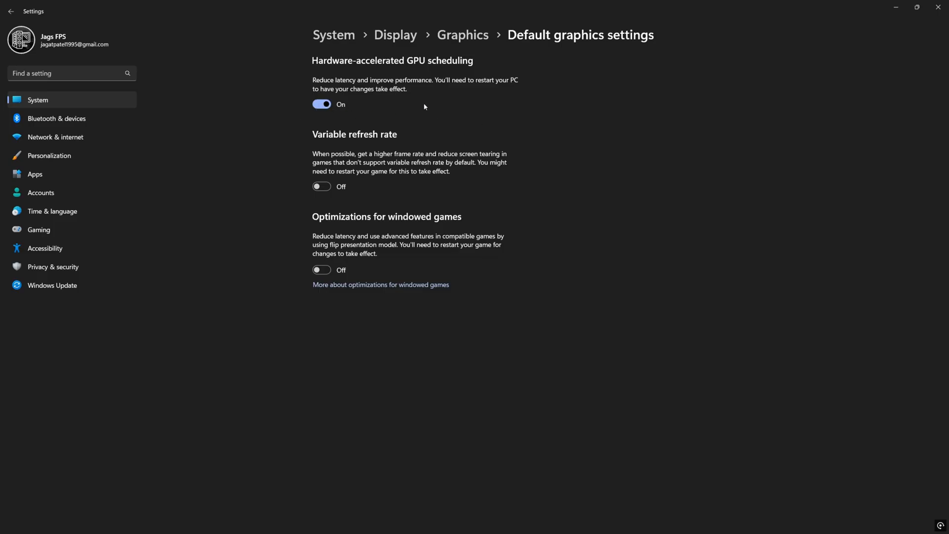
pyautogui.moveTo(311, 83)
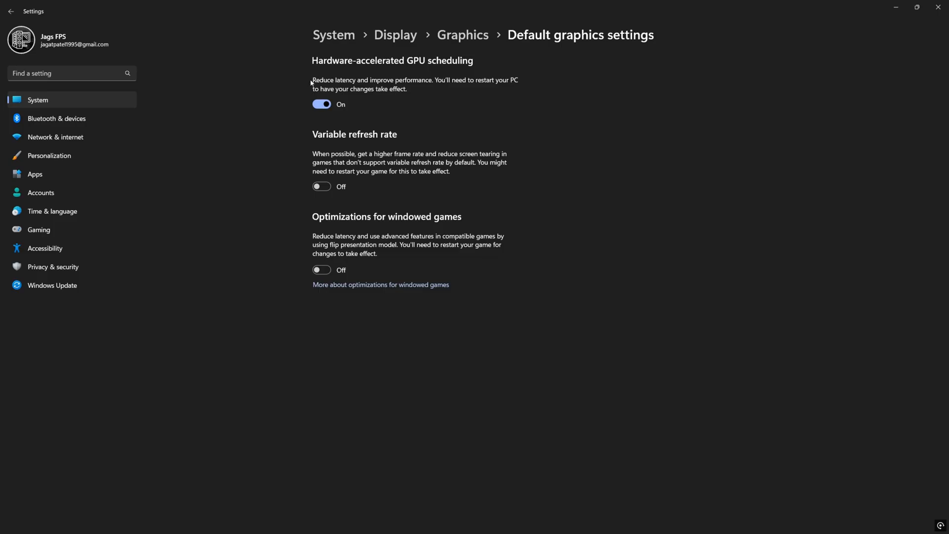
pyautogui.moveTo(418, 138)
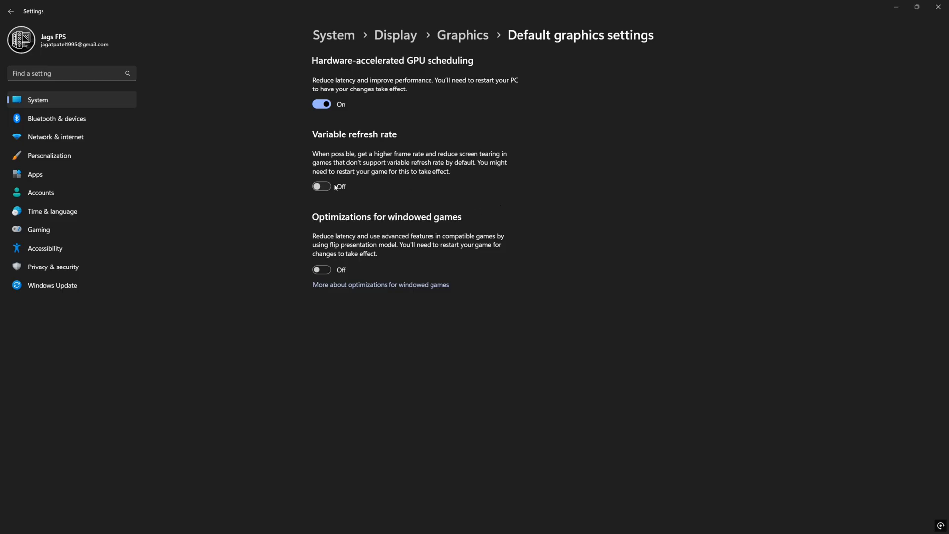
pyautogui.click(321, 186)
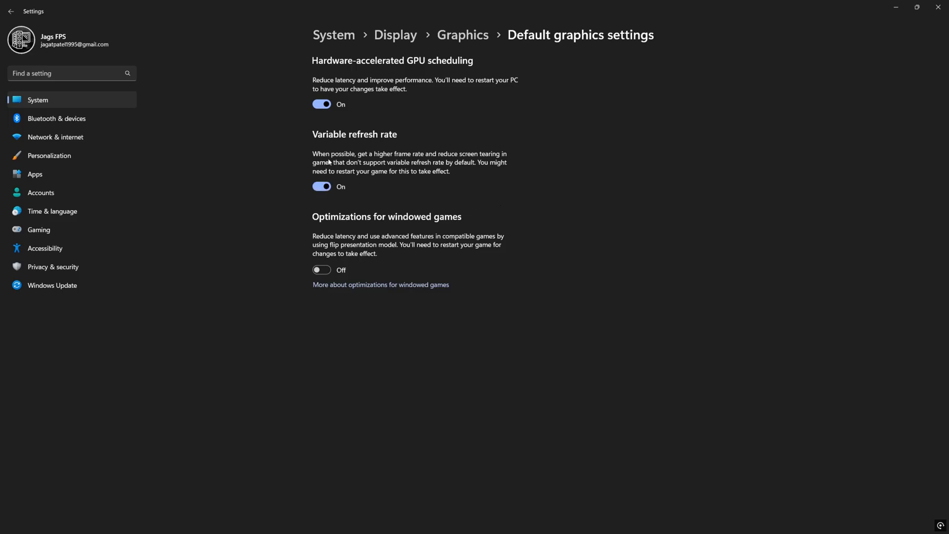
pyautogui.moveTo(636, 140)
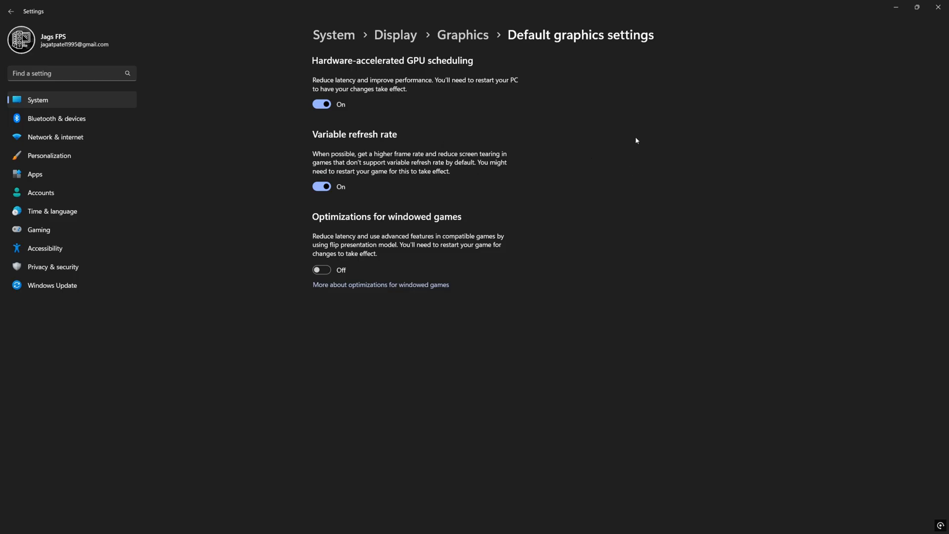
pyautogui.moveTo(353, 168)
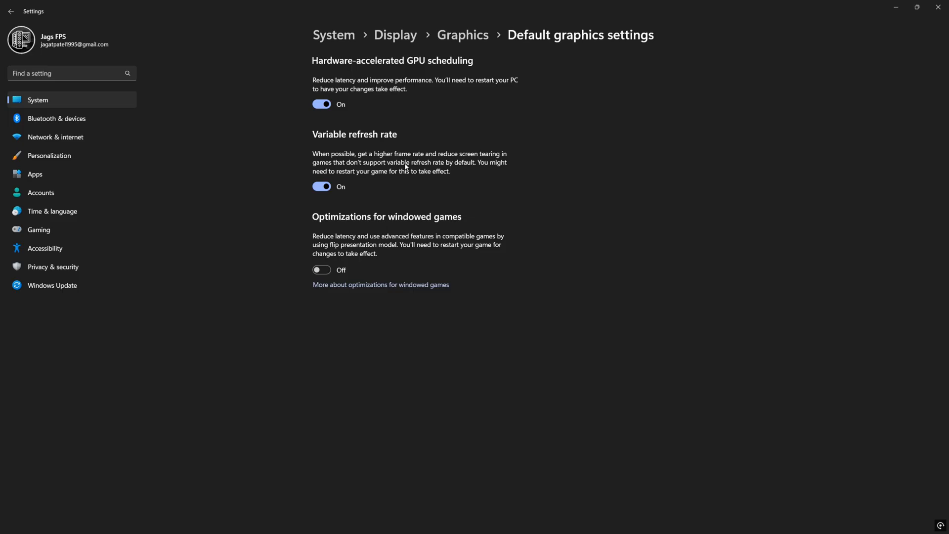
pyautogui.moveTo(573, 280)
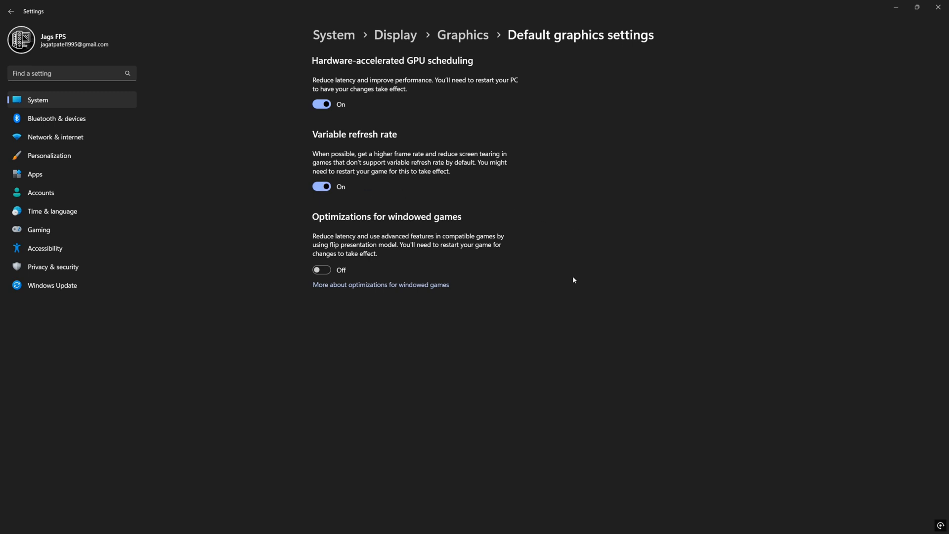
pyautogui.moveTo(329, 236)
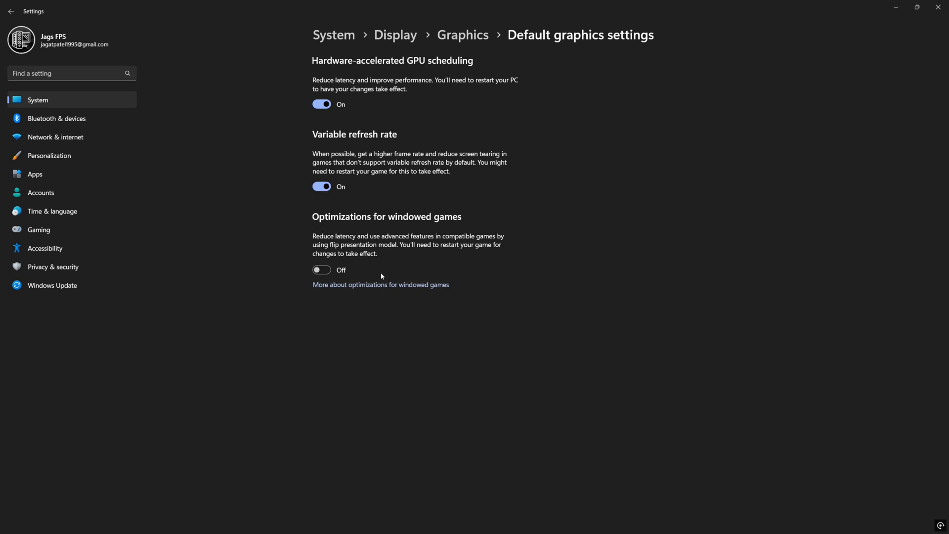
pyautogui.moveTo(379, 281)
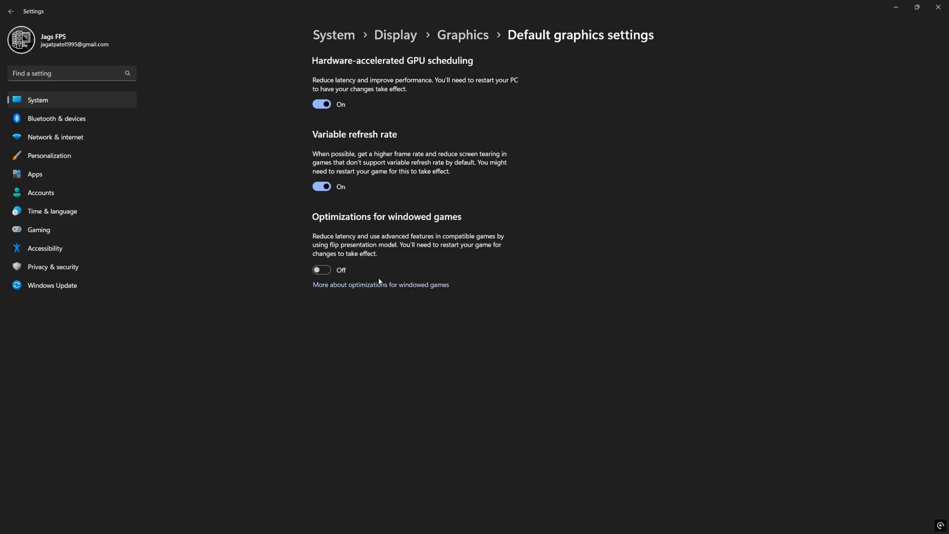
pyautogui.click(321, 270)
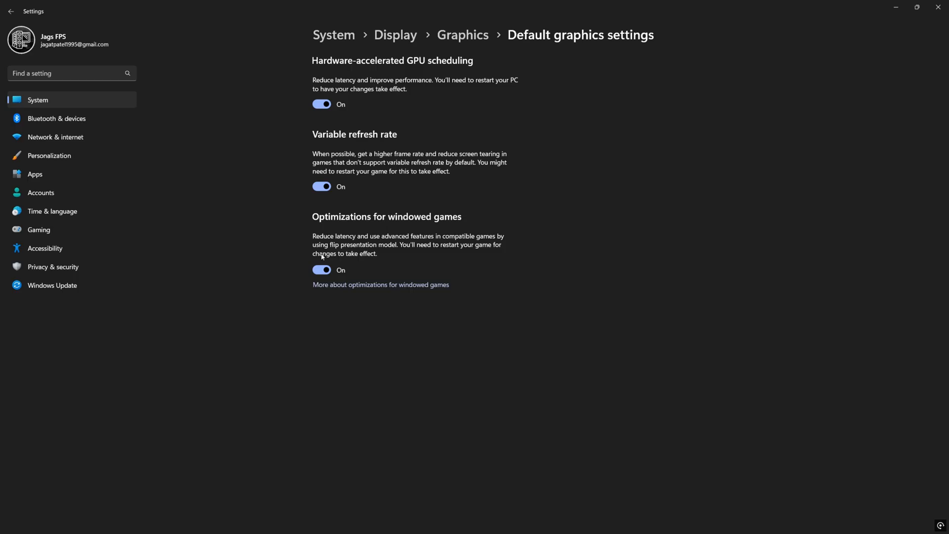
pyautogui.moveTo(385, 270)
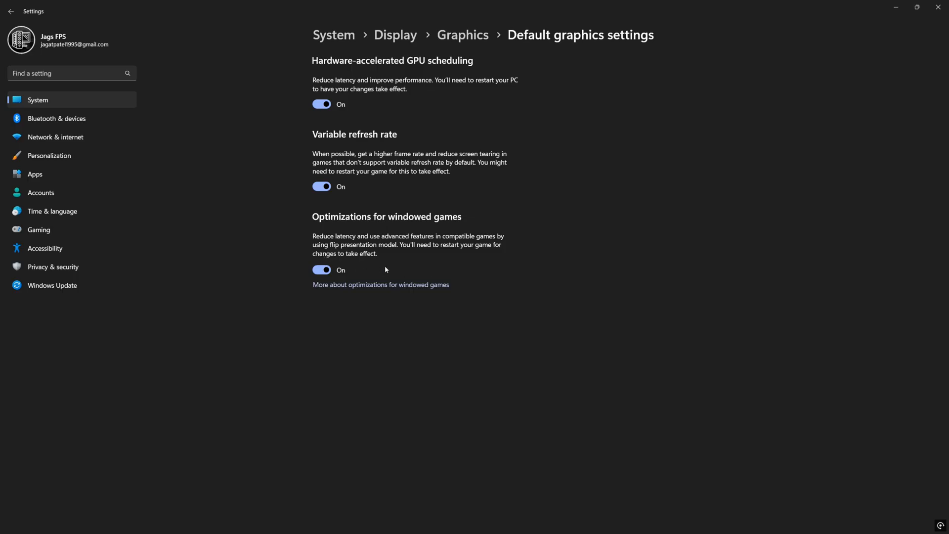
pyautogui.moveTo(354, 249)
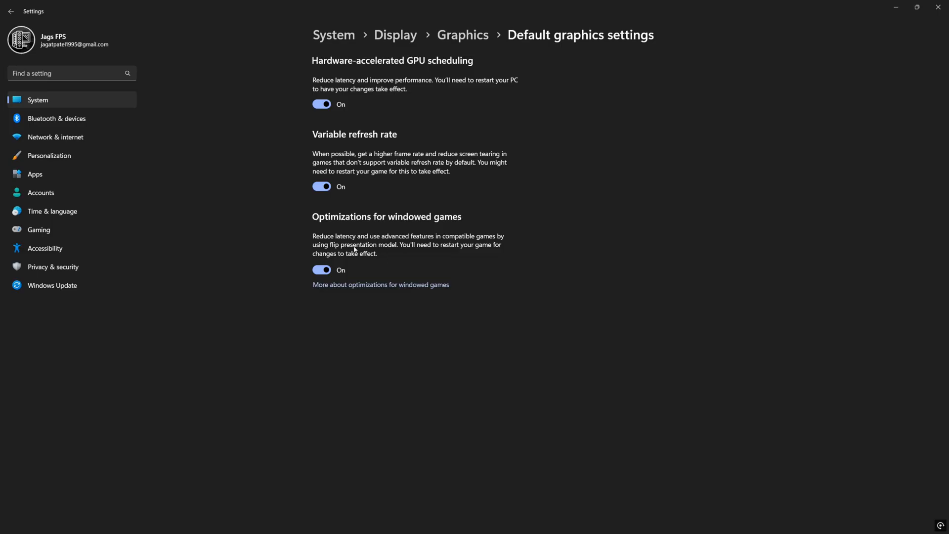
pyautogui.moveTo(409, 249)
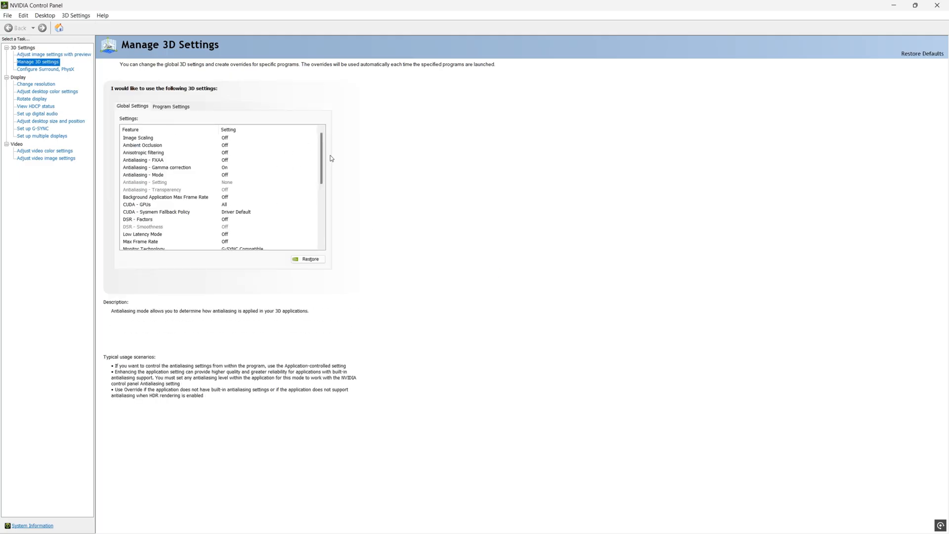
# Set global Monitor Technology to G-SYNC Compatible and Shader Cache Size to 10 GB
pyautogui.scroll(-3)
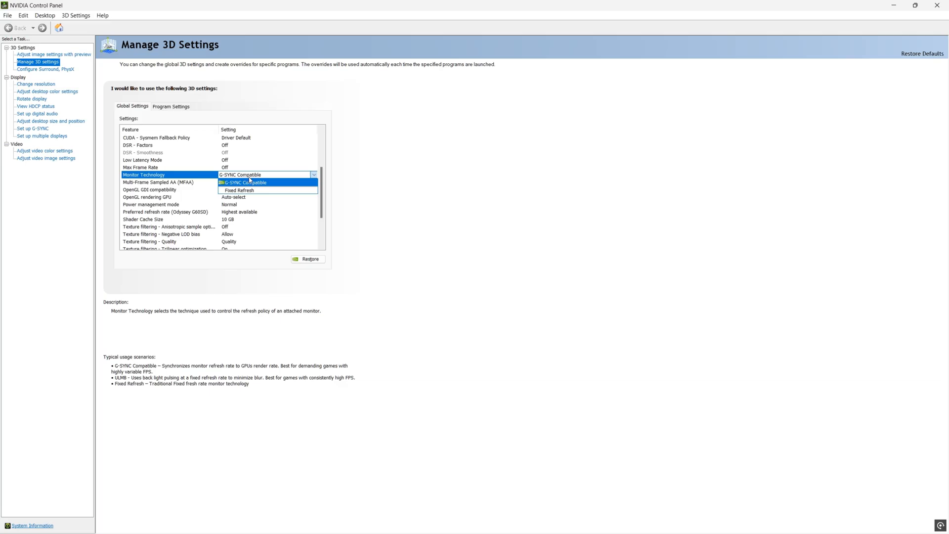
pyautogui.moveTo(277, 181)
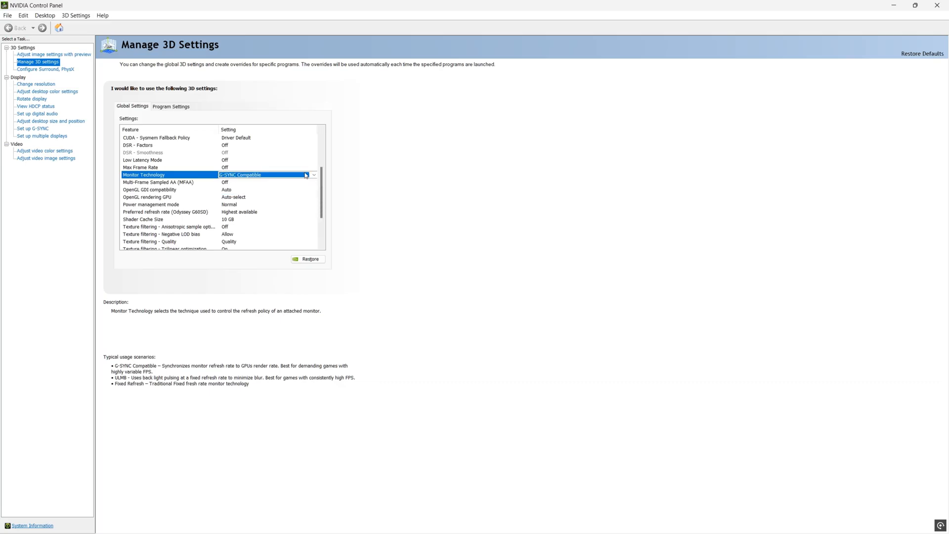
pyautogui.click(313, 174)
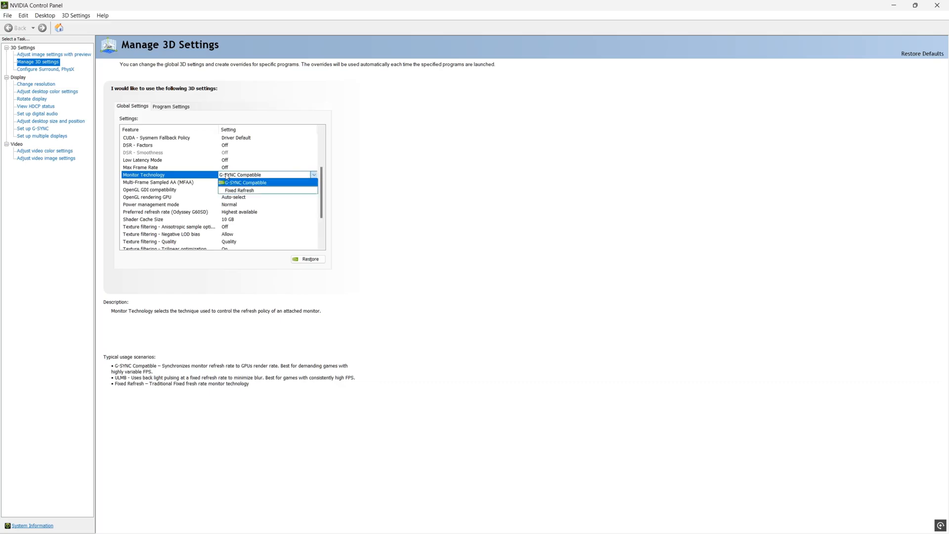
pyautogui.click(242, 183)
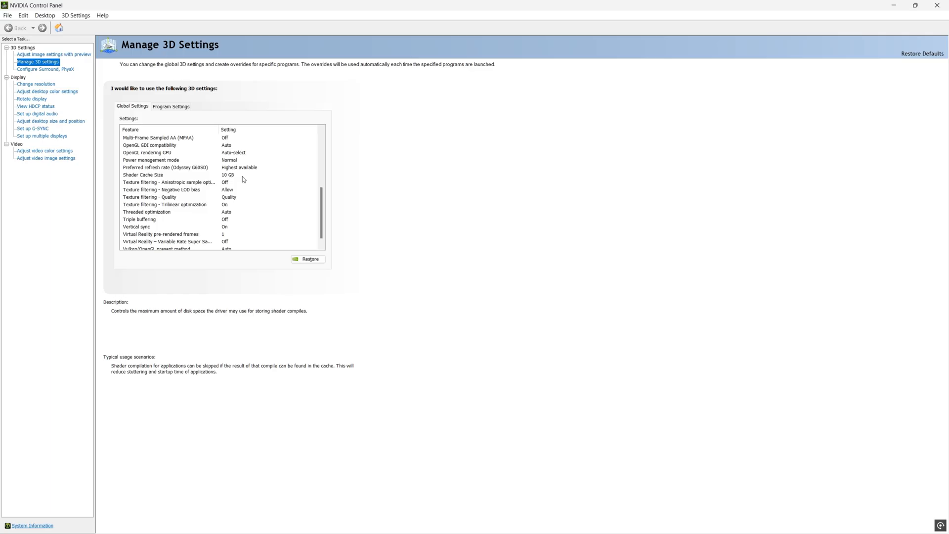
pyautogui.click(314, 175)
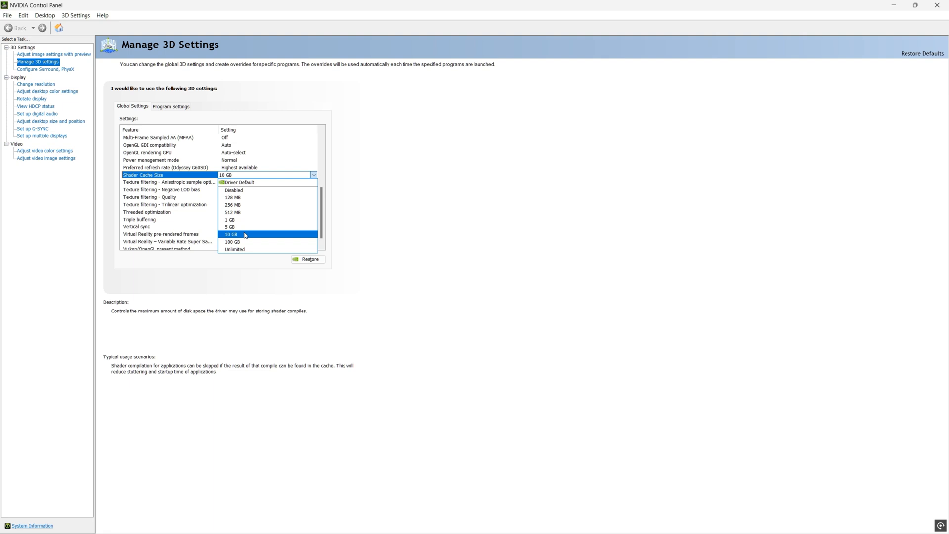
pyautogui.click(242, 235)
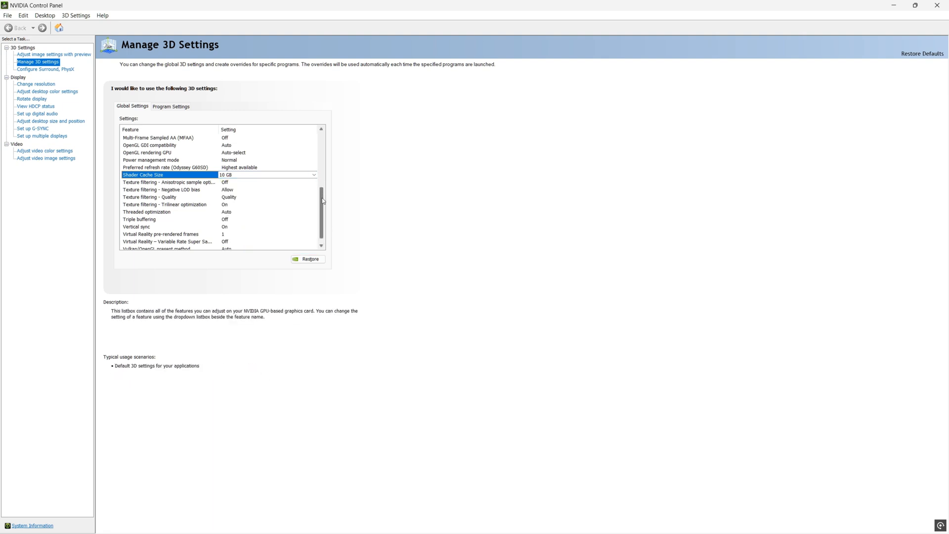
# Bring up the Set up G-SYNC page
pyautogui.scroll(-3)
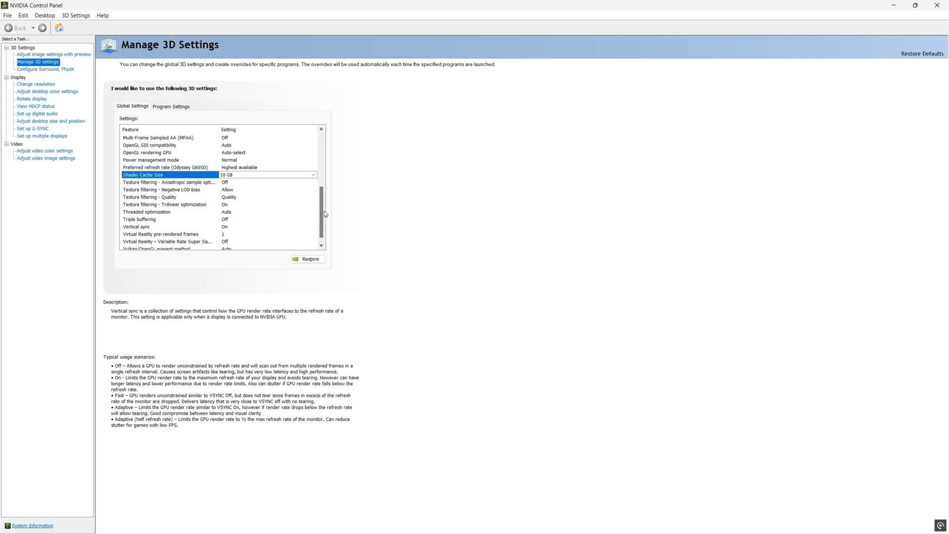
pyautogui.scroll(-3)
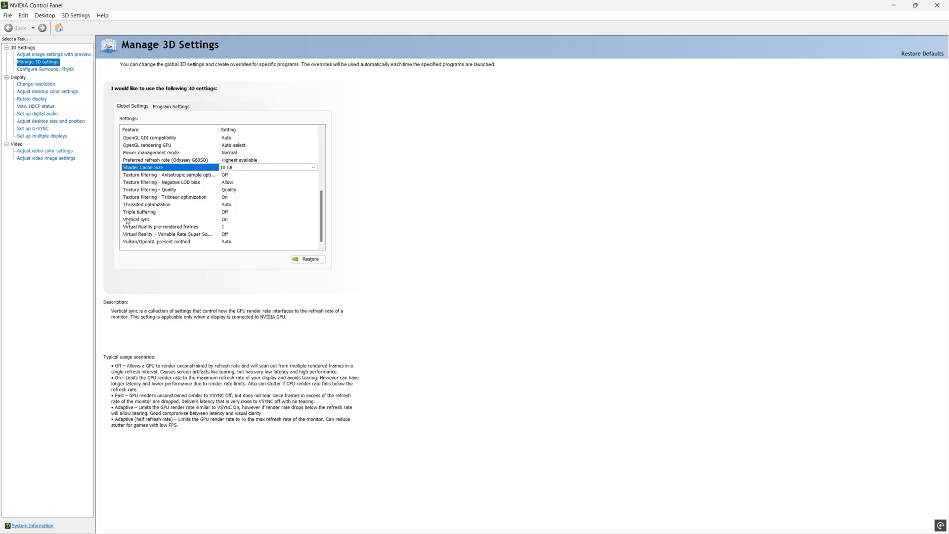
pyautogui.moveTo(178, 220)
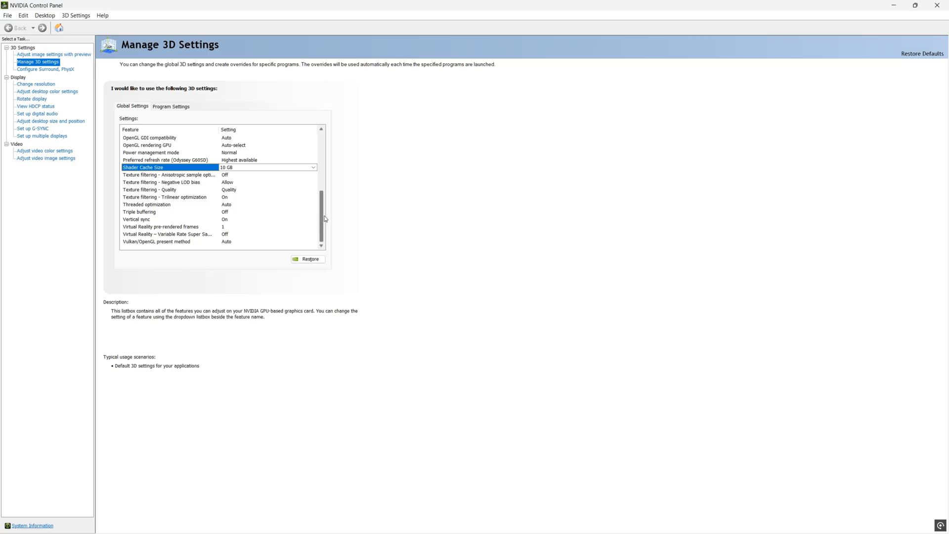
pyautogui.moveTo(324, 221)
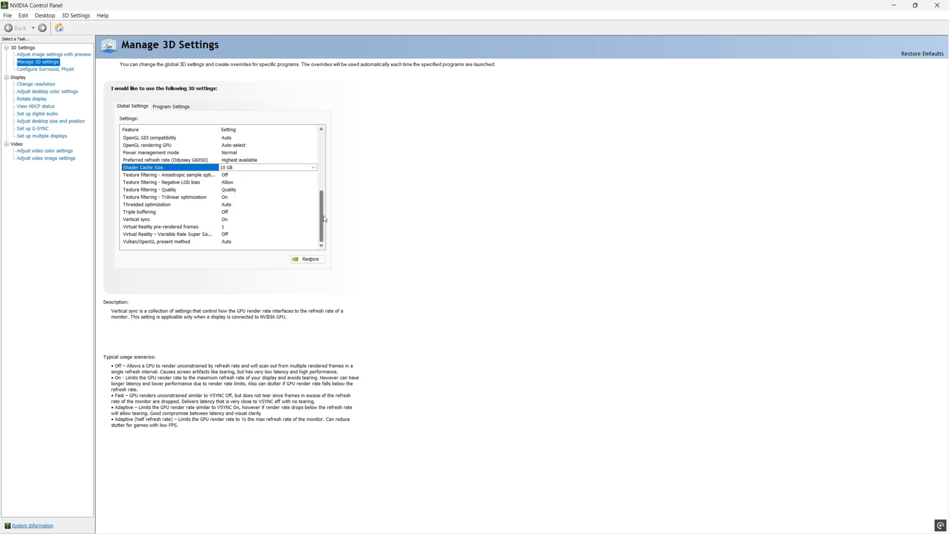
pyautogui.moveTo(232, 146)
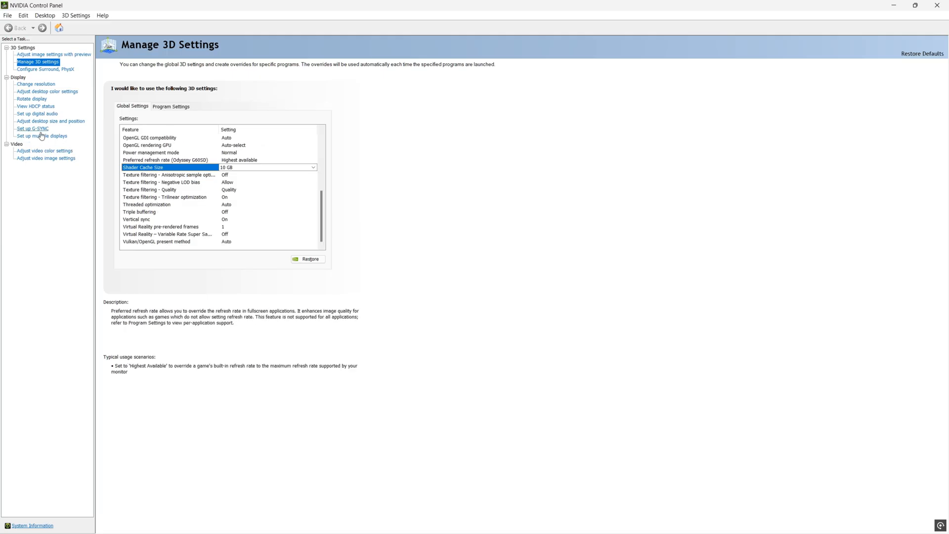
pyautogui.click(31, 129)
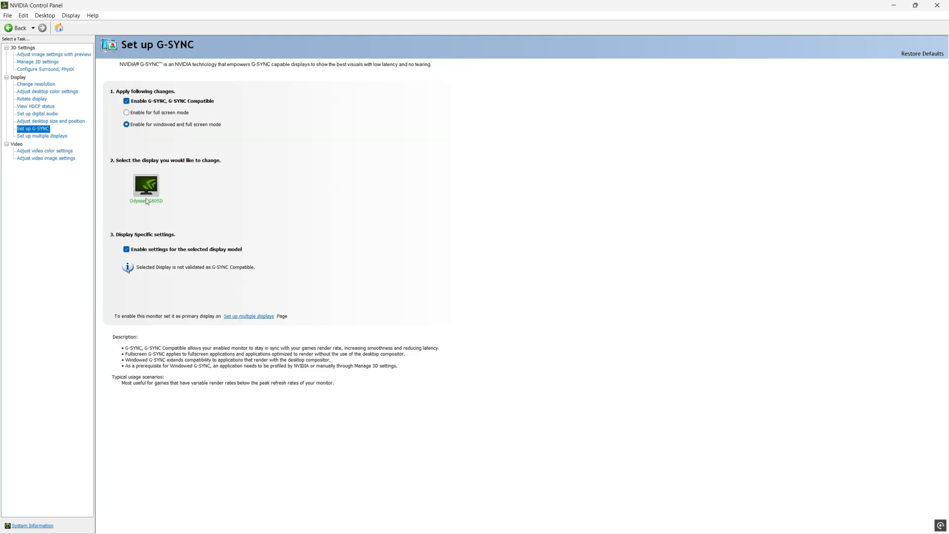
pyautogui.moveTo(186, 254)
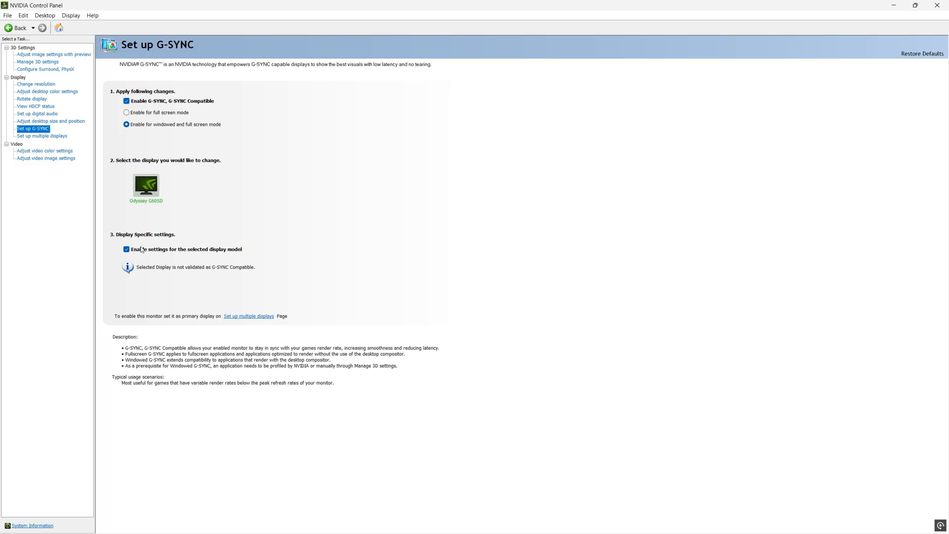
# Set the display to native 2560 × 1440 with a 360Hz refresh rate
pyautogui.click(35, 83)
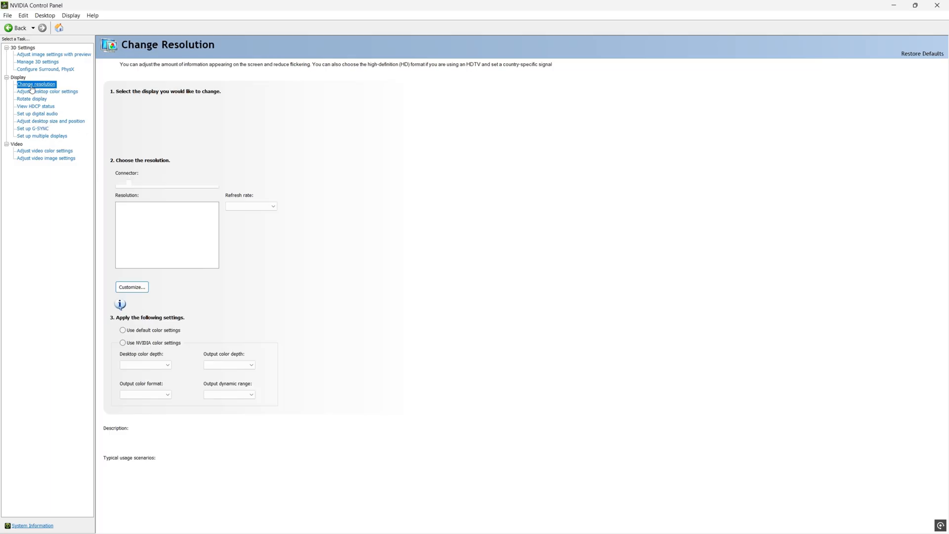
pyautogui.click(272, 206)
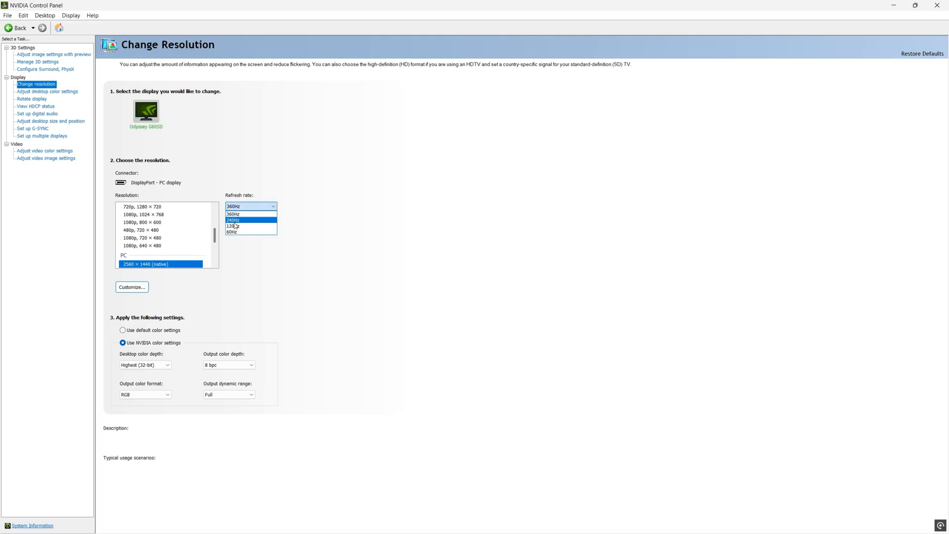
pyautogui.click(233, 214)
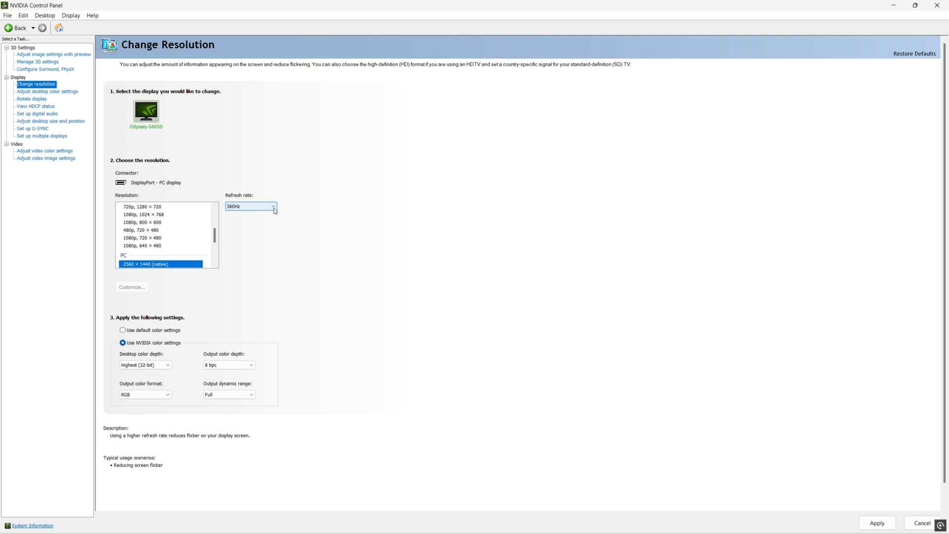
pyautogui.click(272, 206)
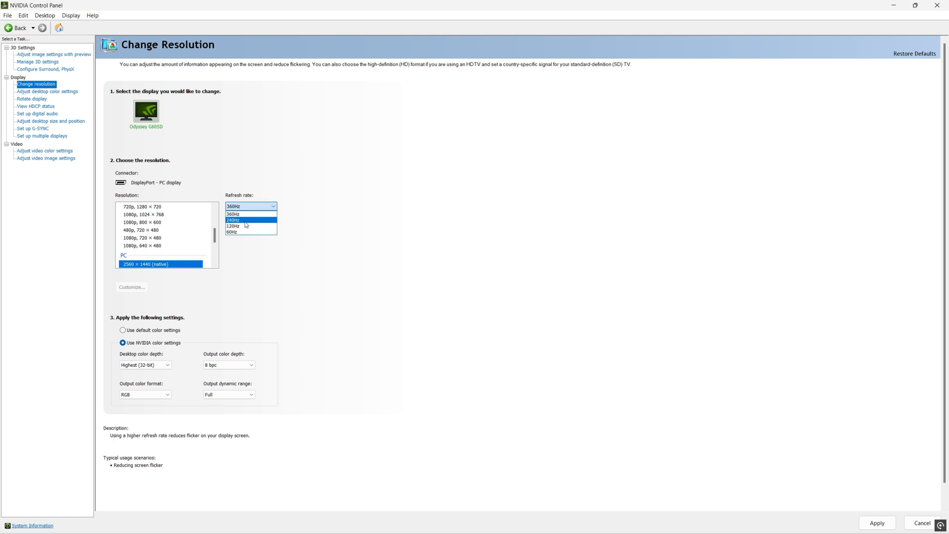
pyautogui.click(250, 207)
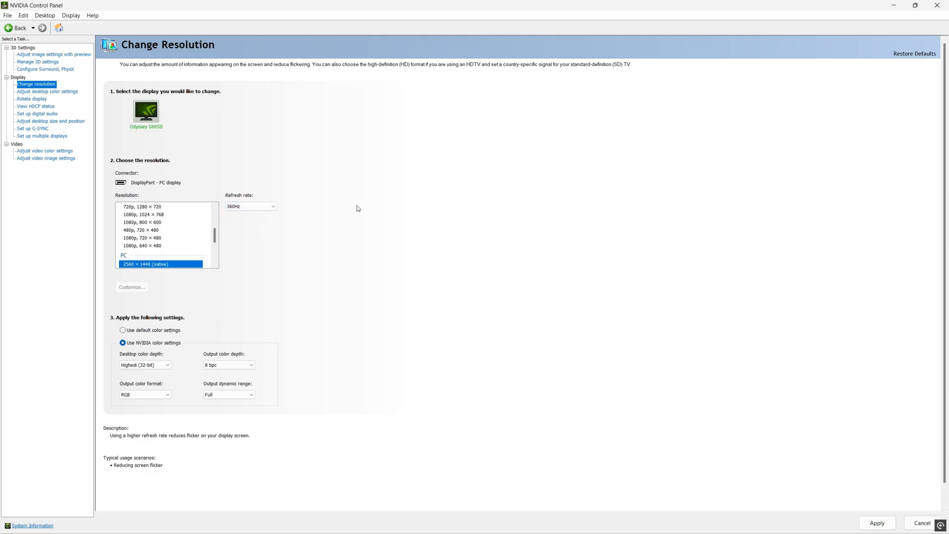
pyautogui.moveTo(610, 259)
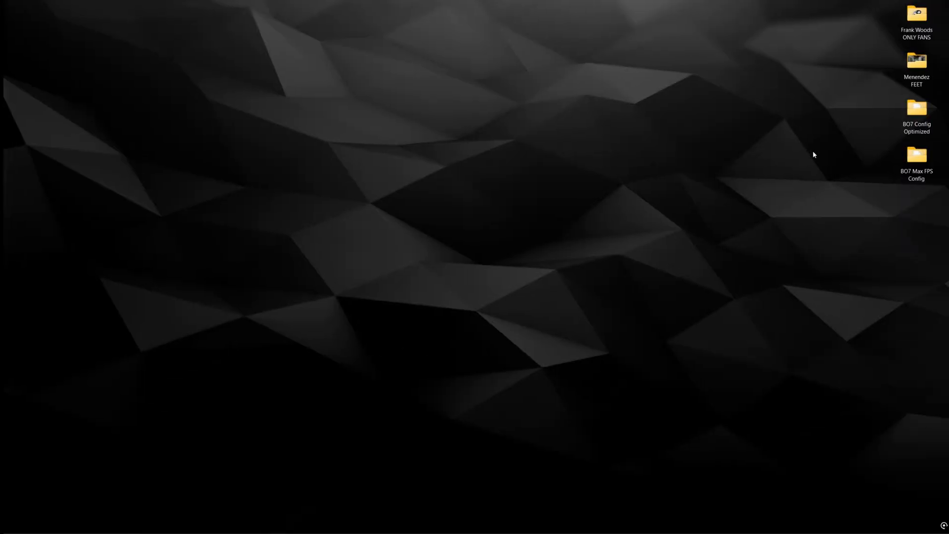
# Open the BO7 Max FPS Config folder from the desktop
pyautogui.click(916, 156)
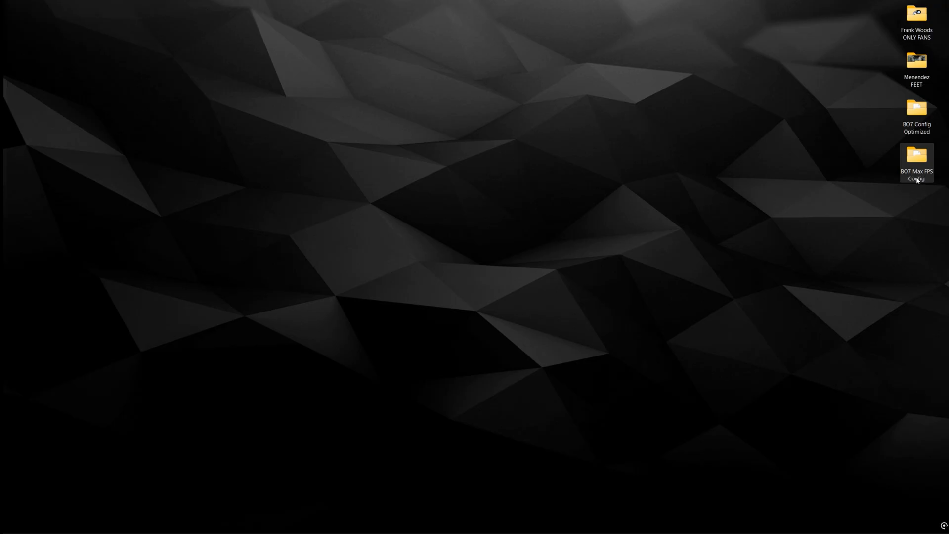
pyautogui.doubleClick(916, 156)
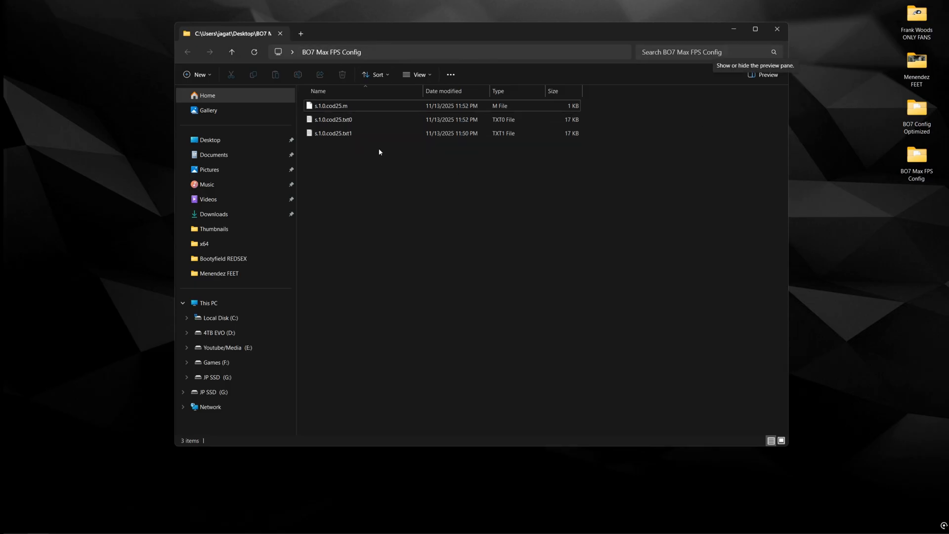
# Open the s.1.0.cod25 config in Notepad and find the RendererWorkerCount line
pyautogui.doubleClick(331, 119)
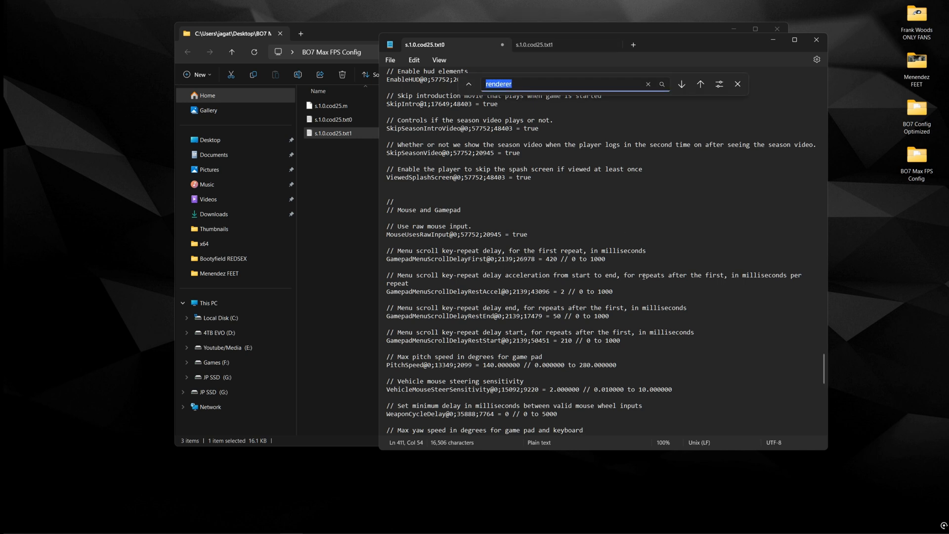
pyautogui.moveTo(666, 96)
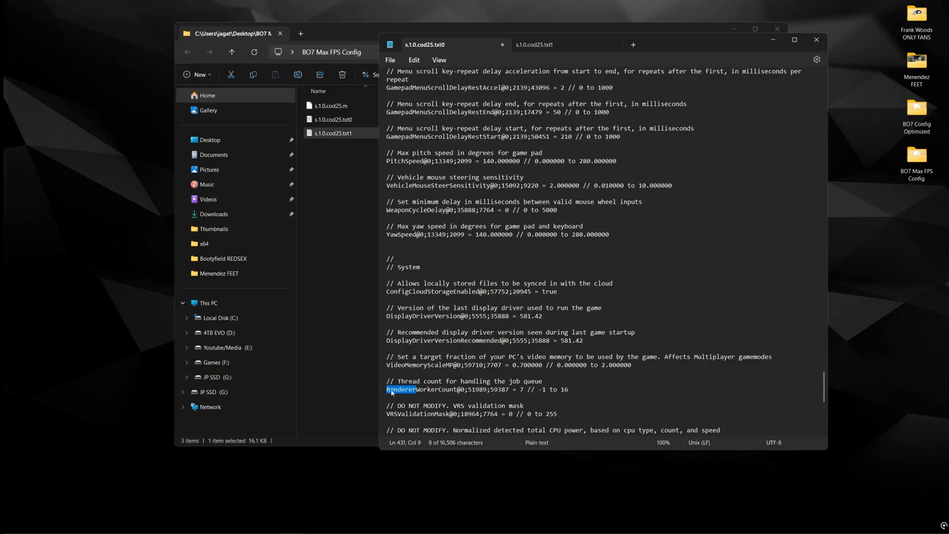
pyautogui.click(524, 389)
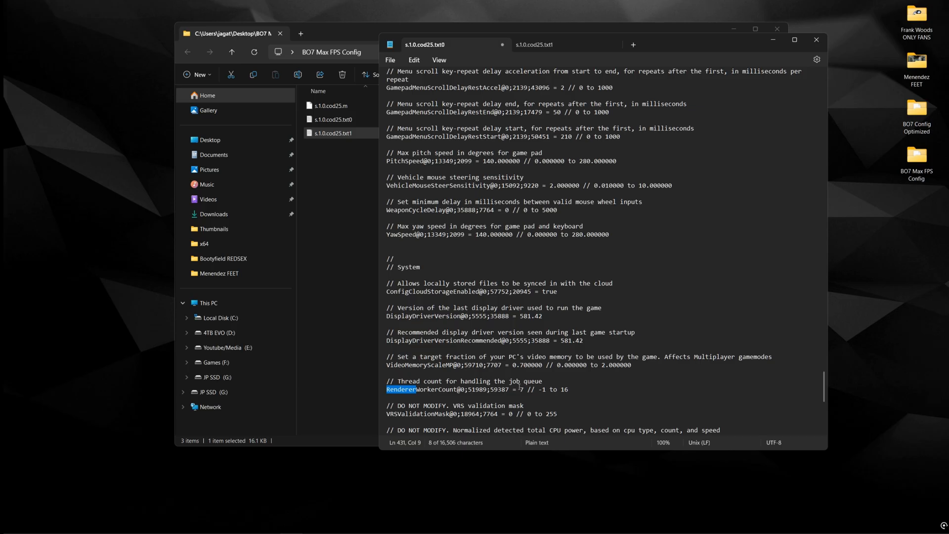
pyautogui.click(523, 389)
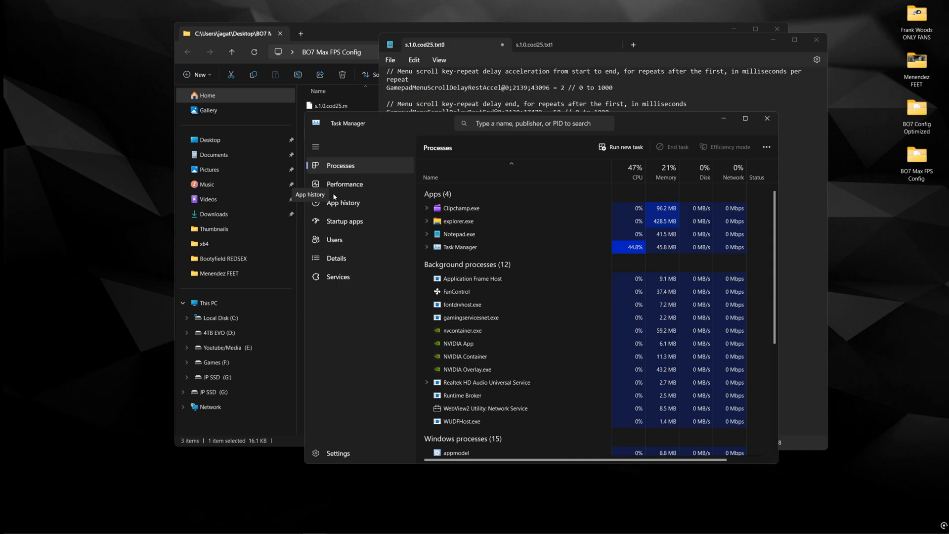
# Check the 8-core Ryzen 7 9800X3D CPU on Task Manager's Performance tab, then close it
pyautogui.click(345, 184)
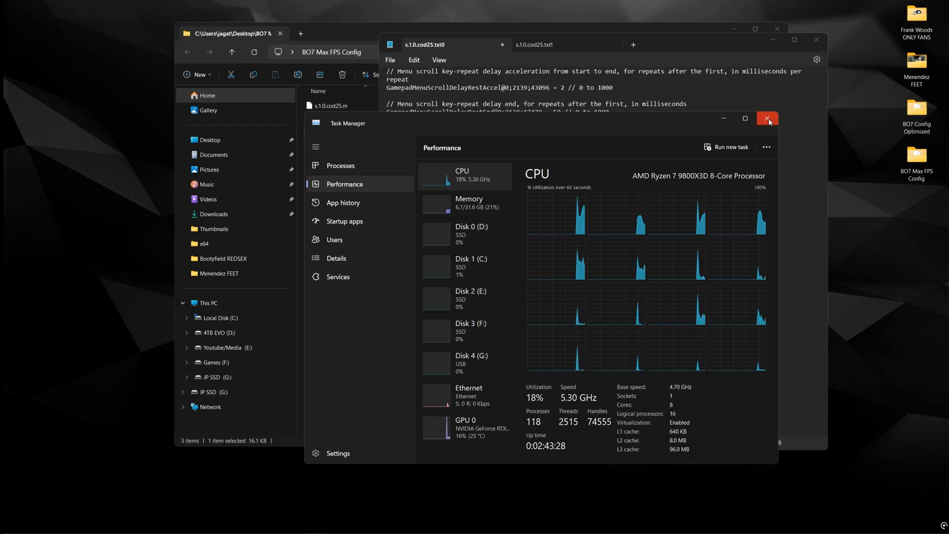
pyautogui.click(767, 119)
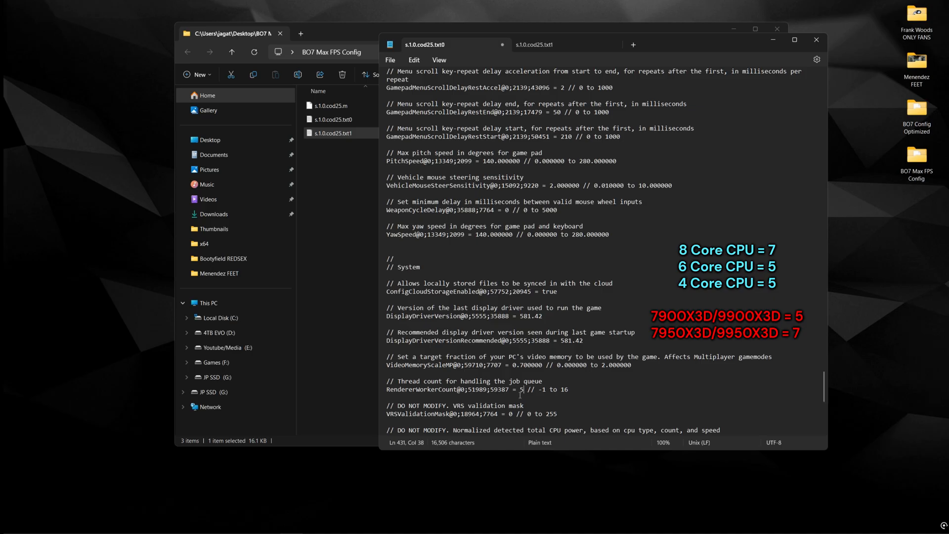
# Change the RendererWorkerCount value to 7
pyautogui.write('7')
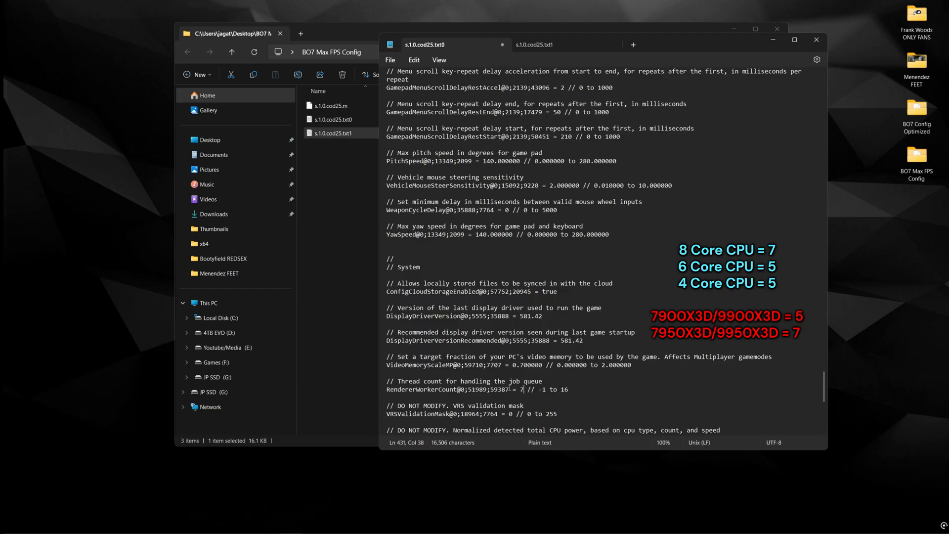
pyautogui.moveTo(626, 414)
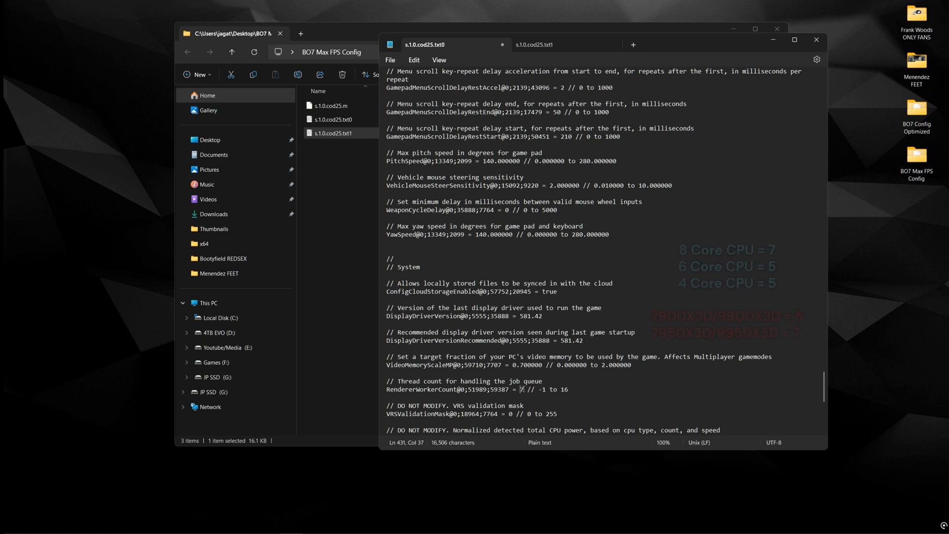
# Search the txt0 config for 'heaps' and confirm GPUUploadHeaps reads true
pyautogui.write('renderer')
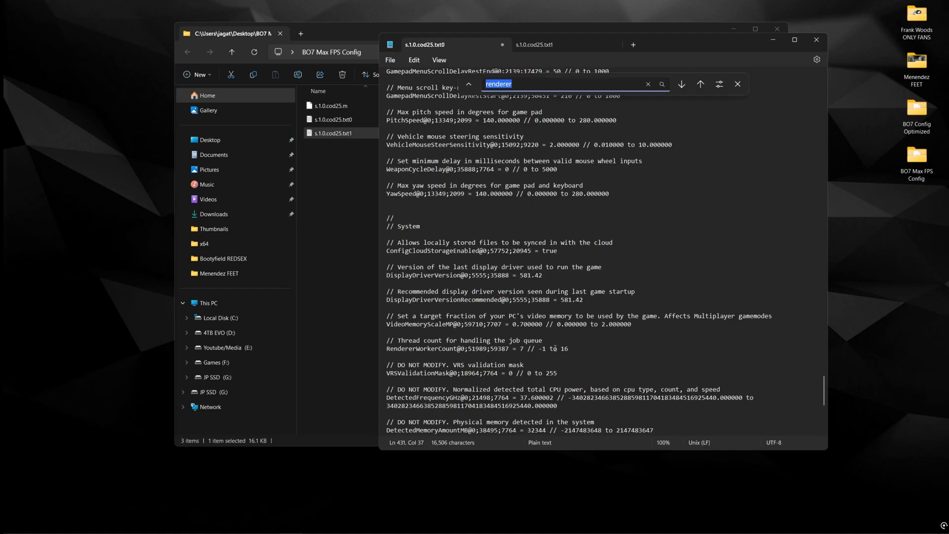
pyautogui.write('heaps')
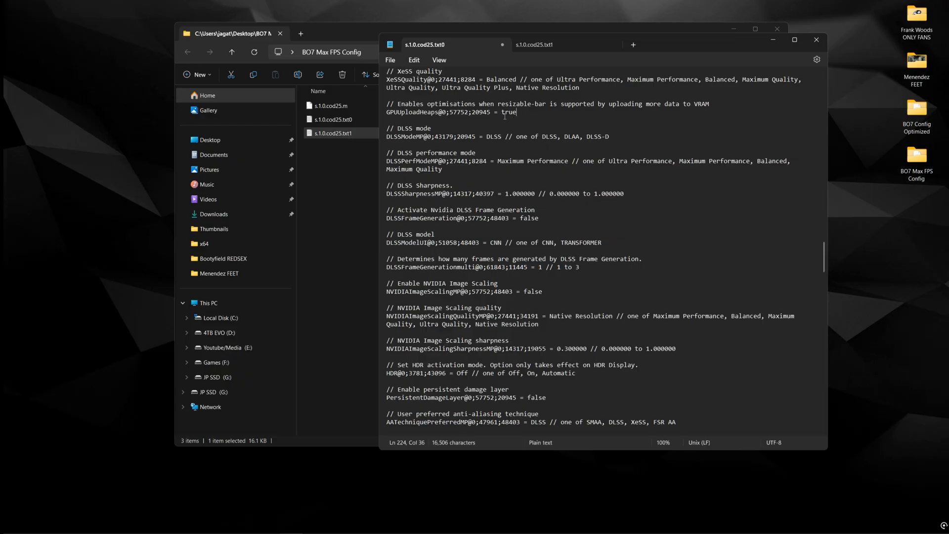
pyautogui.doubleClick(510, 112)
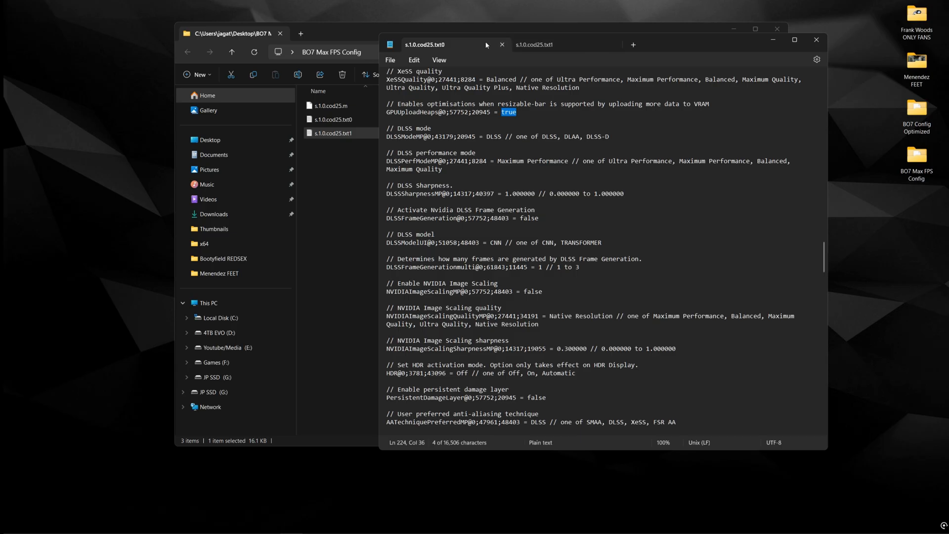
pyautogui.click(509, 112)
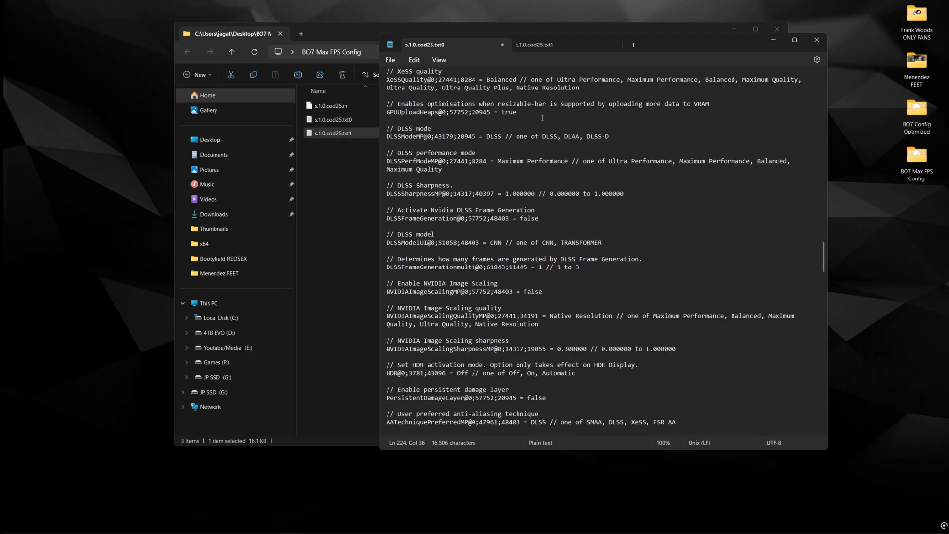
pyautogui.doubleClick(509, 112)
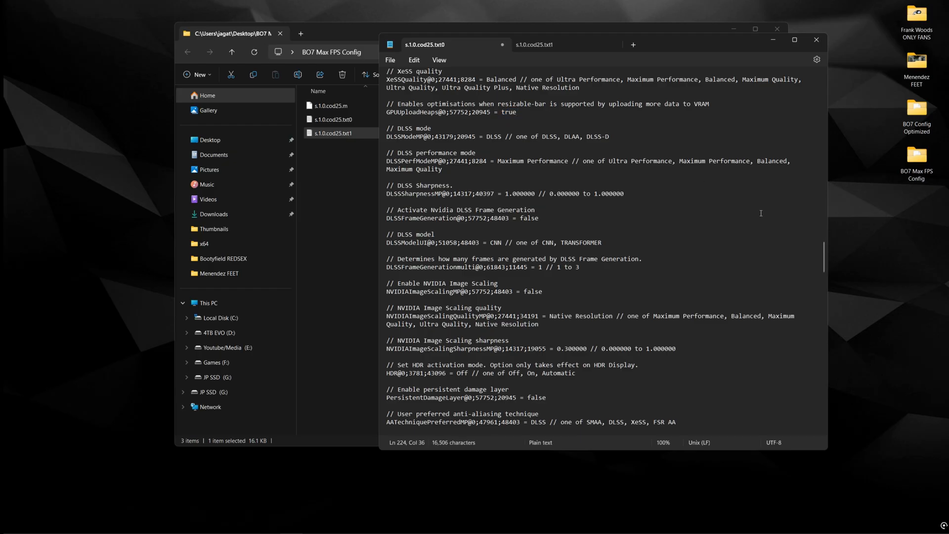
# Search the txt1 config to confirm GPUUploadHeaps is true and RendererWorkerCount is 7
pyautogui.click(535, 44)
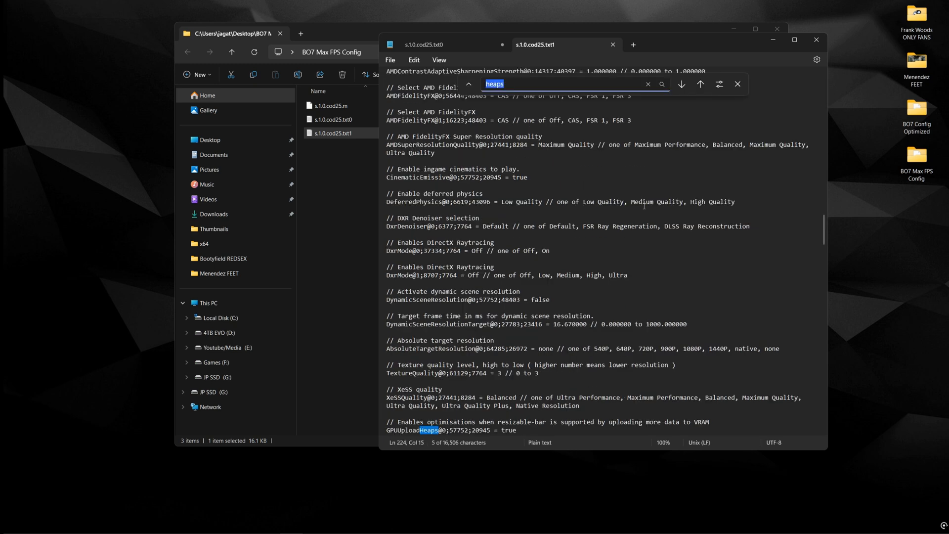
pyautogui.write('rende')
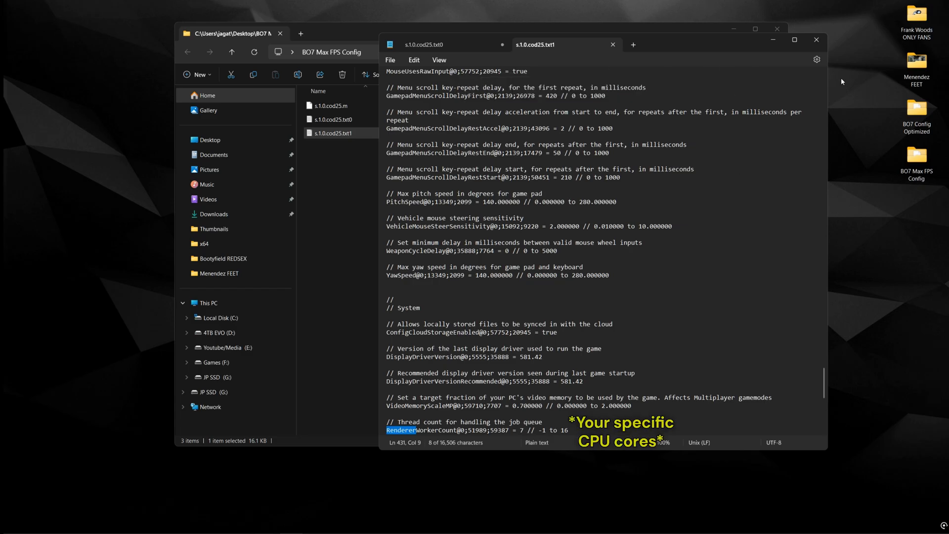
pyautogui.click(817, 40)
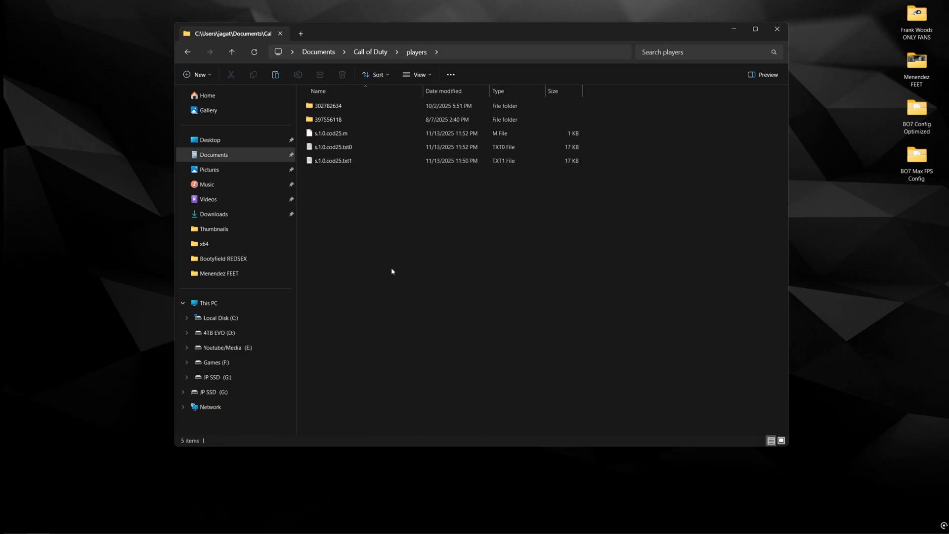
pyautogui.moveTo(390, 275)
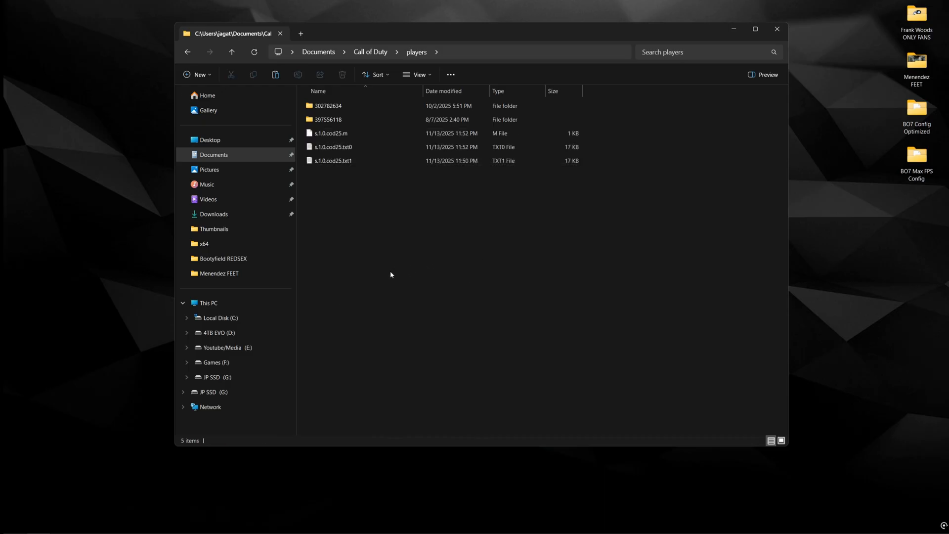
# Select the three cod25 files (m, txt0, txt1) and bring up the Run box
pyautogui.click(333, 147)
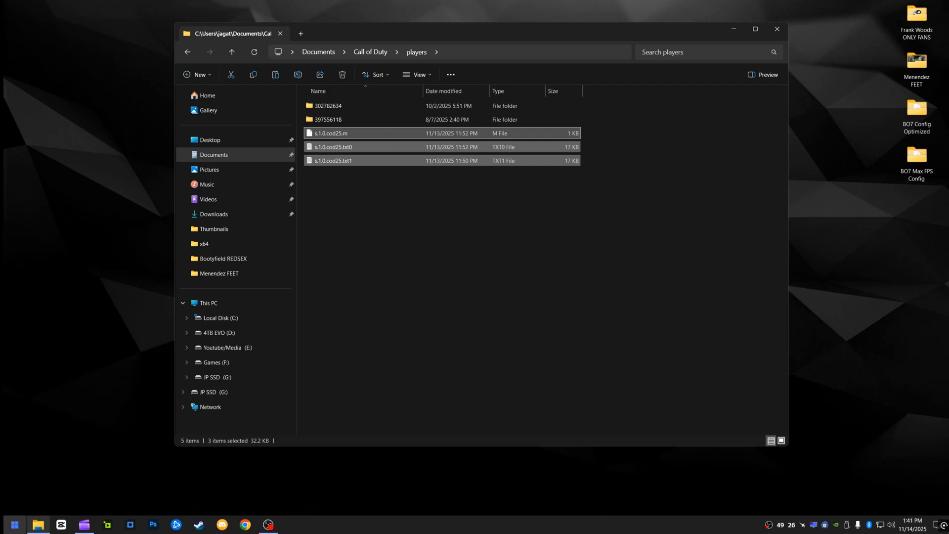
pyautogui.press('Win+r')
pyautogui.write('%localappdata%')
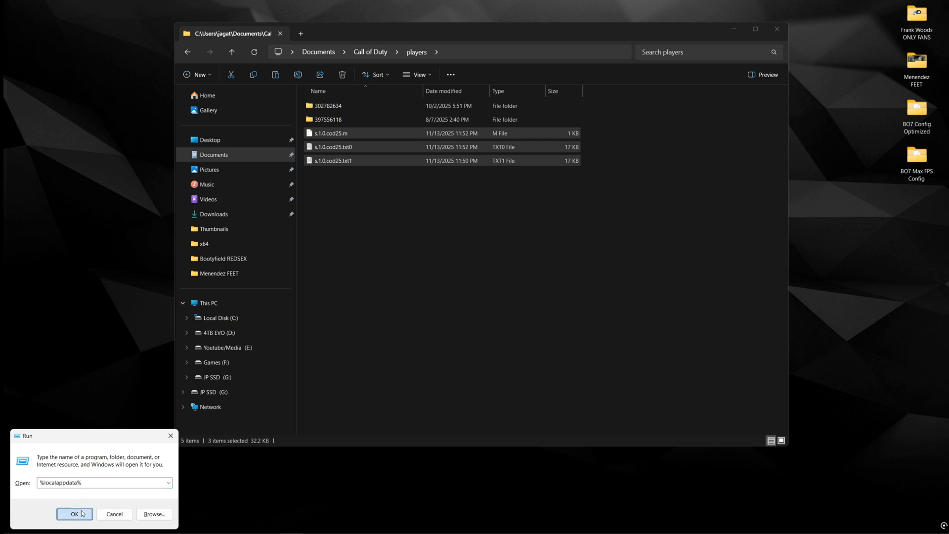
# Paste the cod25 files into AppData Local Activision Call of Duty players, replacing the originals
pyautogui.click(73, 513)
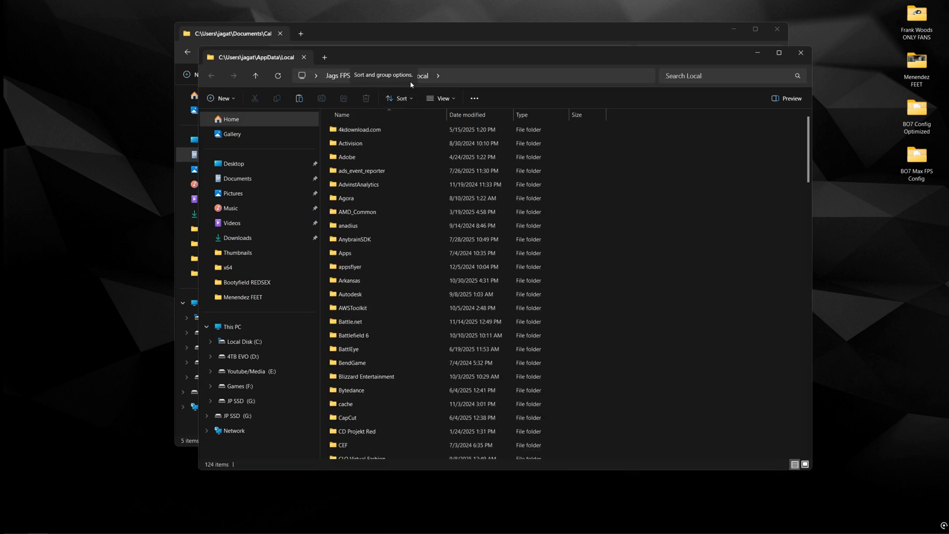
pyautogui.doubleClick(350, 142)
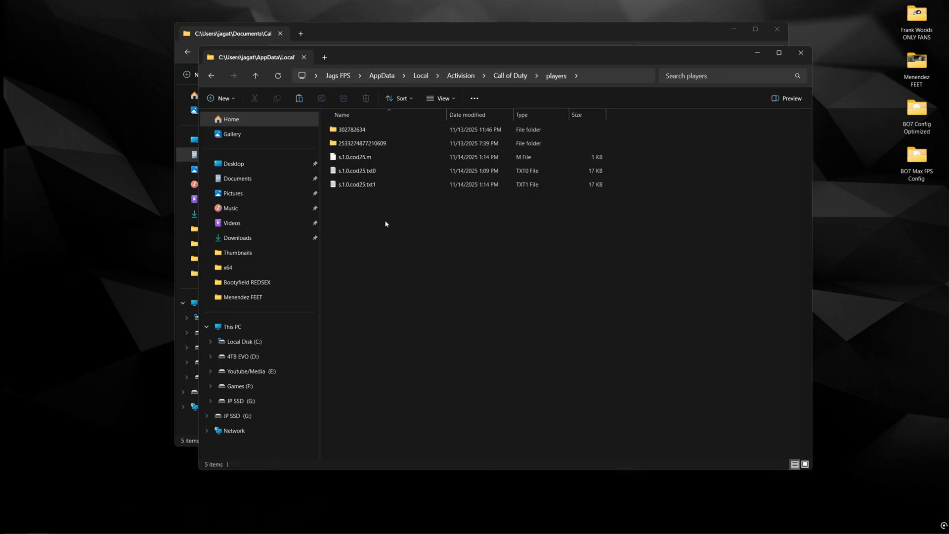
pyautogui.click(356, 184)
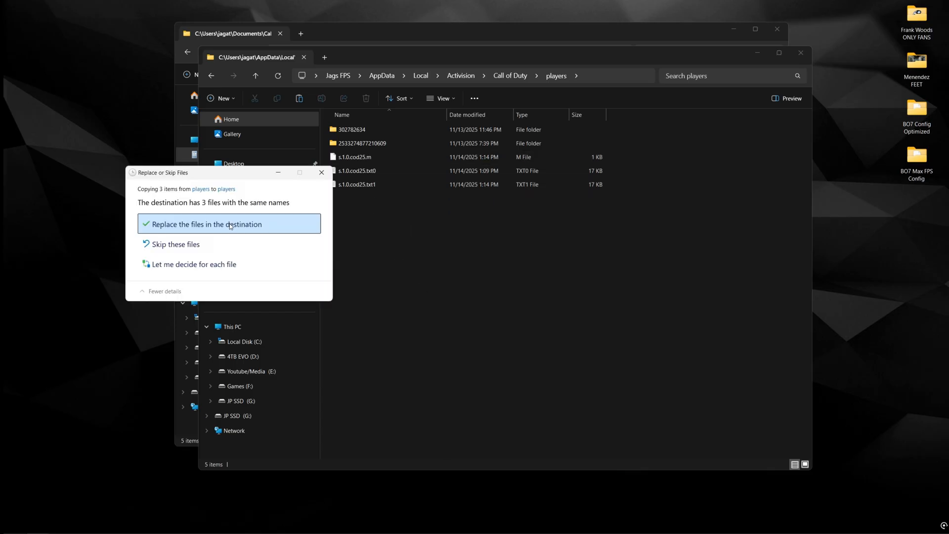
pyautogui.click(206, 224)
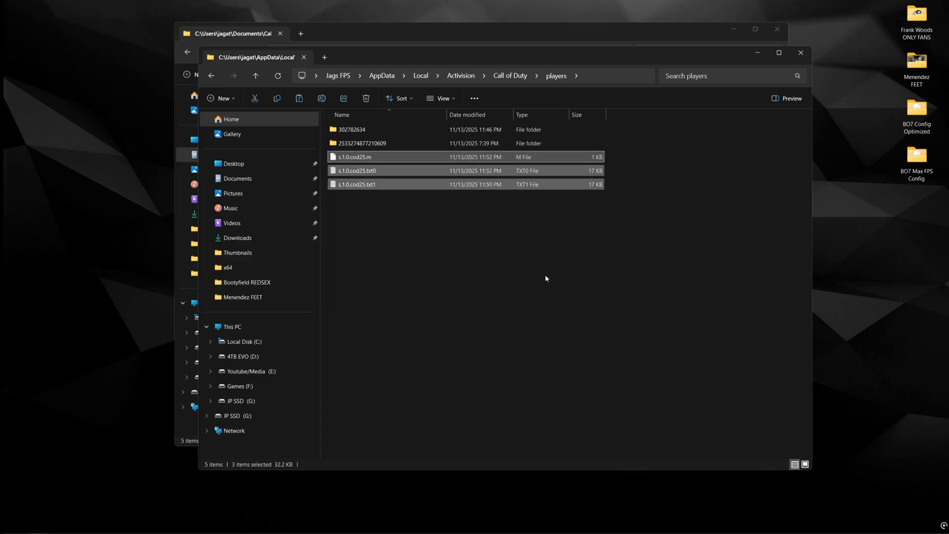
pyautogui.click(547, 277)
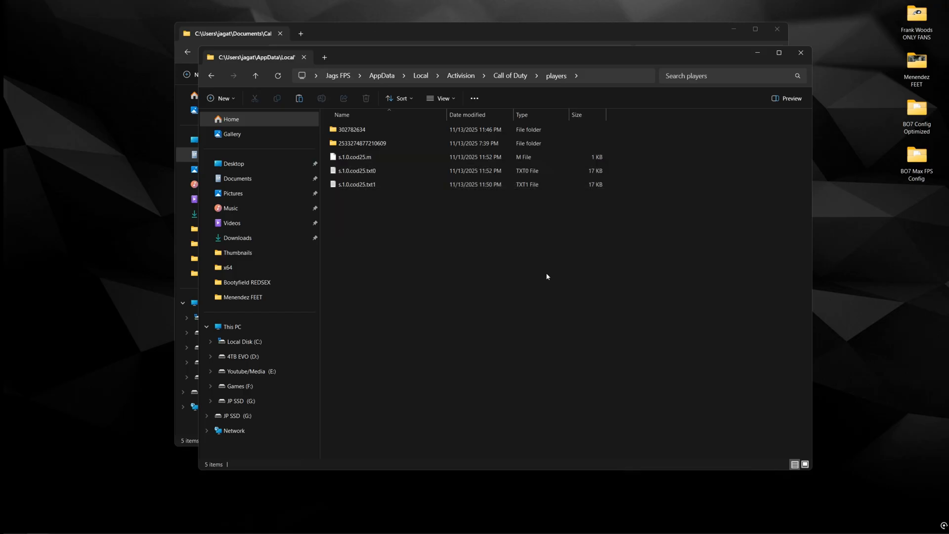
pyautogui.moveTo(552, 273)
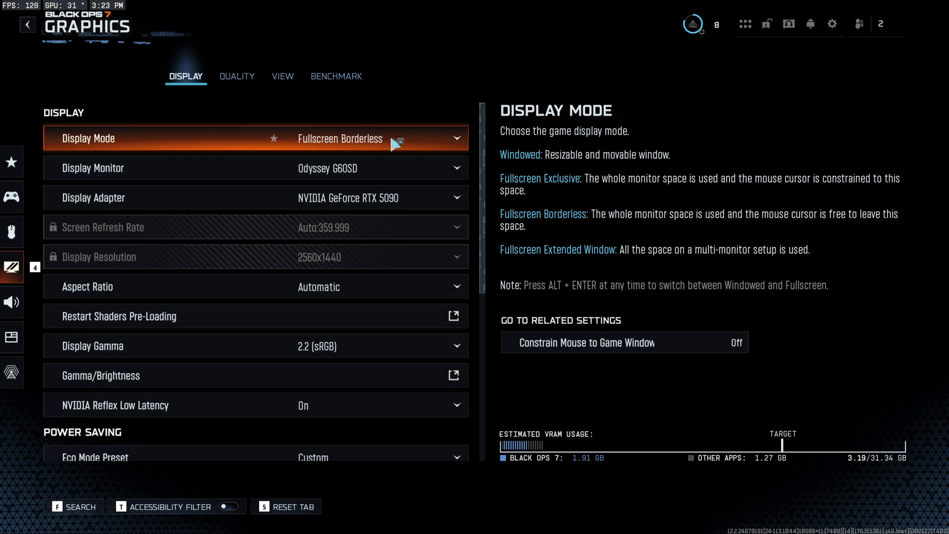
pyautogui.moveTo(420, 141)
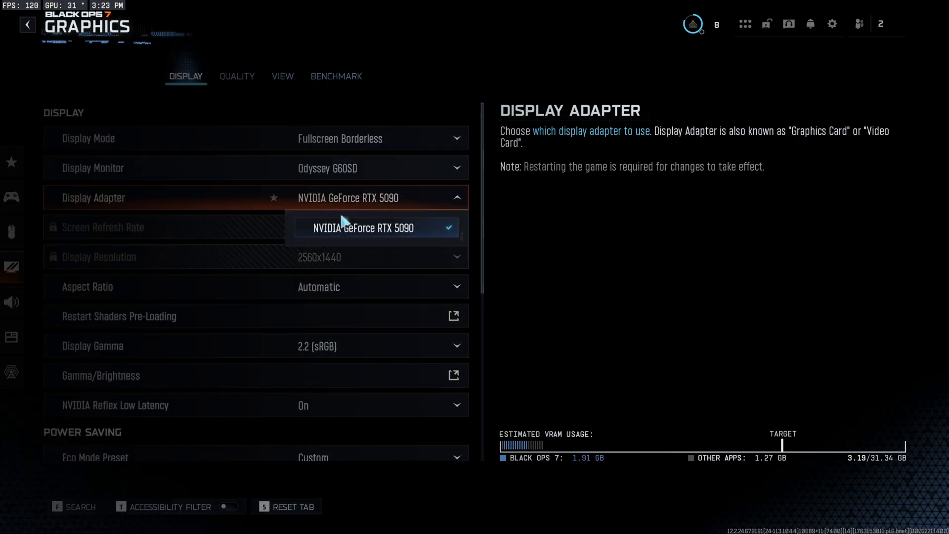
pyautogui.moveTo(410, 201)
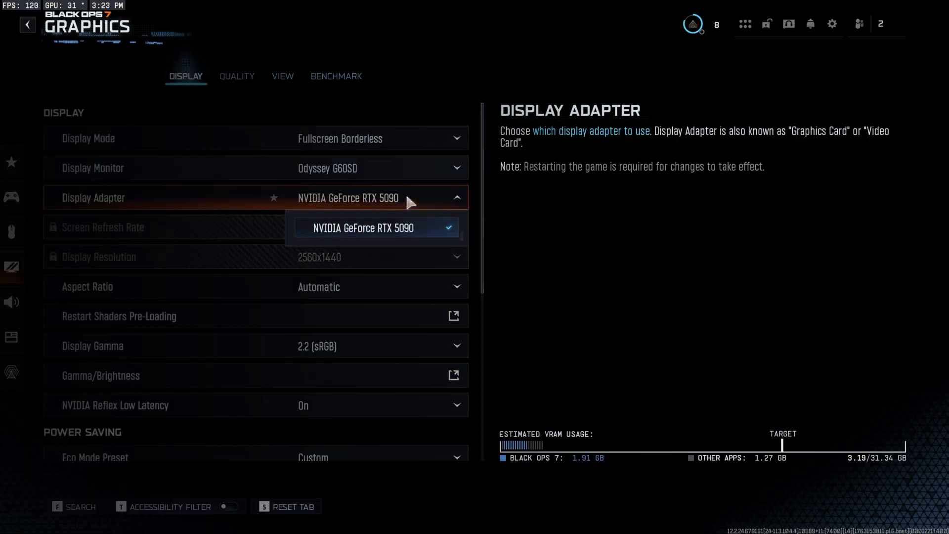
pyautogui.click(375, 228)
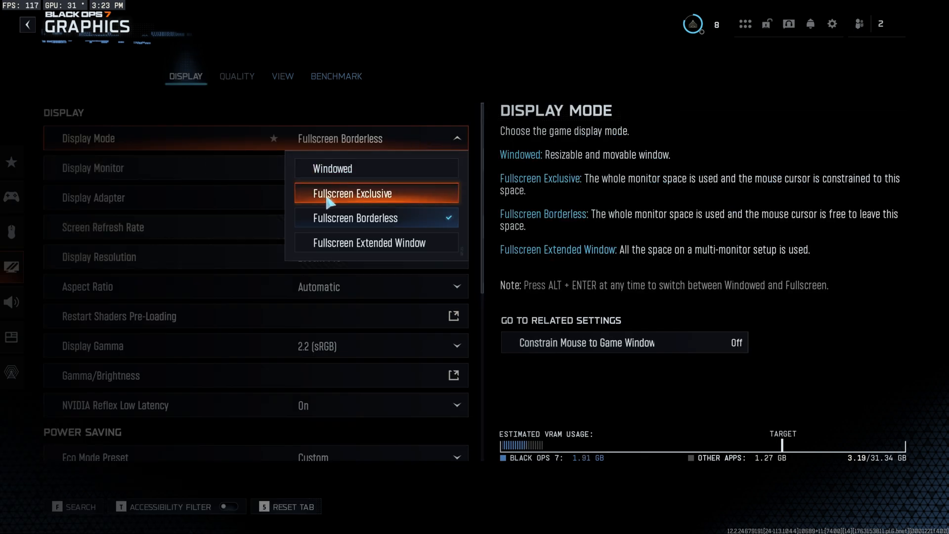
pyautogui.click(353, 193)
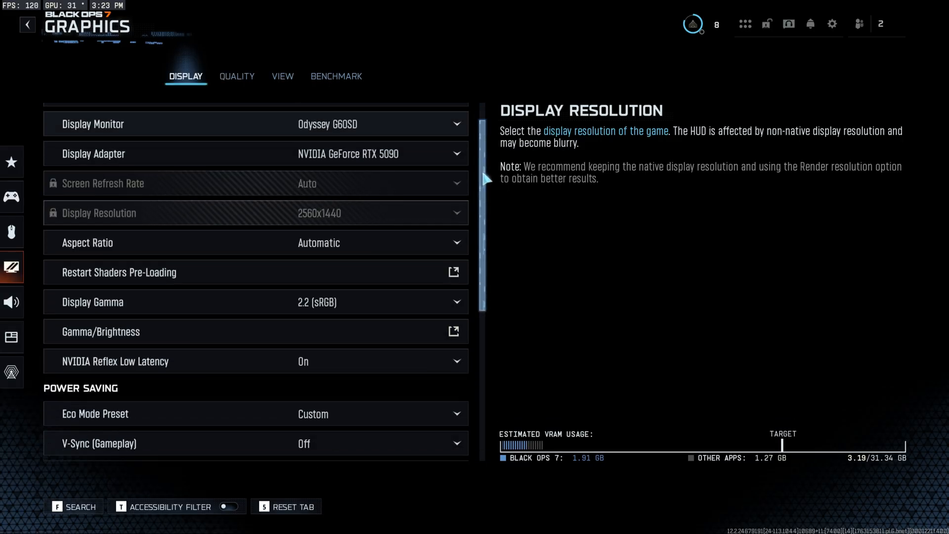
# Keep NVIDIA Reflex Low Latency On and reveal the 120/120/30 custom frame rate limits
pyautogui.scroll(-3)
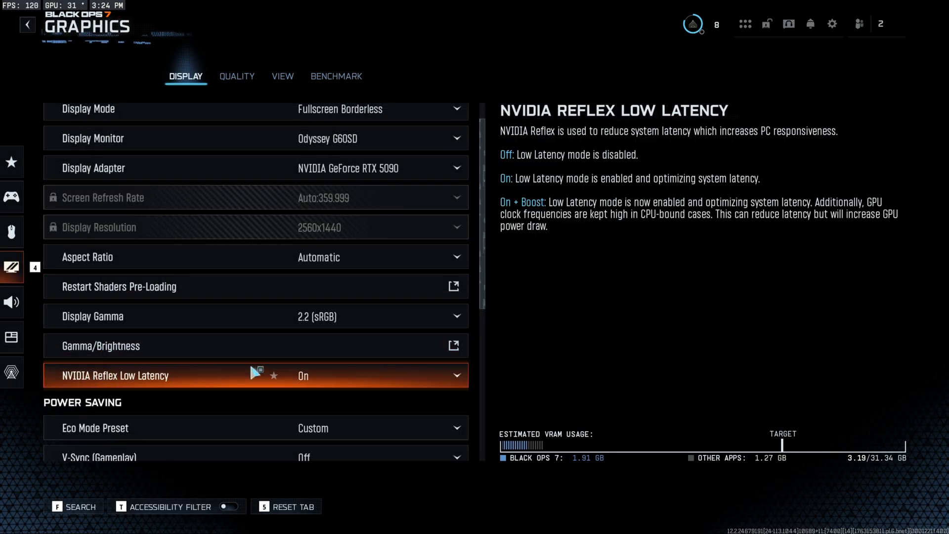
pyautogui.moveTo(361, 381)
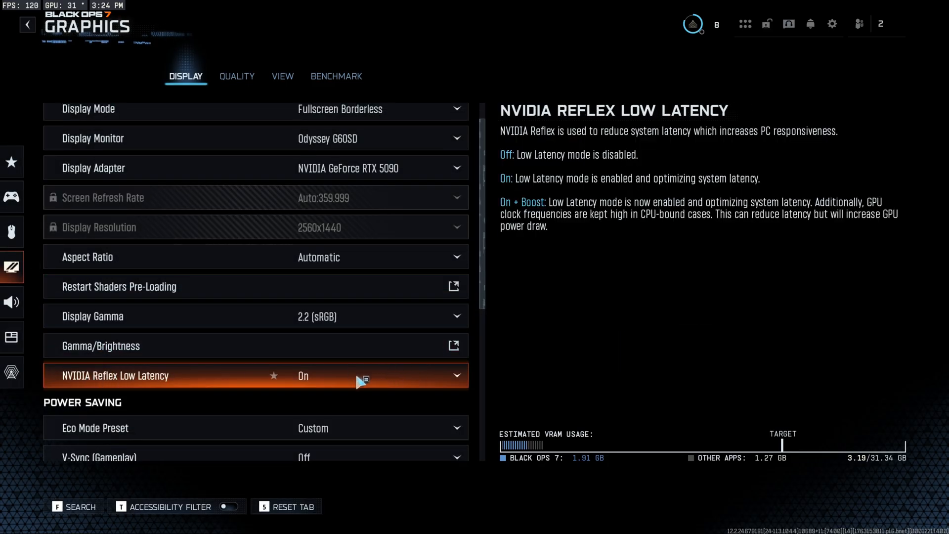
pyautogui.moveTo(354, 387)
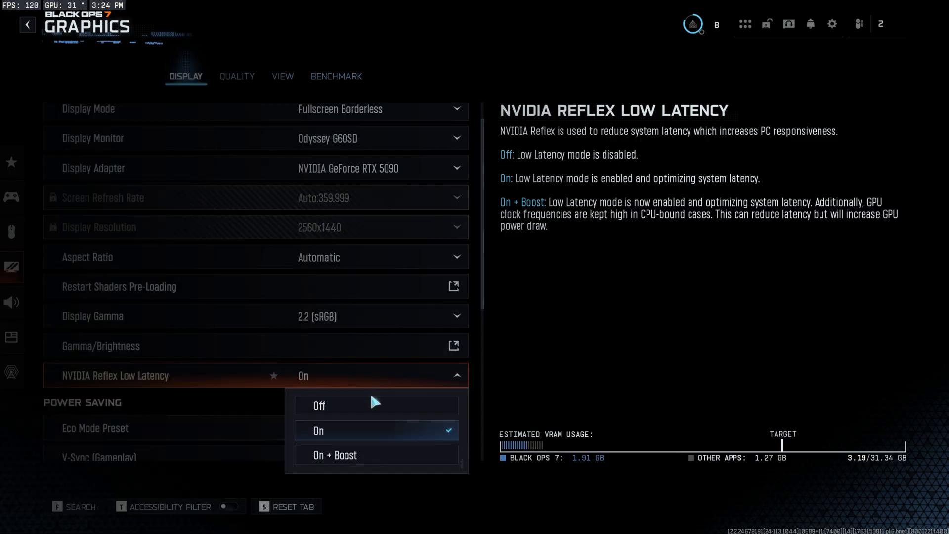
pyautogui.moveTo(353, 454)
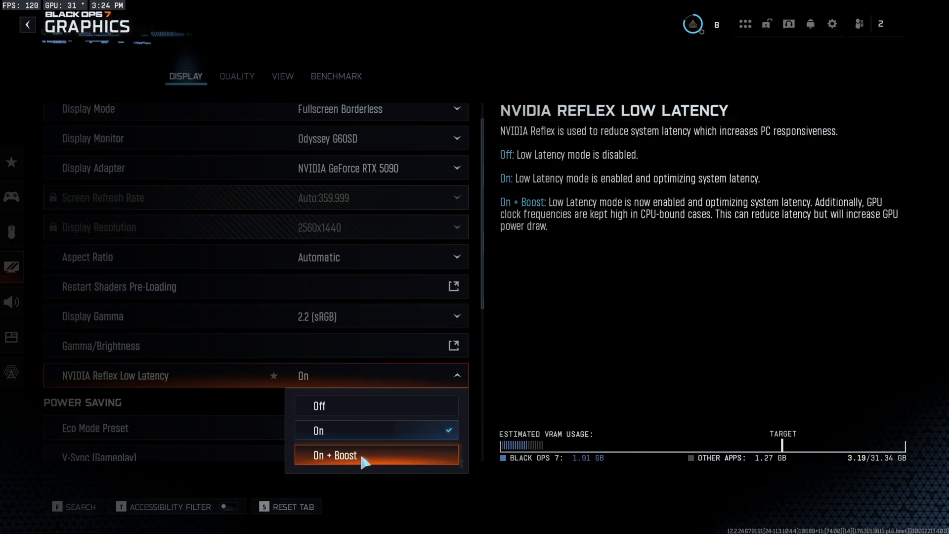
pyautogui.moveTo(369, 440)
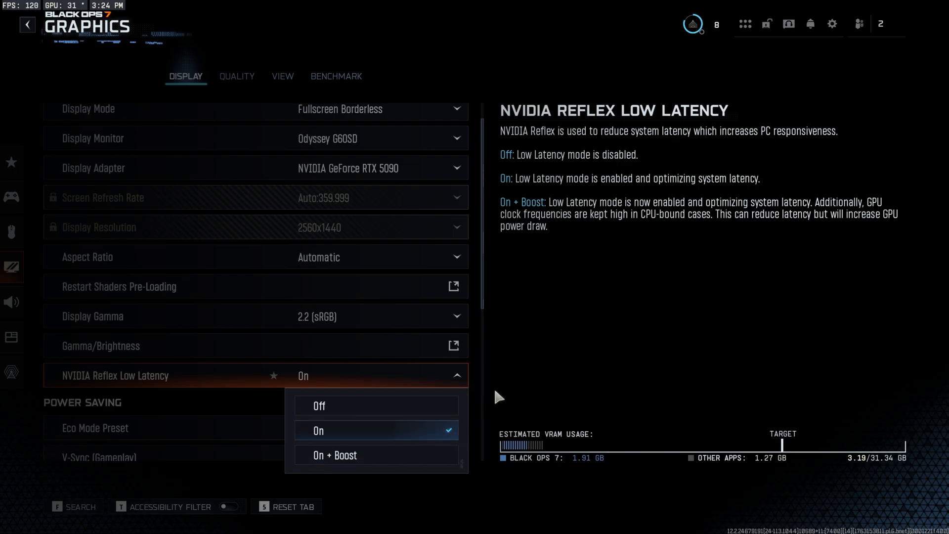
pyautogui.click(317, 430)
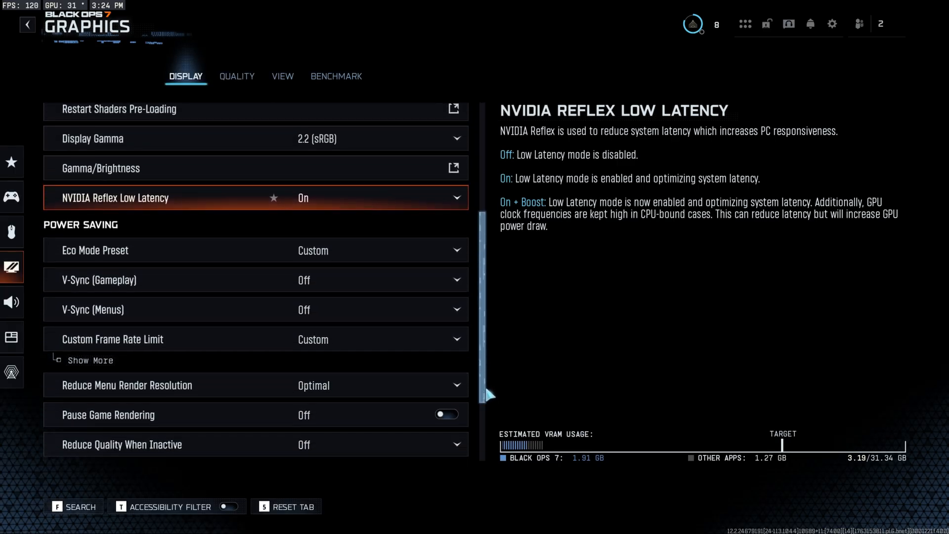
pyautogui.click(90, 360)
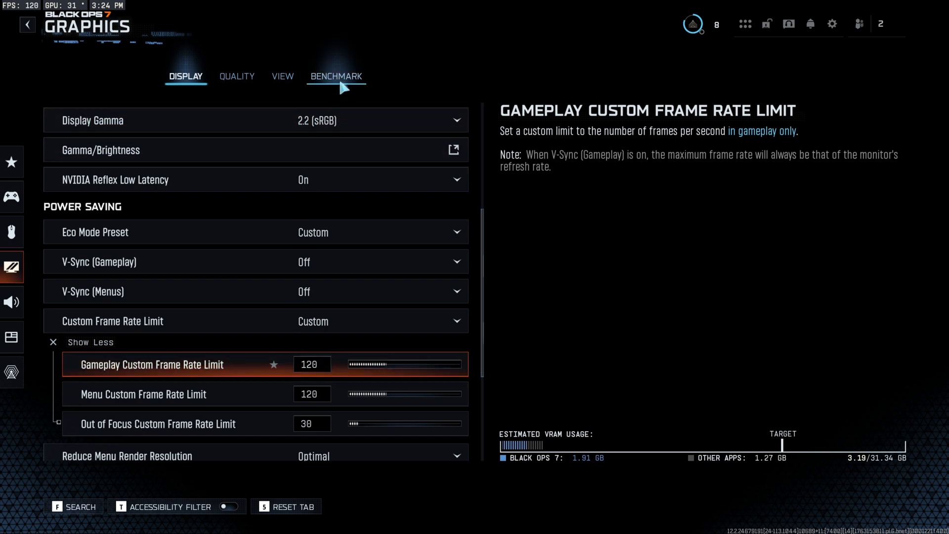
# Glance at the Benchmark tab and return to Display, gameplay limit still 120
pyautogui.click(336, 76)
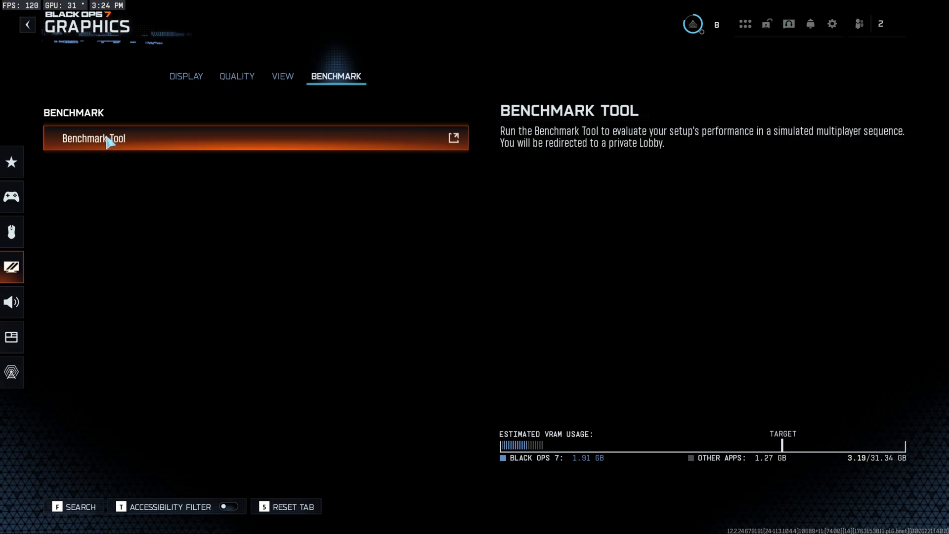
pyautogui.moveTo(109, 144)
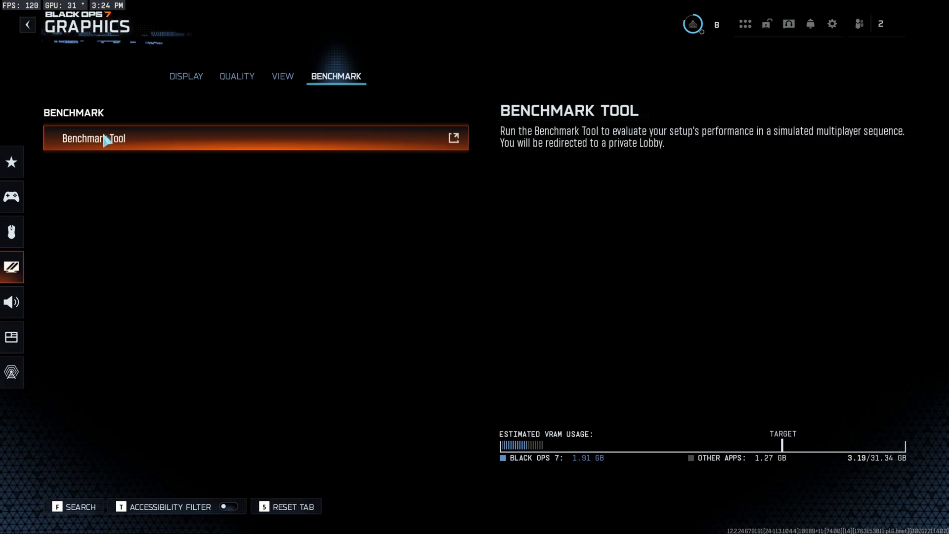
pyautogui.moveTo(138, 114)
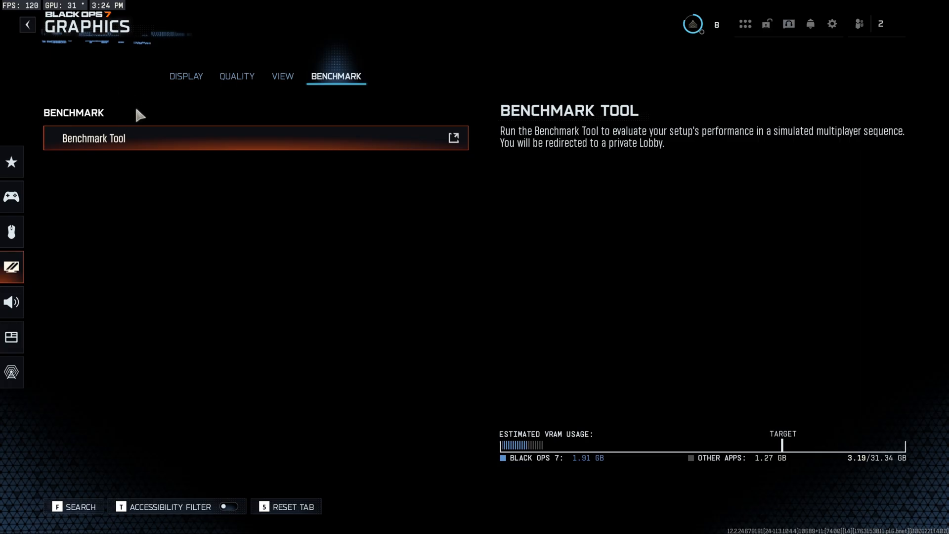
pyautogui.click(186, 76)
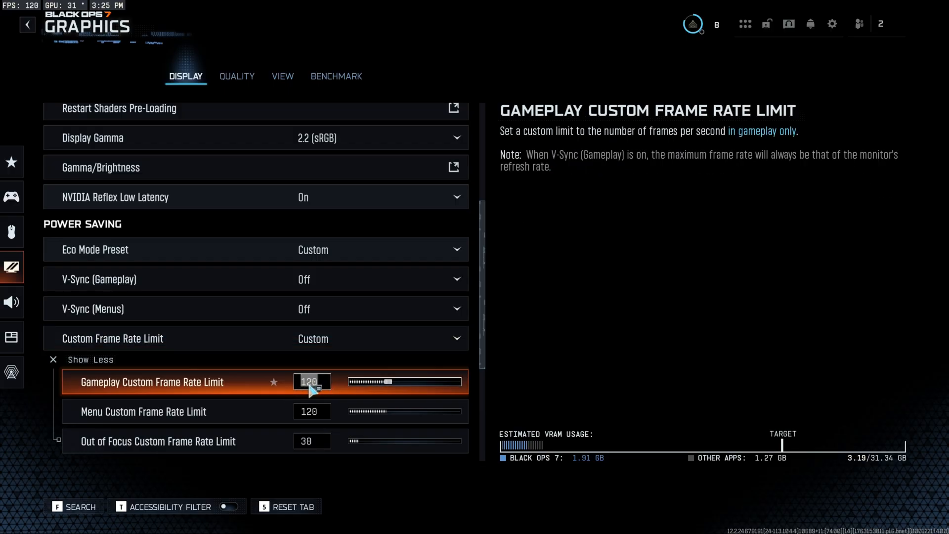
pyautogui.moveTo(315, 393)
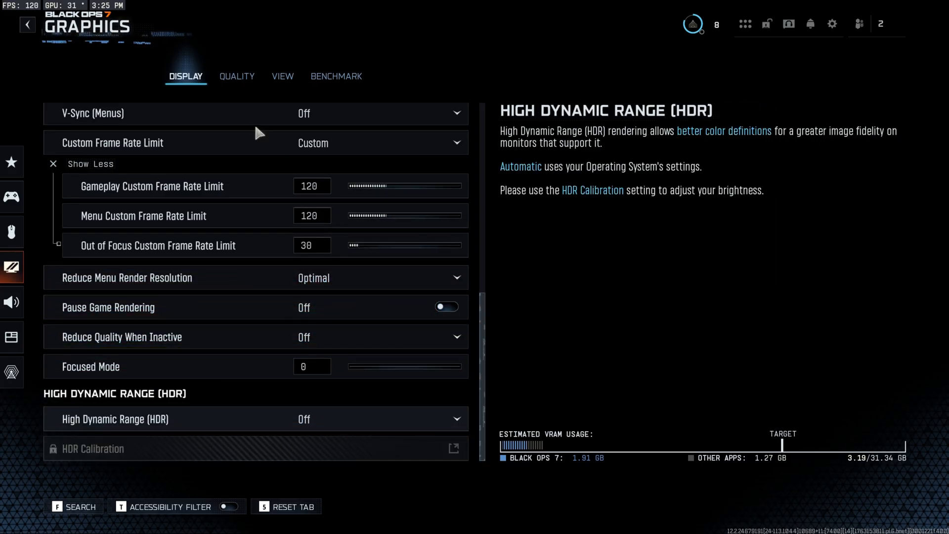
# On the Quality tab, open the NVIDIA DLSS Preset choices with Performance selected
pyautogui.click(236, 76)
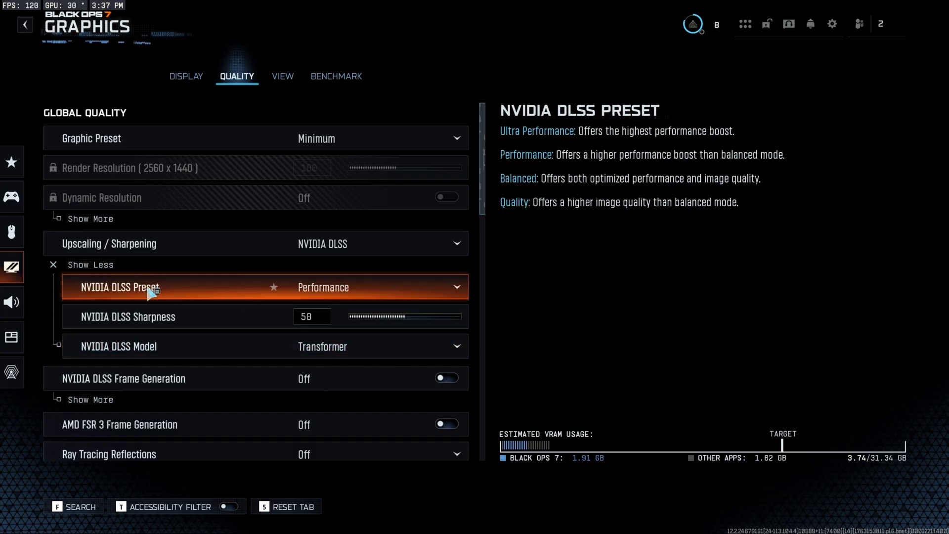
pyautogui.click(323, 287)
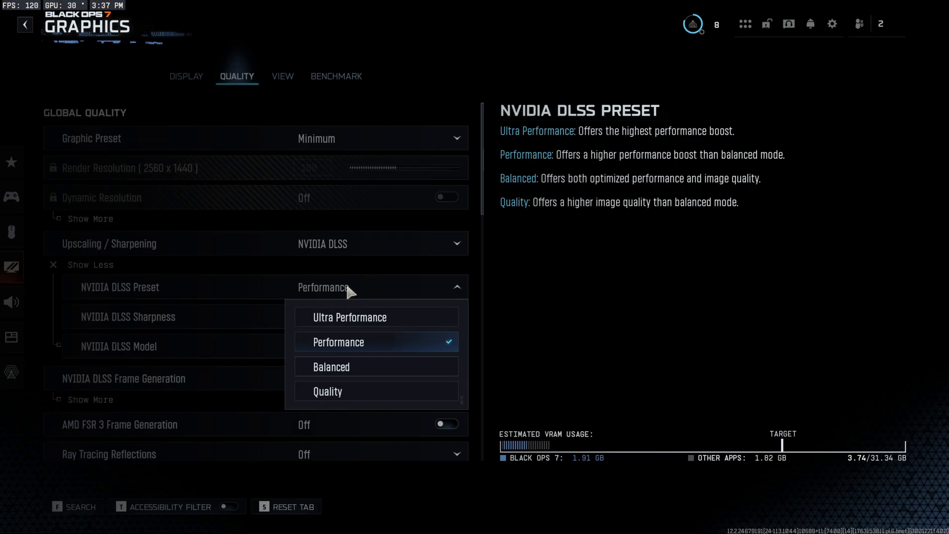
pyautogui.moveTo(362, 371)
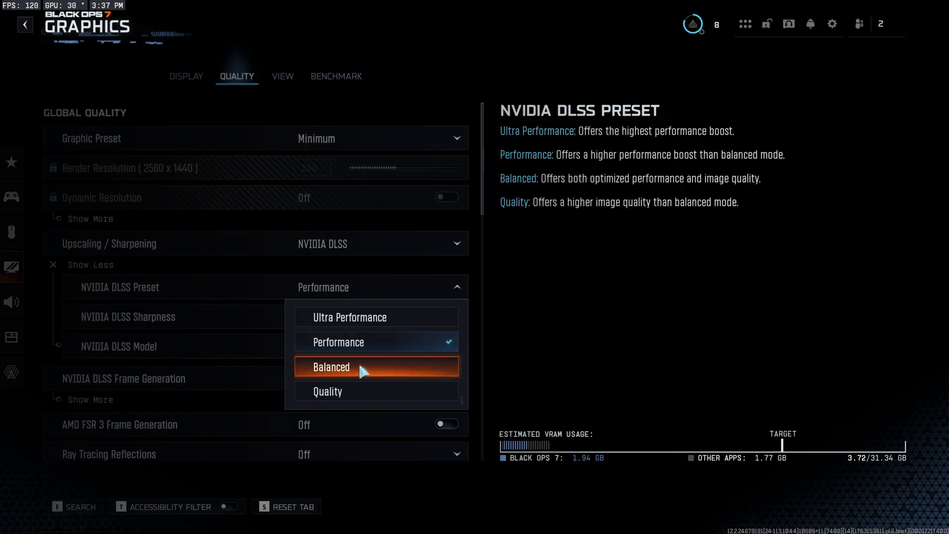
pyautogui.moveTo(360, 342)
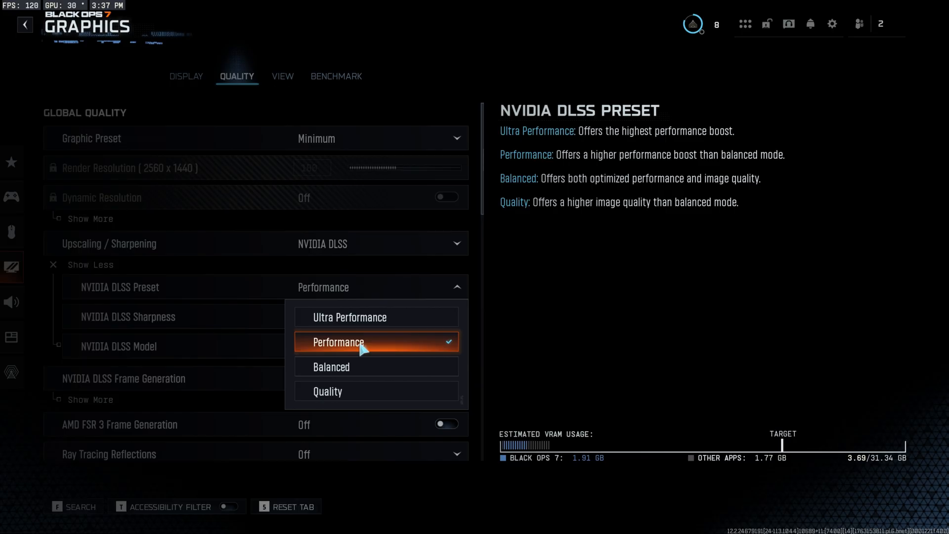
pyautogui.moveTo(368, 349)
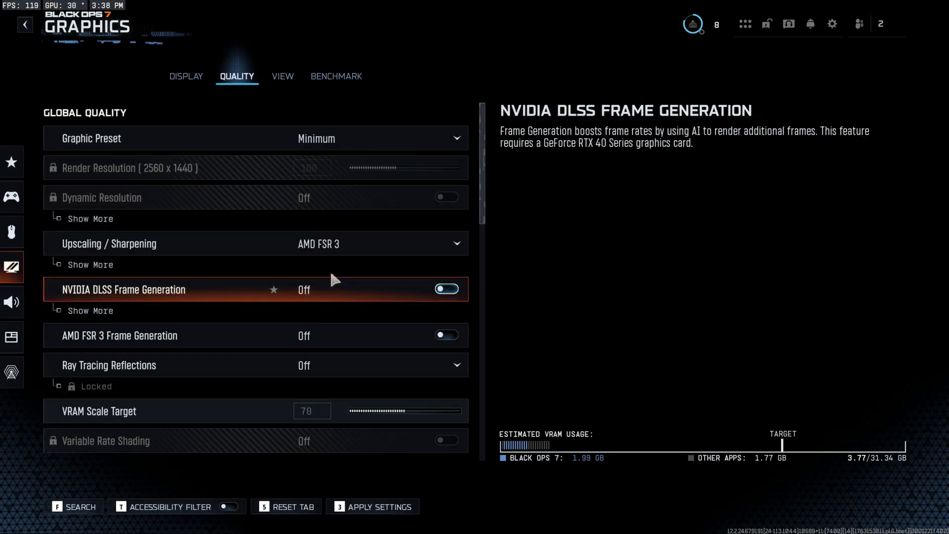
pyautogui.moveTo(321, 243)
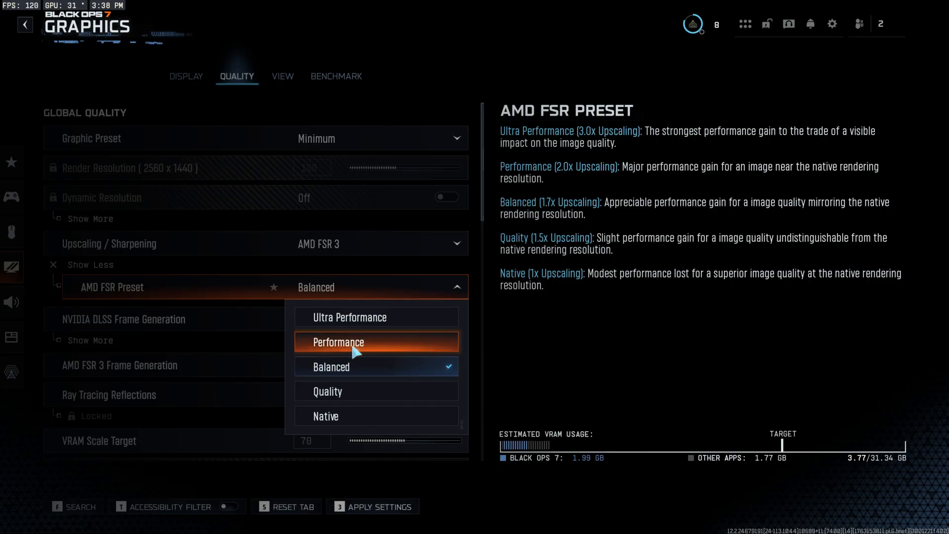
pyautogui.moveTo(357, 391)
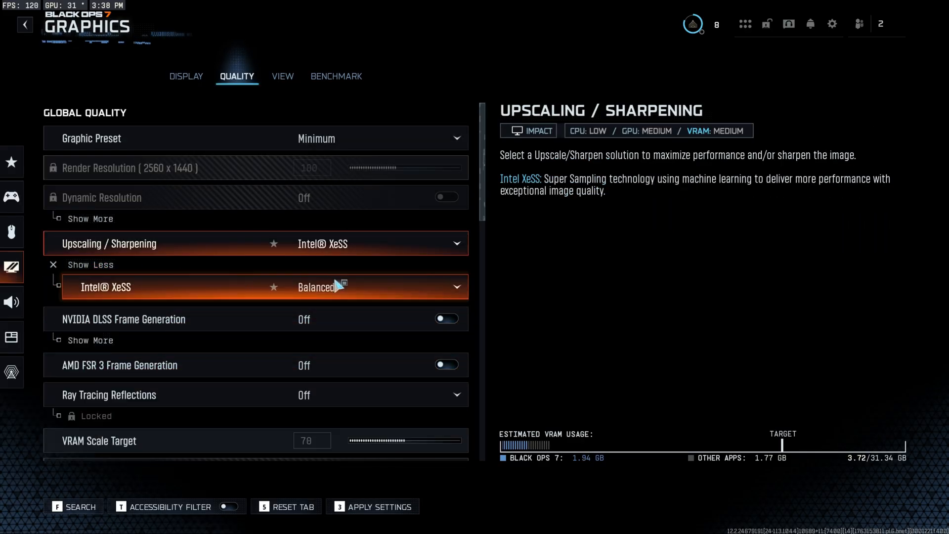
# Try Intel XeSS quality modes and FidelityFX CAS with its Strength option
pyautogui.click(375, 286)
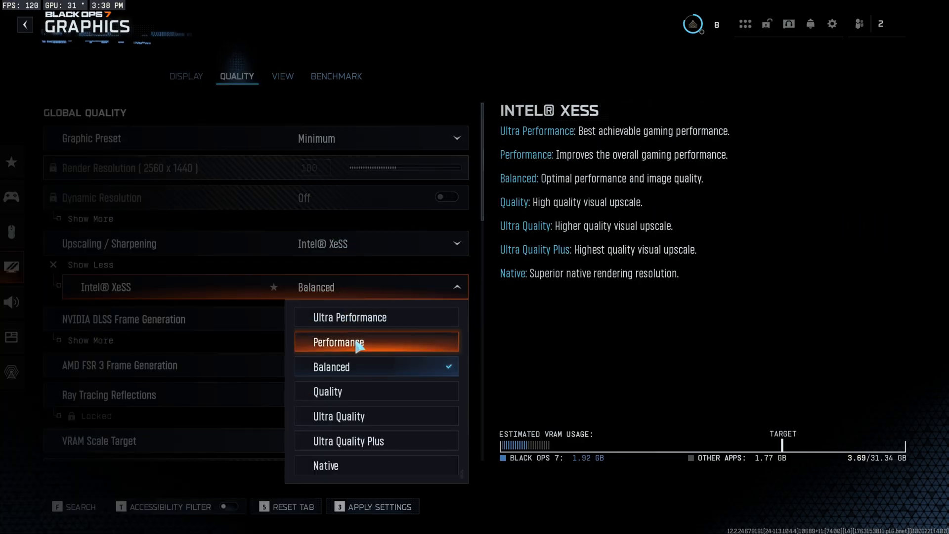
pyautogui.moveTo(361, 339)
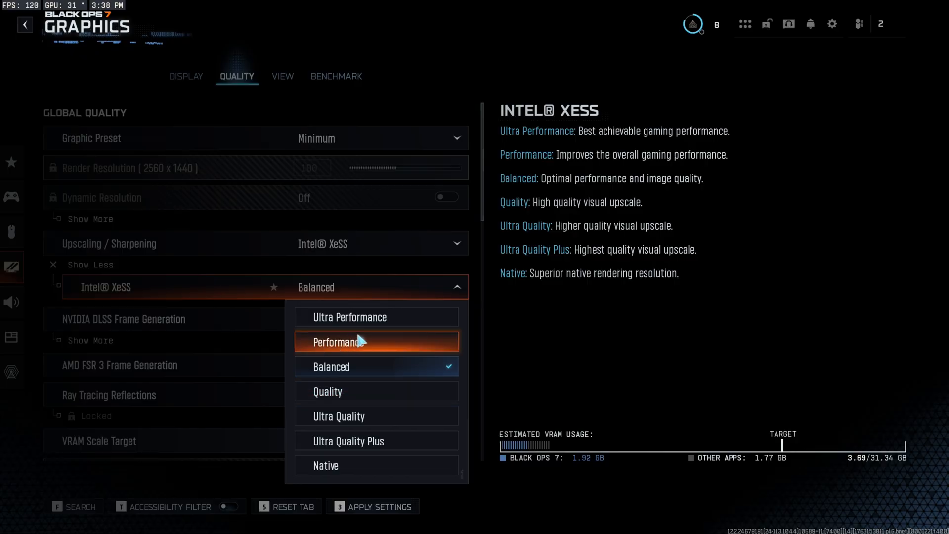
pyautogui.moveTo(376, 391)
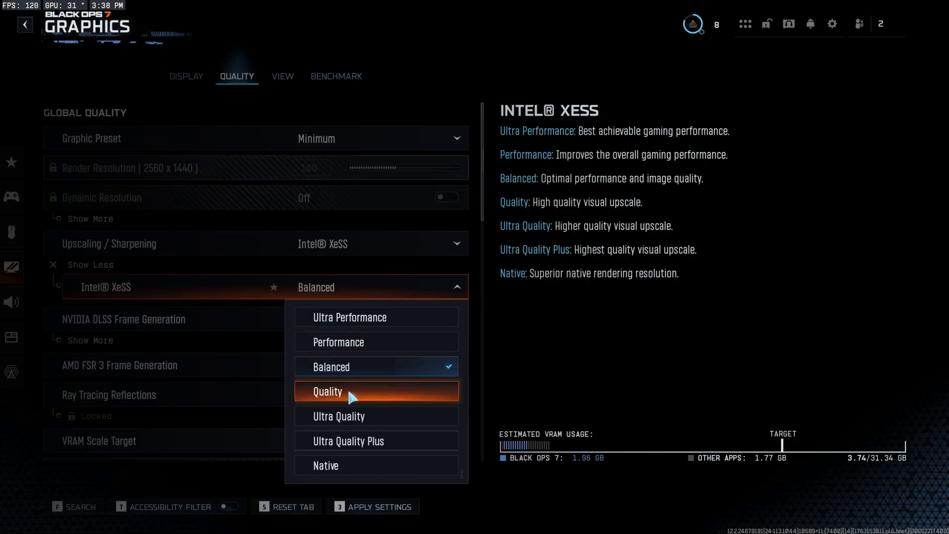
pyautogui.click(255, 243)
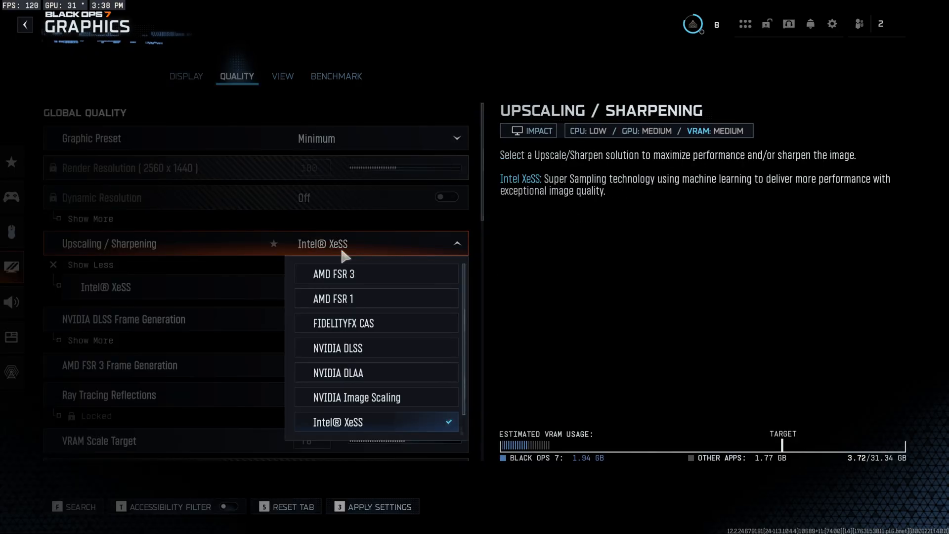
pyautogui.click(343, 323)
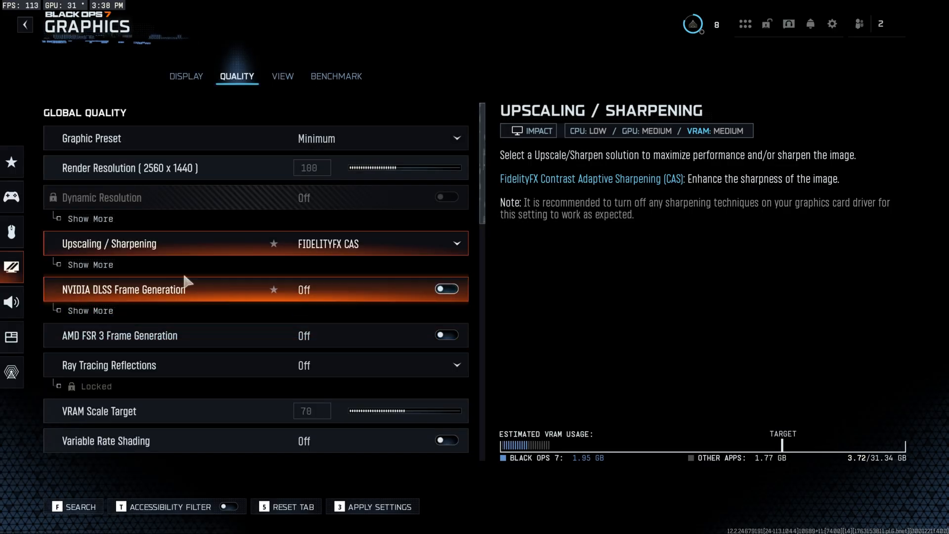
pyautogui.click(90, 265)
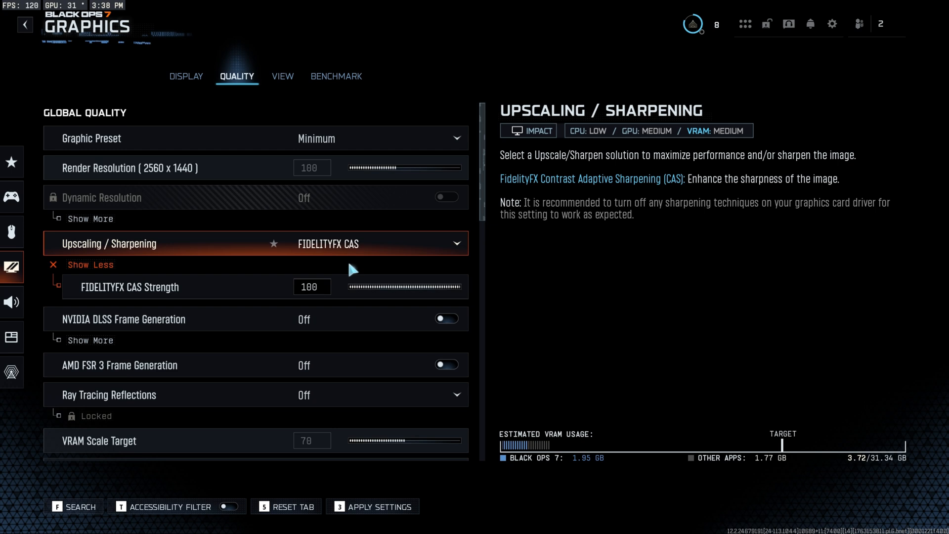
pyautogui.moveTo(329, 267)
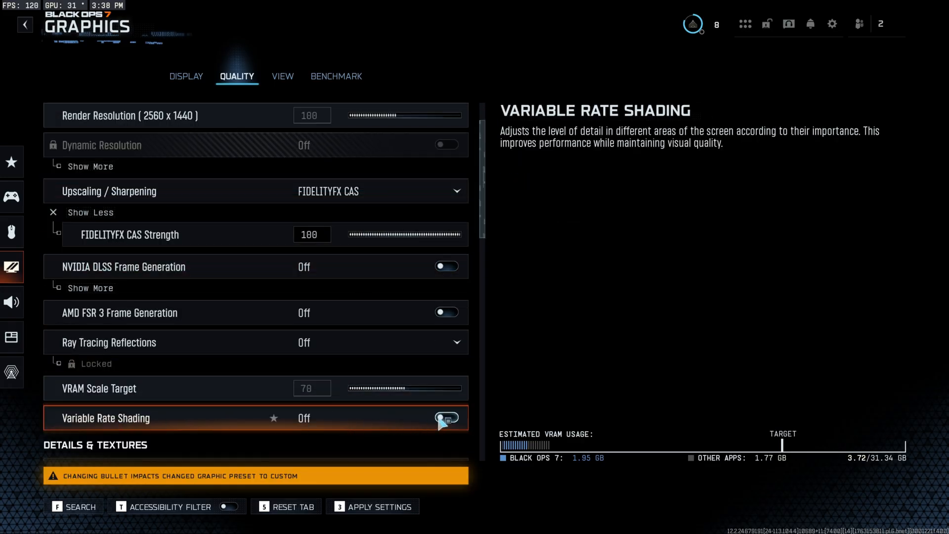
pyautogui.moveTo(420, 427)
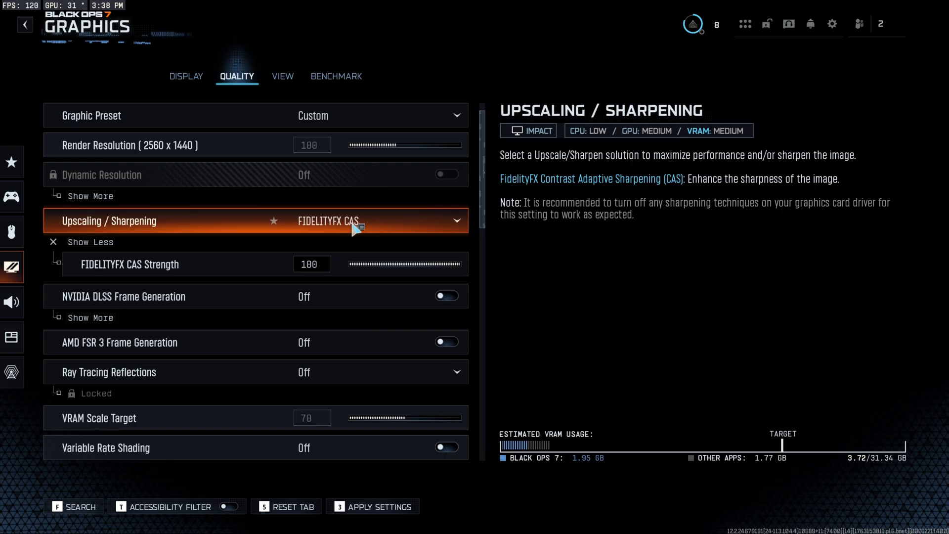
pyautogui.moveTo(377, 228)
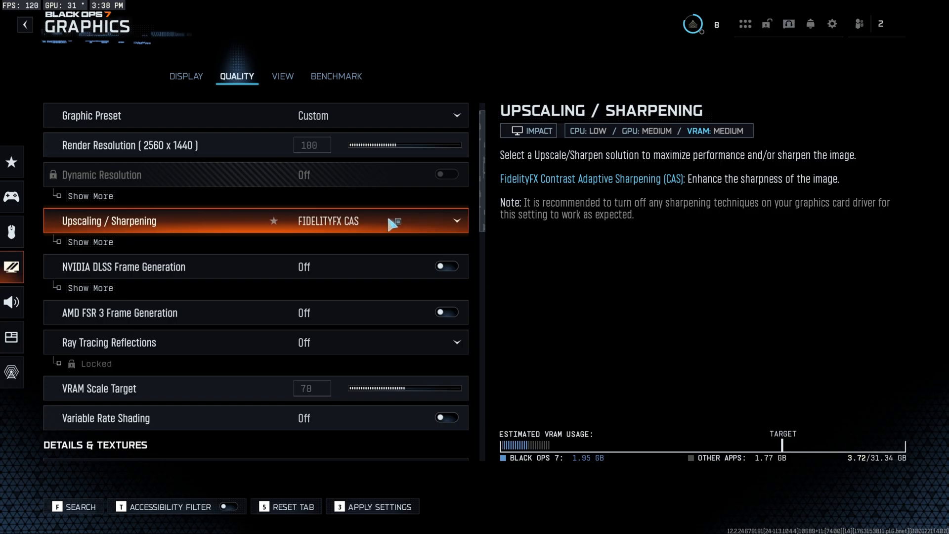
pyautogui.moveTo(378, 226)
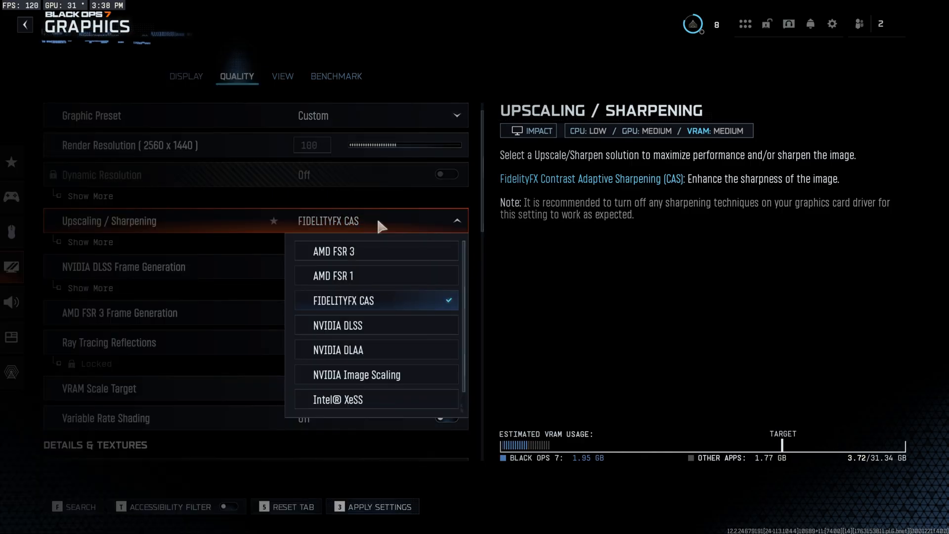
pyautogui.moveTo(375, 350)
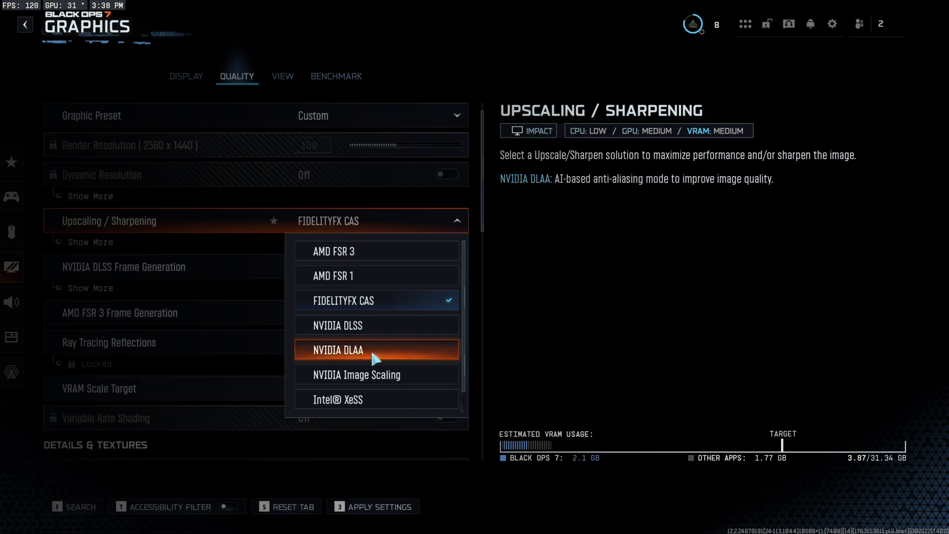
pyautogui.moveTo(347, 326)
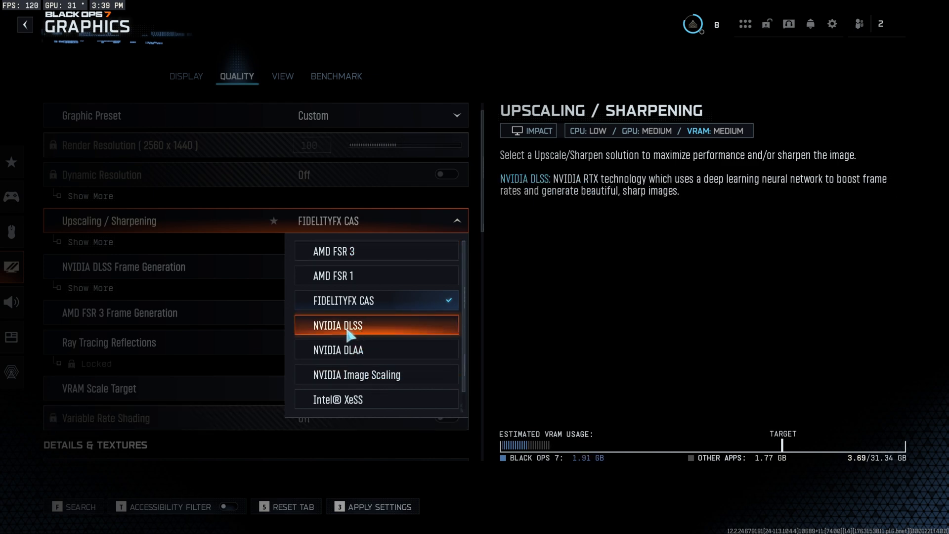
# Switch upscaling to NVIDIA DLSS, try the CNN model, then keep Transformer
pyautogui.click(337, 326)
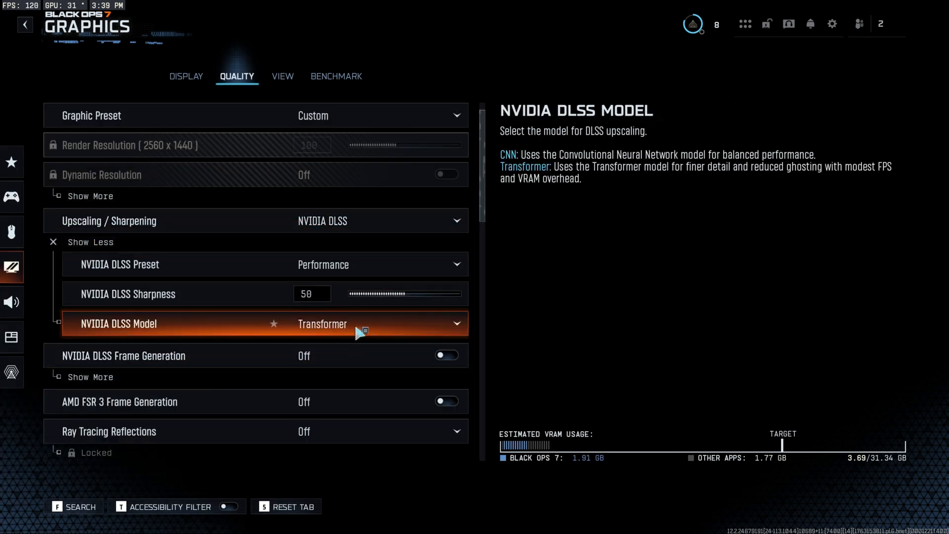
pyautogui.click(323, 323)
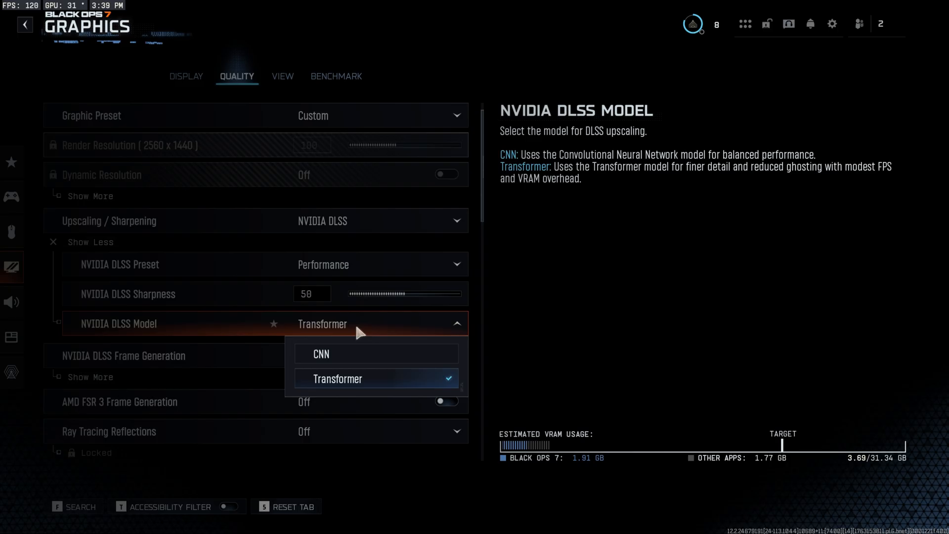
pyautogui.moveTo(348, 362)
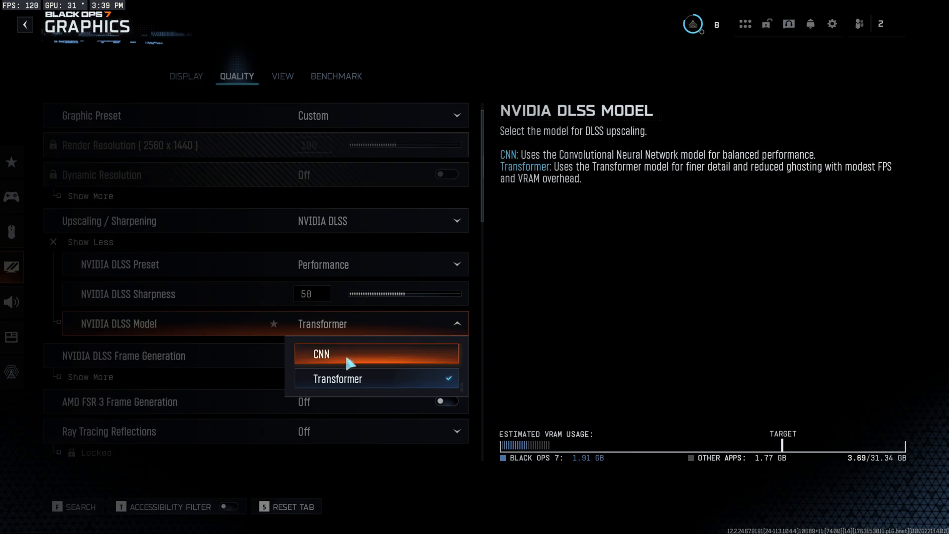
pyautogui.moveTo(373, 324)
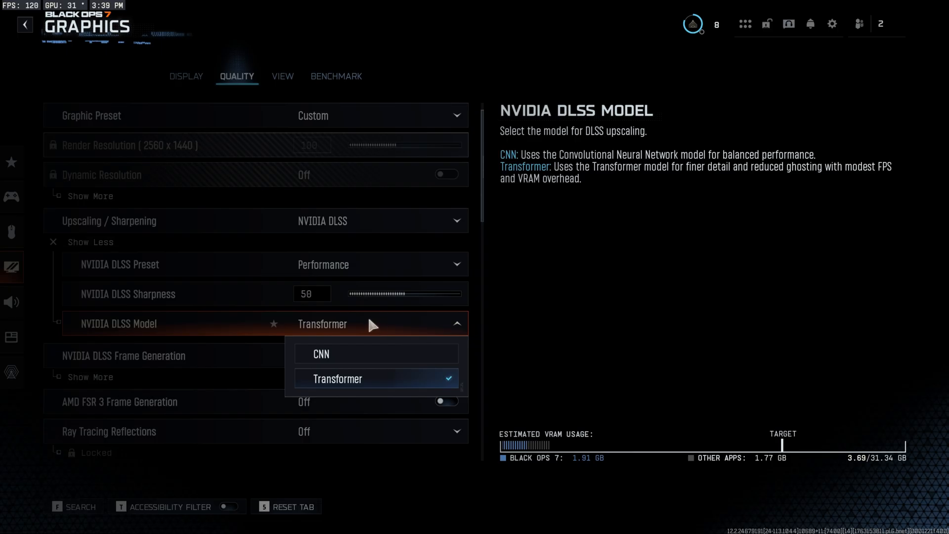
pyautogui.moveTo(356, 333)
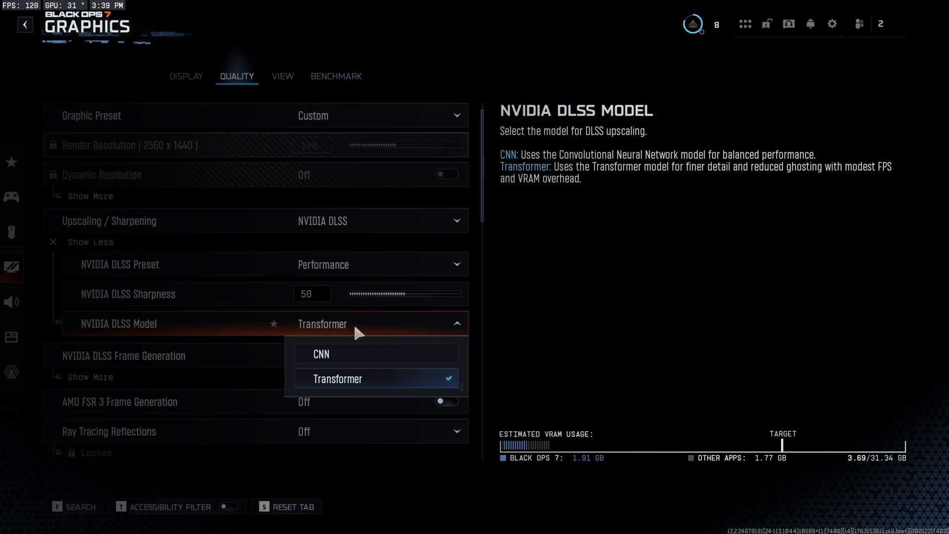
pyautogui.click(321, 353)
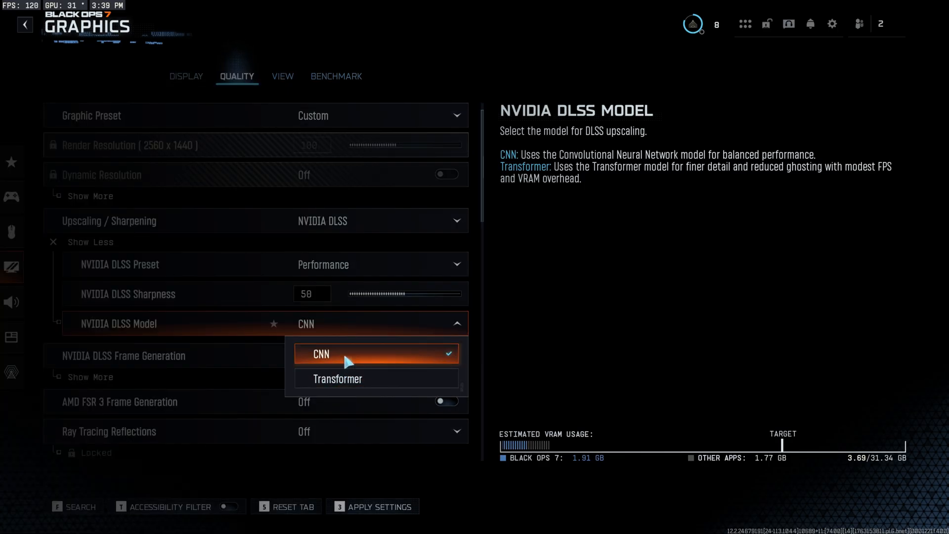
pyautogui.click(338, 378)
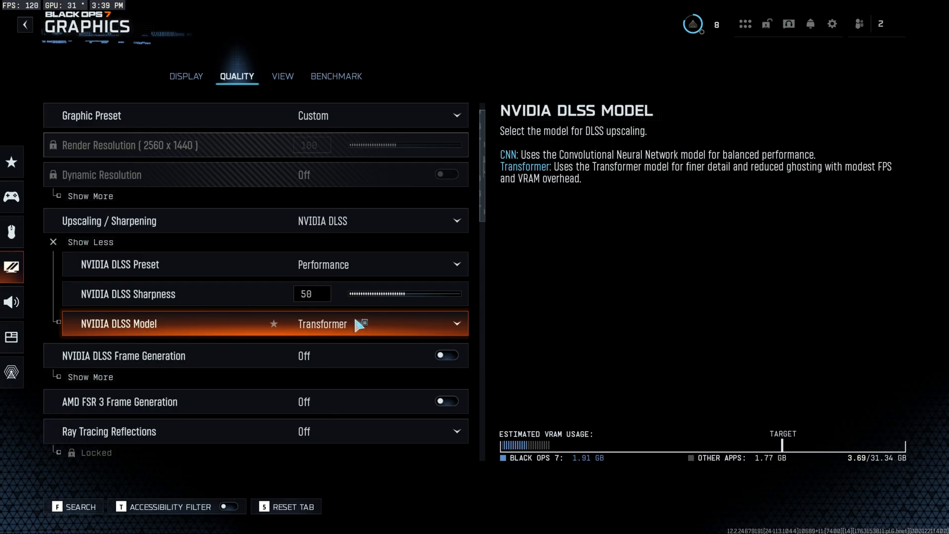
pyautogui.moveTo(357, 329)
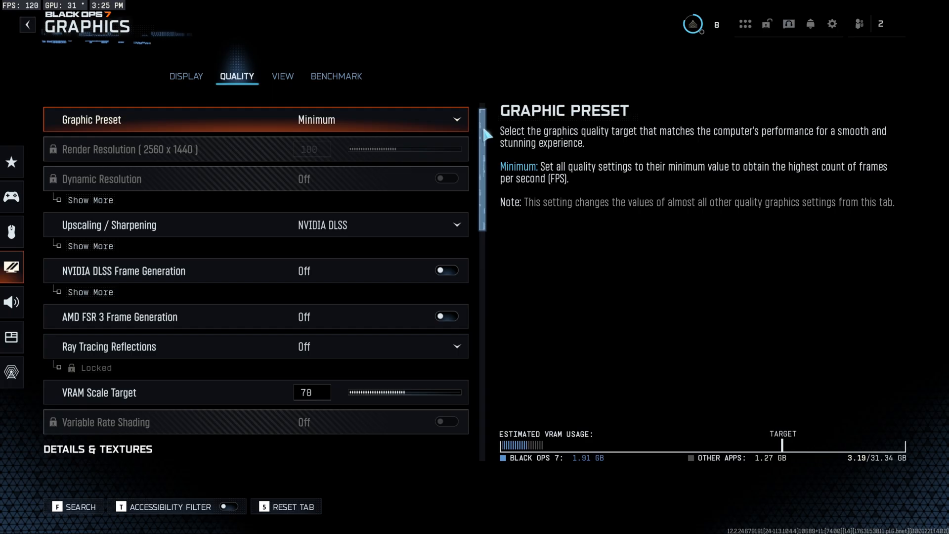
pyautogui.scroll(-3)
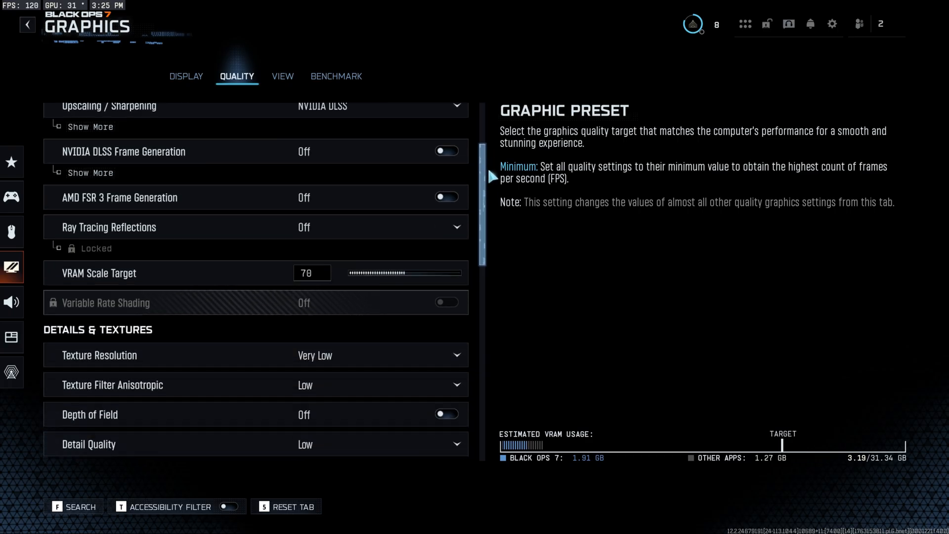
pyautogui.scroll(-3)
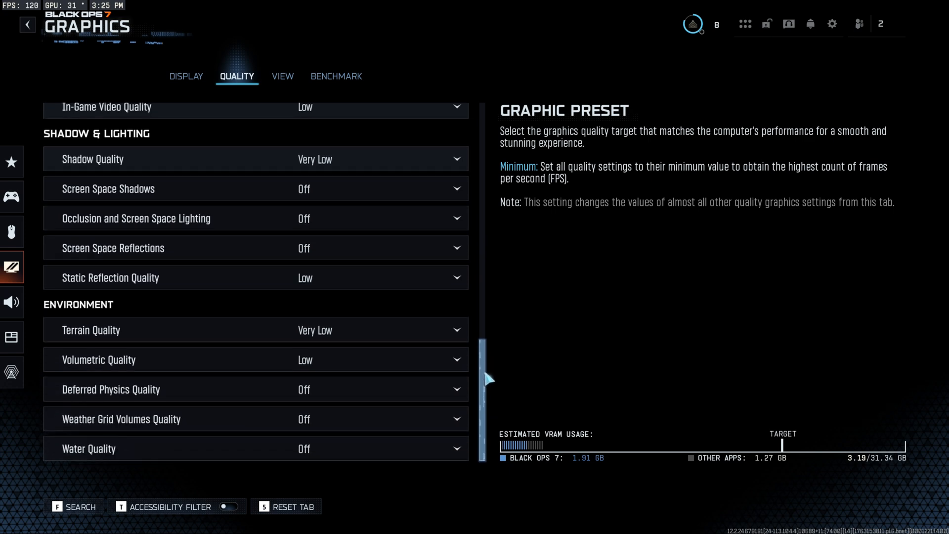
pyautogui.scroll(-3)
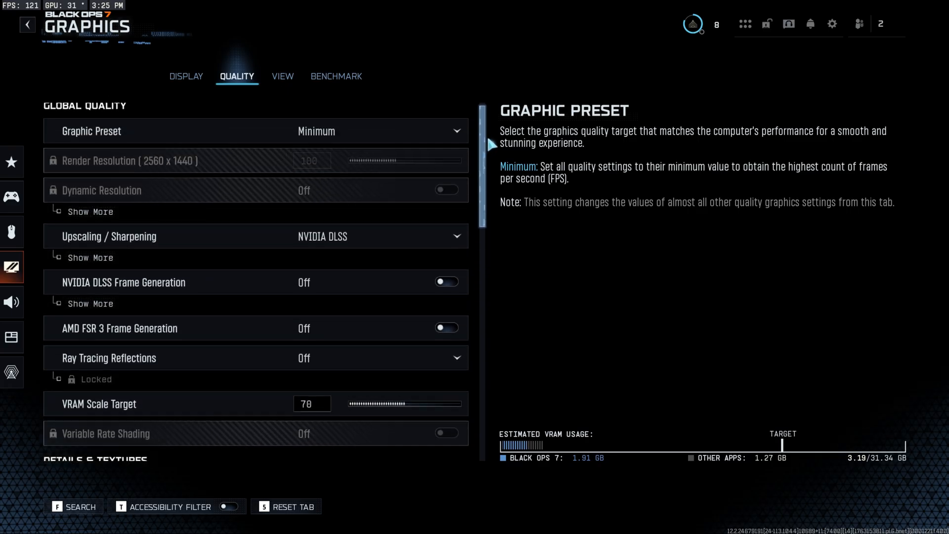
pyautogui.scroll(-3)
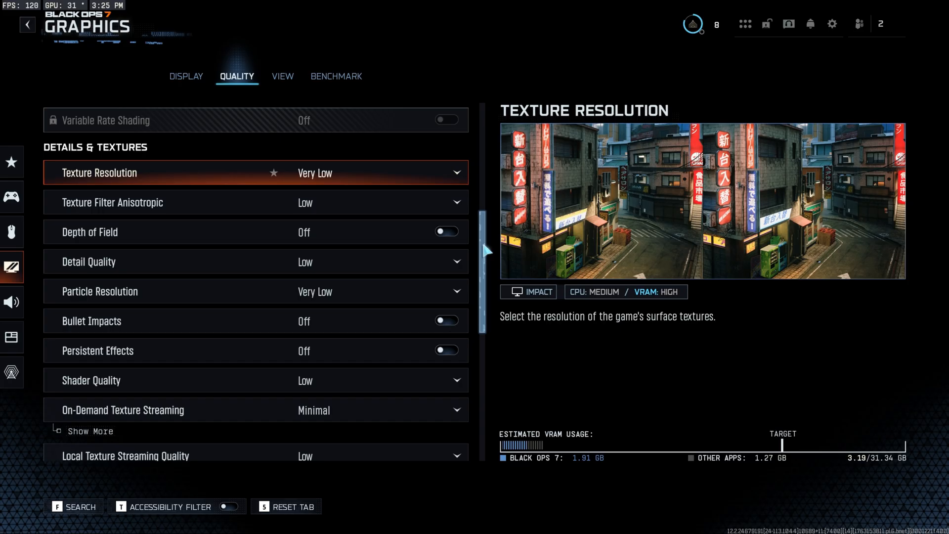
pyautogui.scroll(-3)
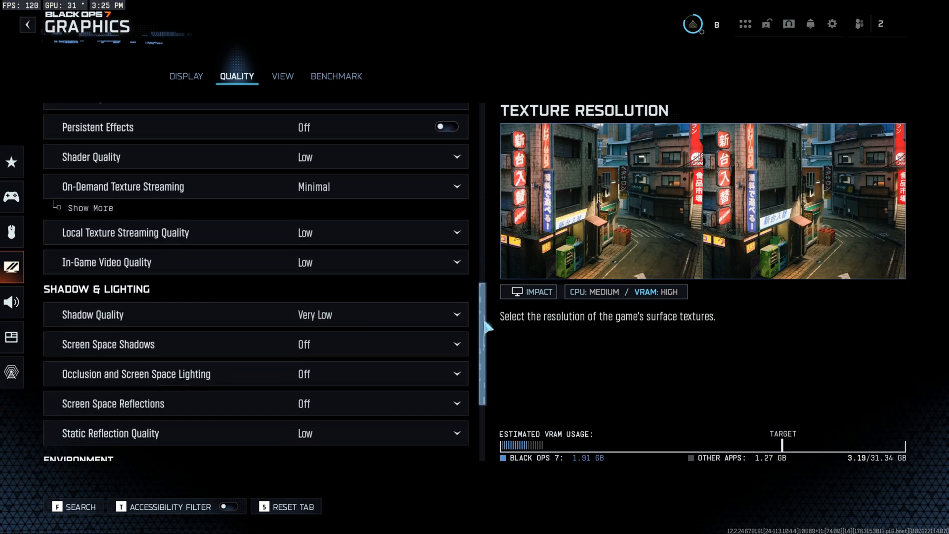
pyautogui.scroll(-3)
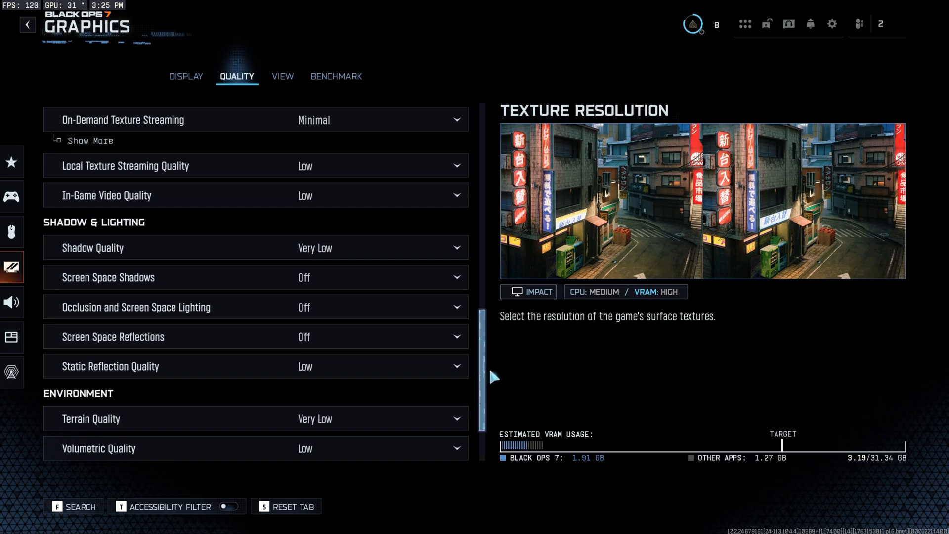
pyautogui.scroll(-3)
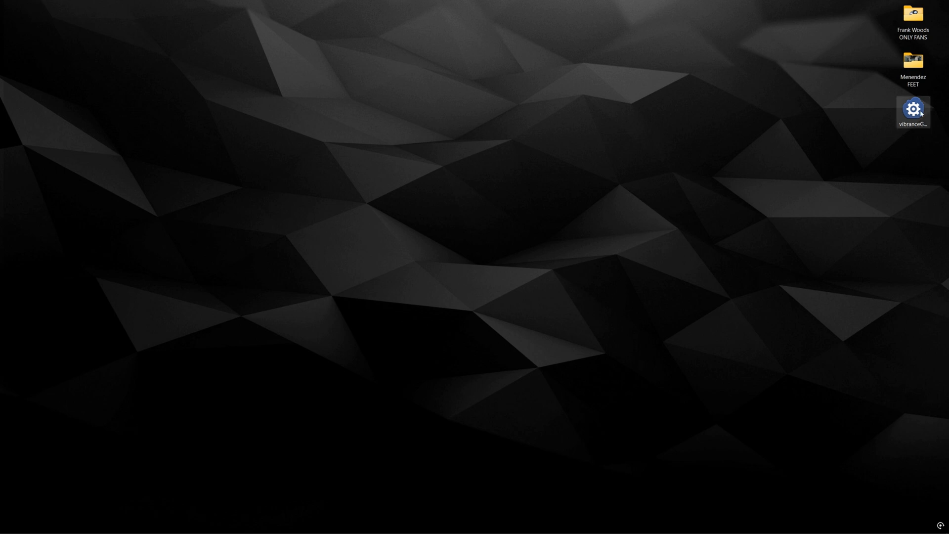
# Launch vibranceGUI from its desktop shortcut and move its window to the centre
pyautogui.doubleClick(913, 111)
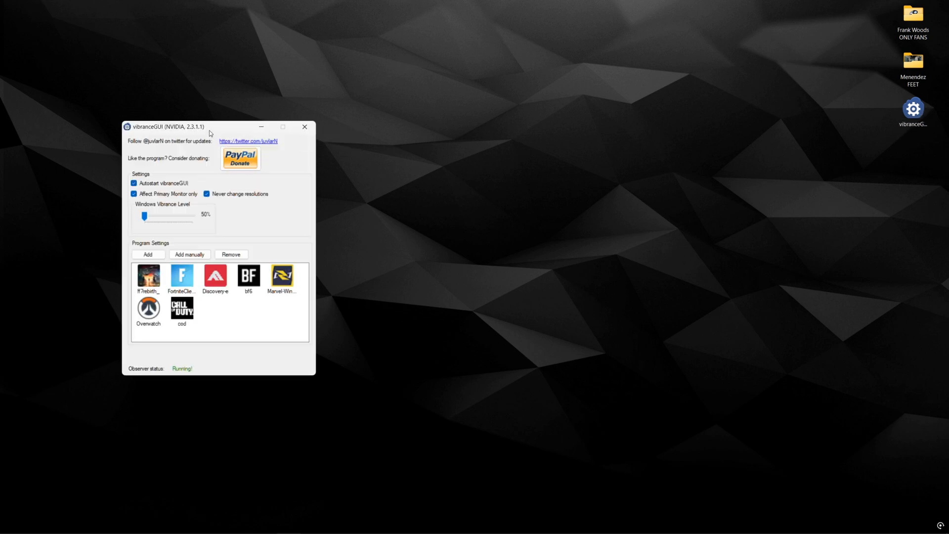
pyautogui.moveTo(209, 127); pyautogui.dragTo(424, 124)
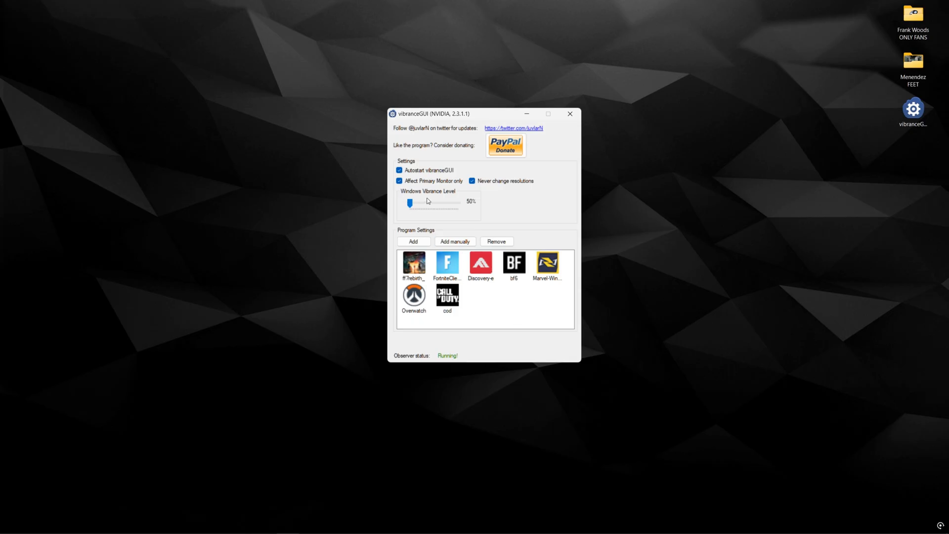
pyautogui.moveTo(495, 270)
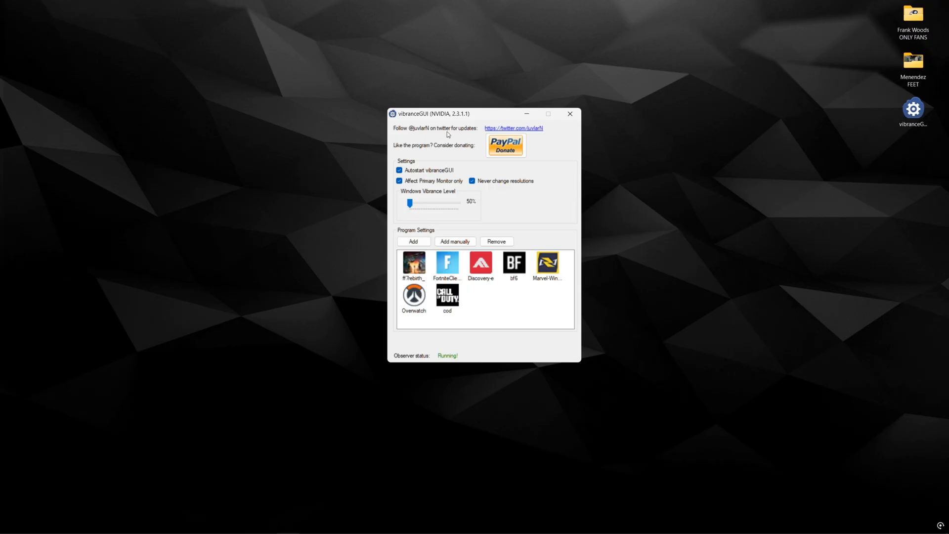
pyautogui.rightClick(737, 388)
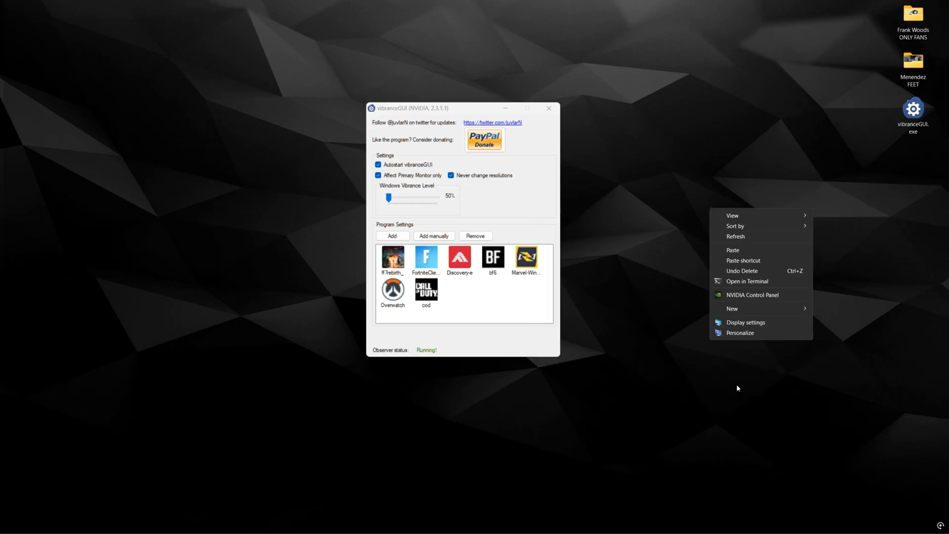
pyautogui.click(752, 295)
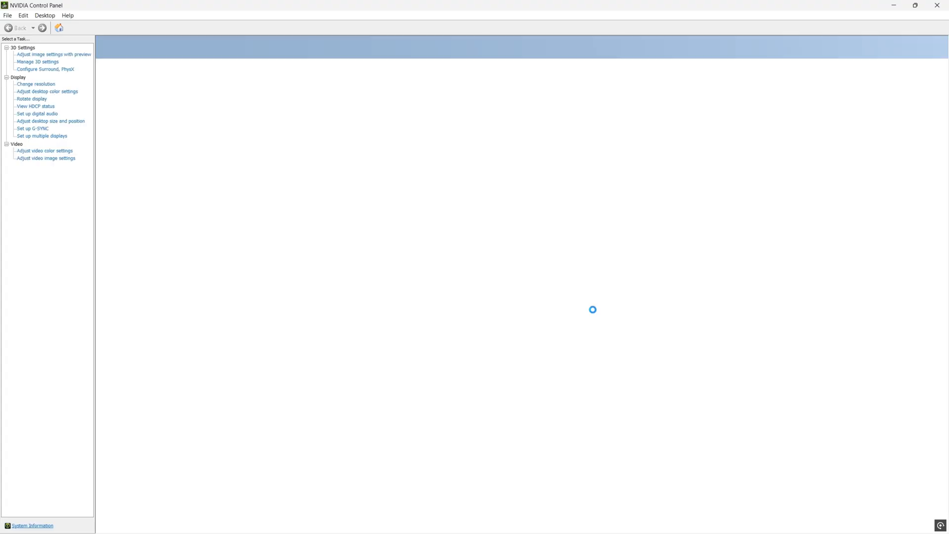
pyautogui.click(46, 92)
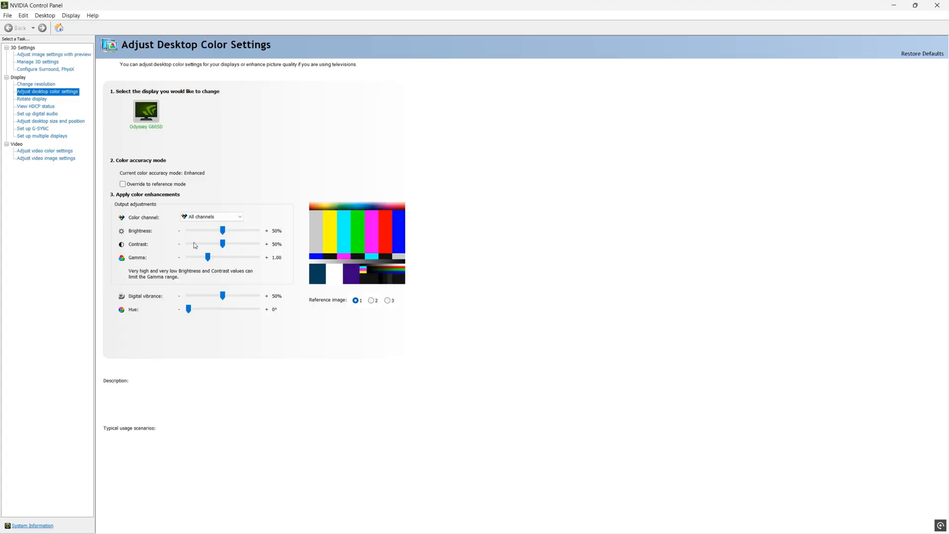
pyautogui.moveTo(223, 296); pyautogui.dragTo(256, 296)
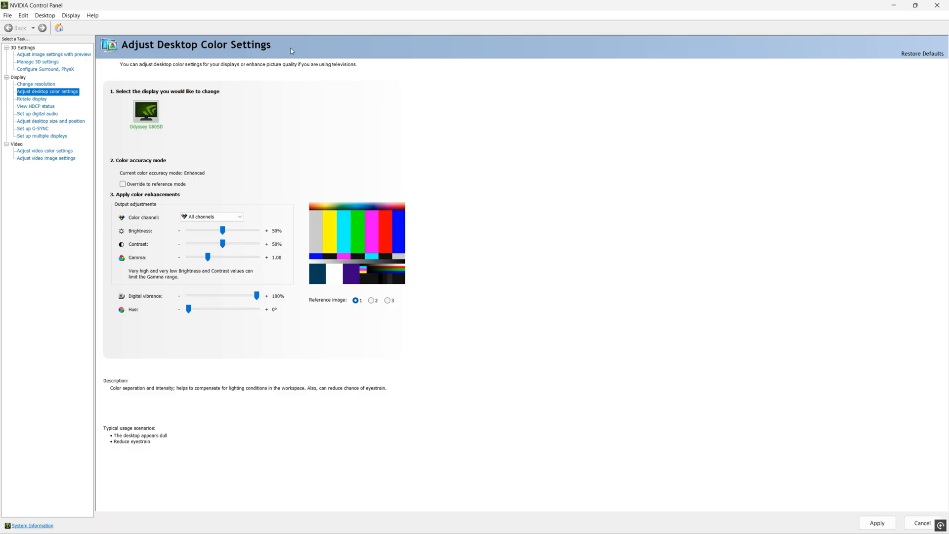
pyautogui.moveTo(257, 296); pyautogui.dragTo(235, 296)
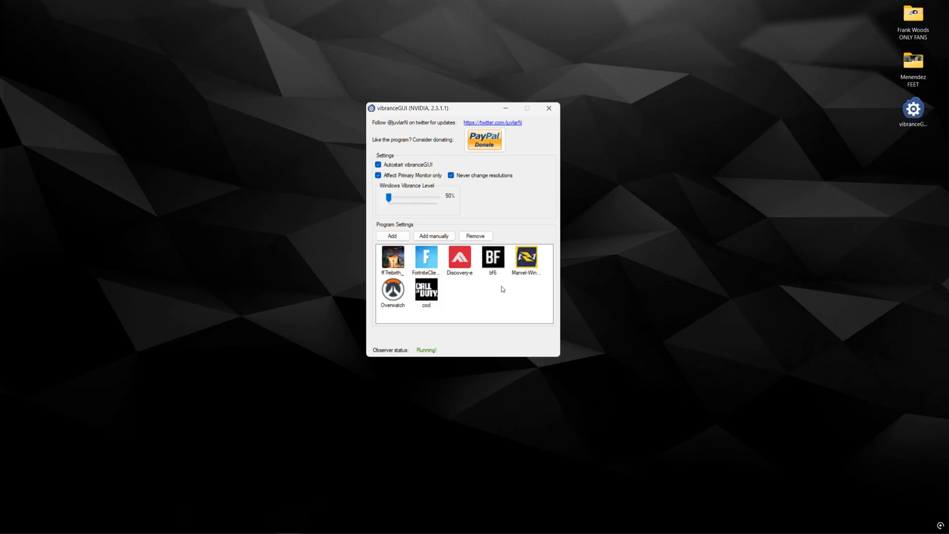
pyautogui.moveTo(518, 188)
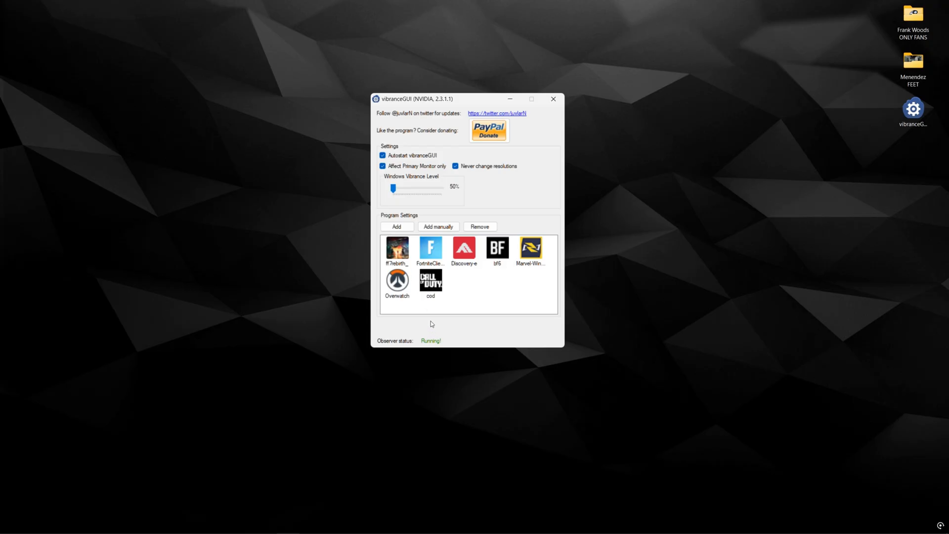
# Inspect the Overwatch profile, then browse Call of Duty\_retail_ in the add-game picker and cancel
pyautogui.doubleClick(430, 280)
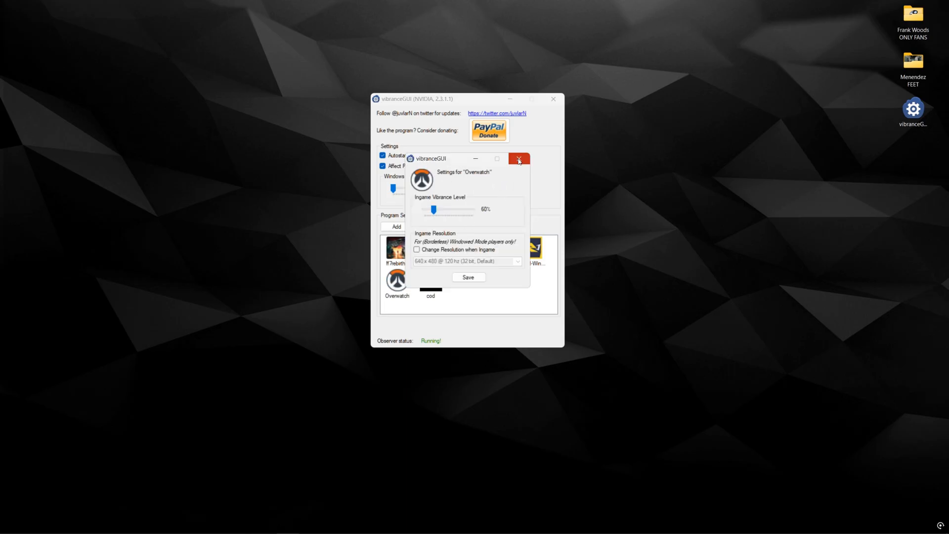
pyautogui.click(517, 159)
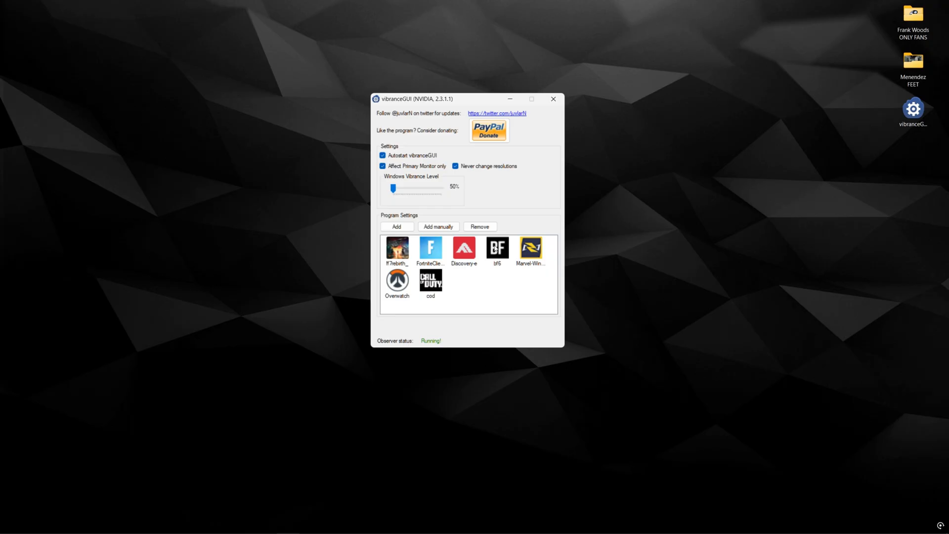
pyautogui.click(396, 226)
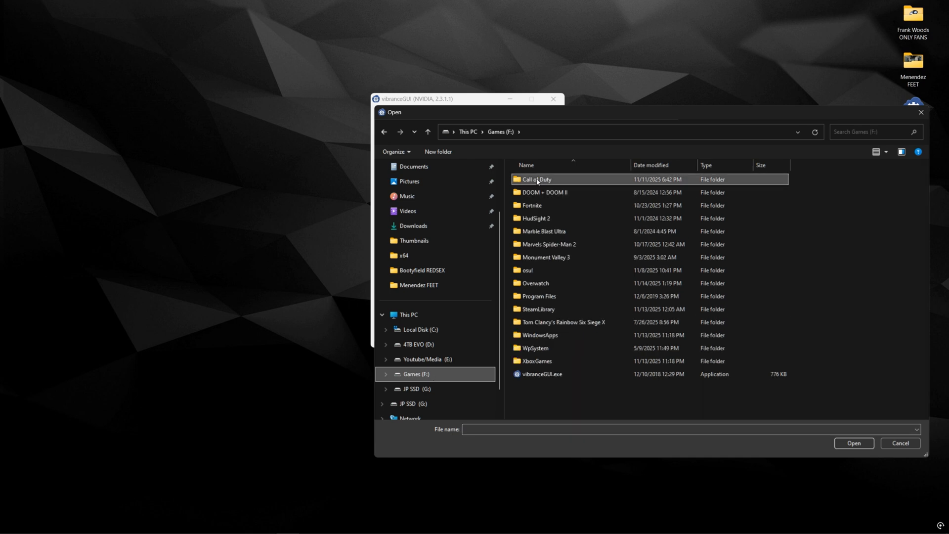
pyautogui.doubleClick(535, 179)
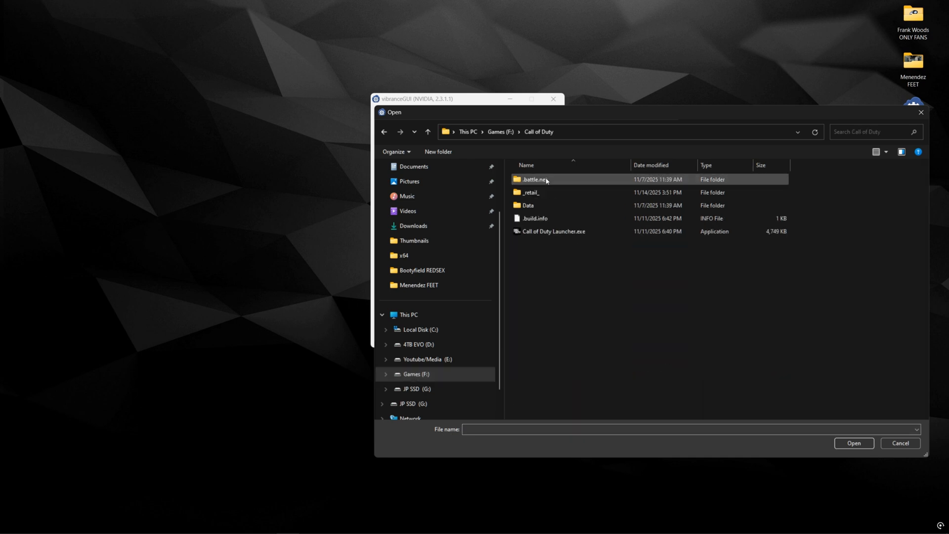
pyautogui.doubleClick(531, 191)
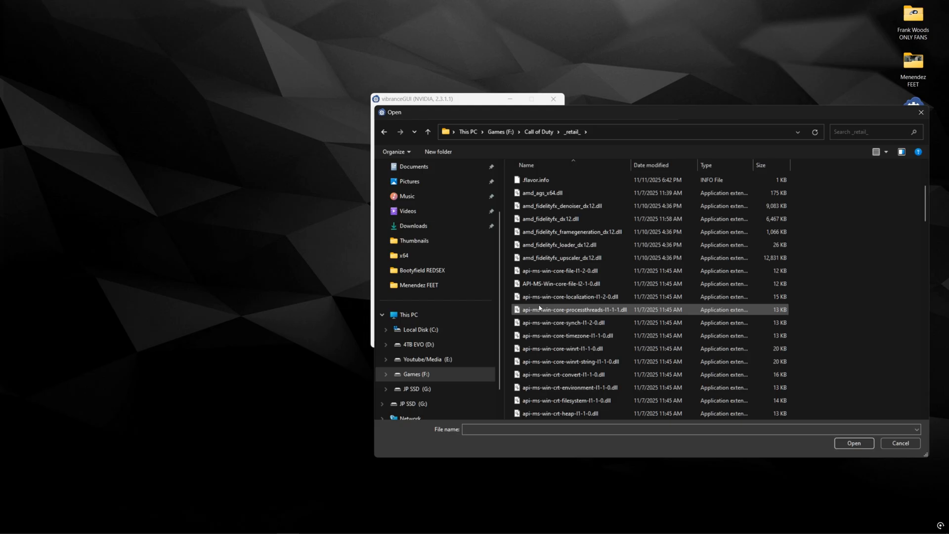
pyautogui.click(900, 443)
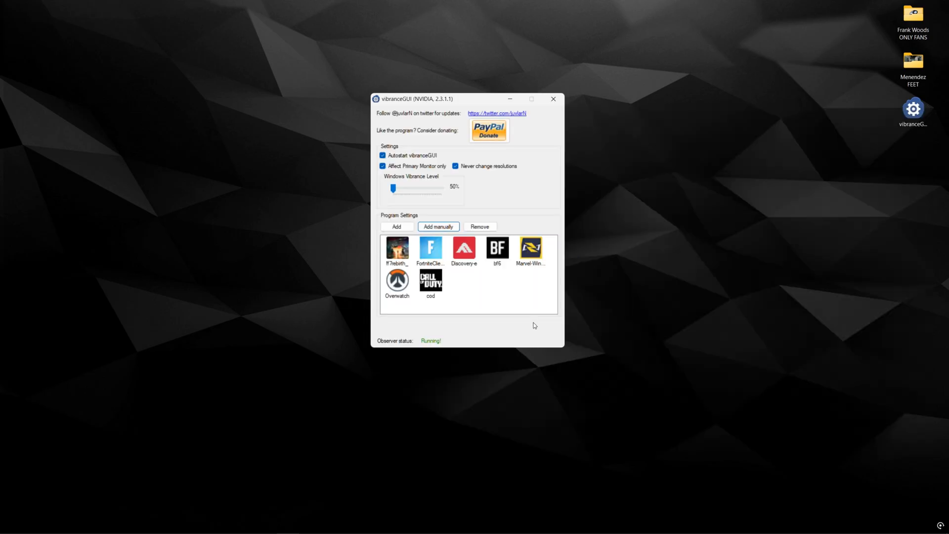
# Raise the cod profile's in-game vibrance level to about 70% and save it
pyautogui.click(431, 280)
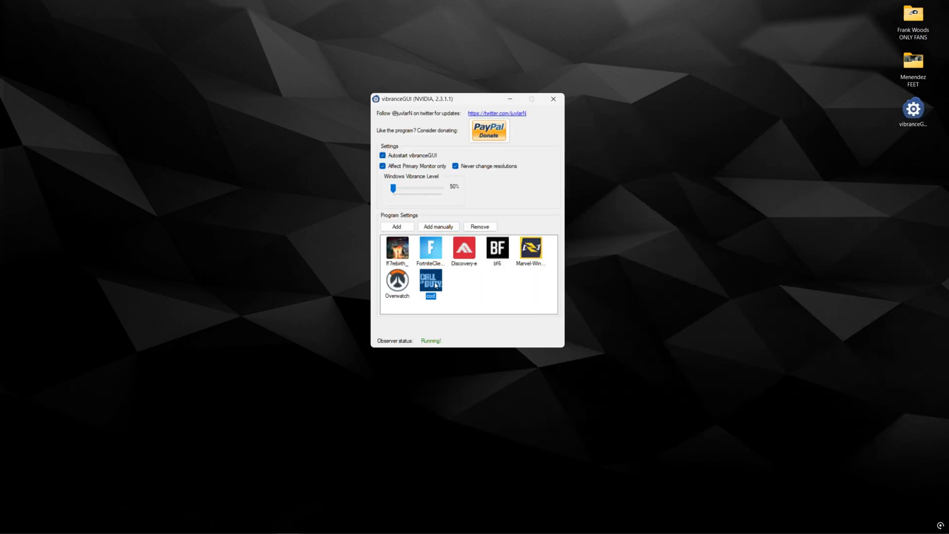
pyautogui.doubleClick(430, 280)
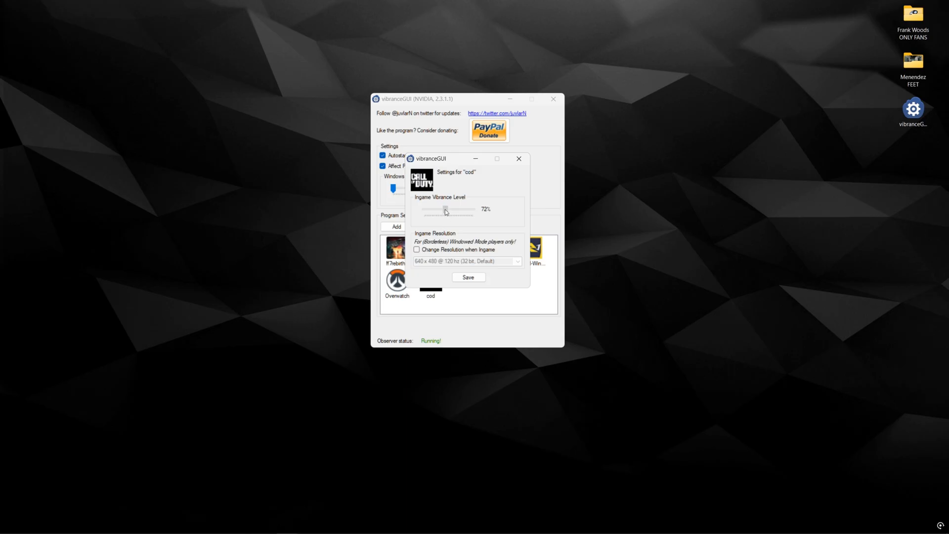
pyautogui.moveTo(445, 210); pyautogui.dragTo(451, 209)
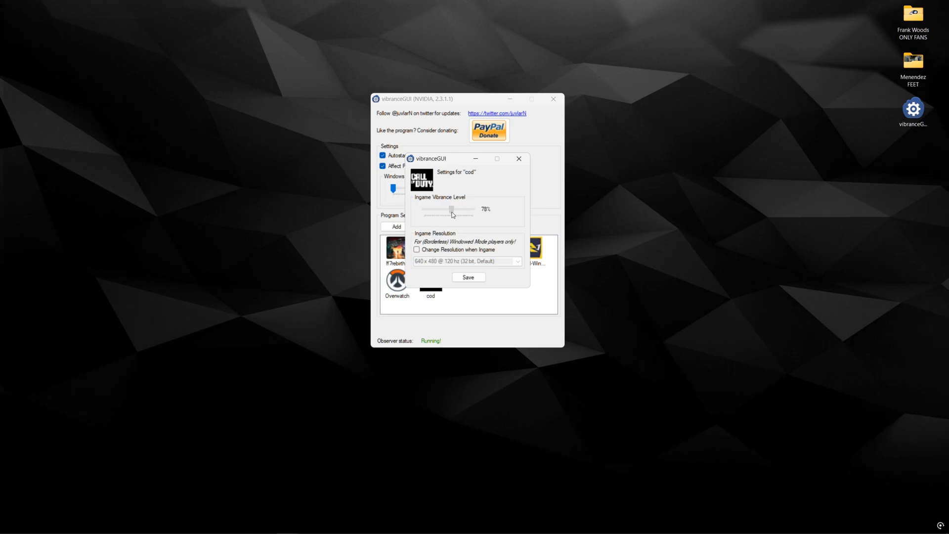
pyautogui.moveTo(451, 210); pyautogui.dragTo(443, 209)
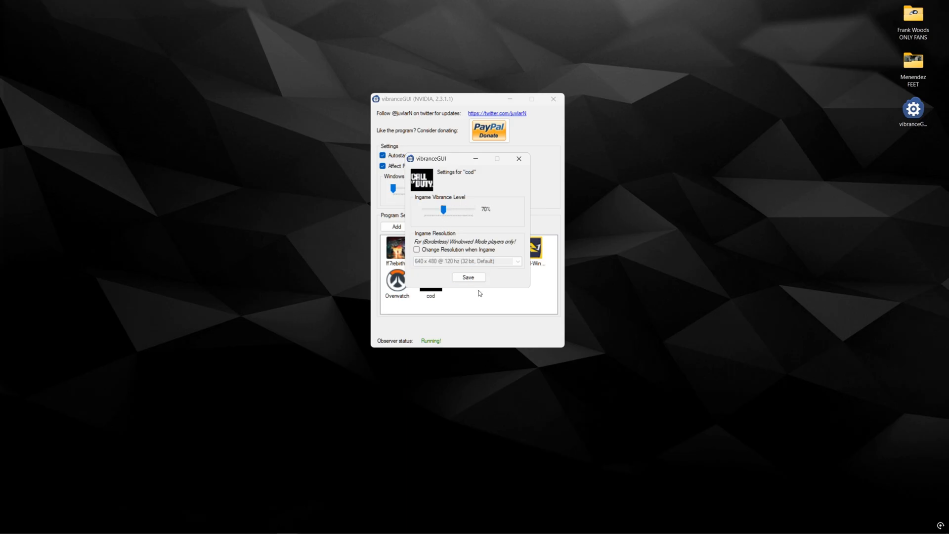
pyautogui.click(468, 277)
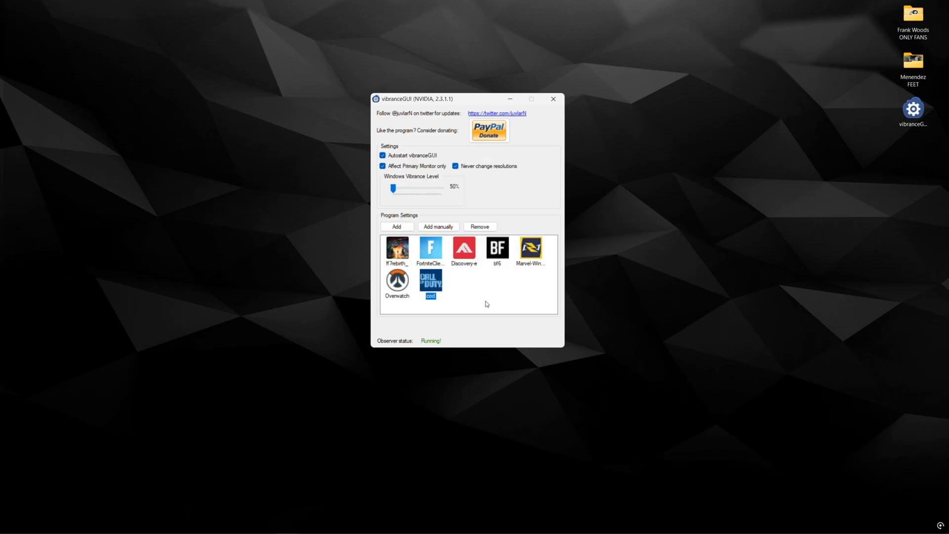
pyautogui.click(551, 99)
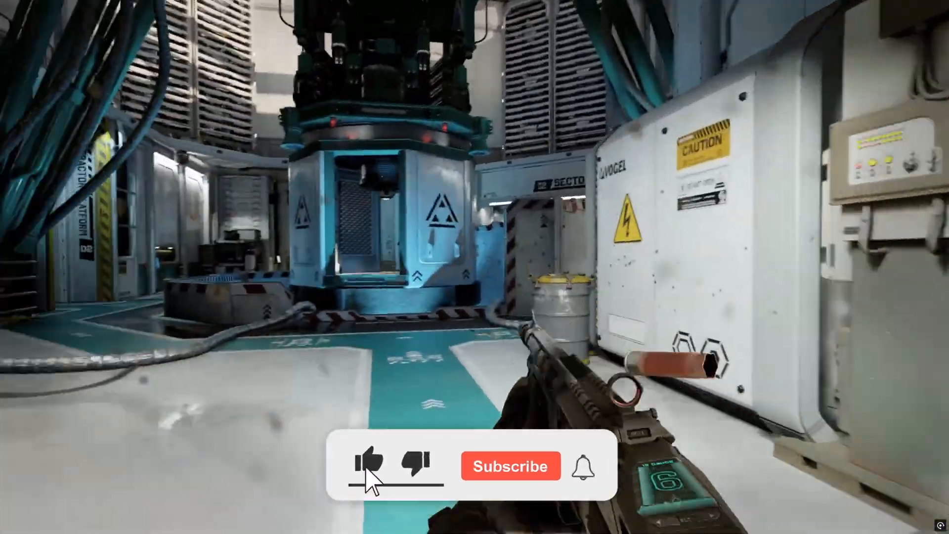
pyautogui.click(369, 466)
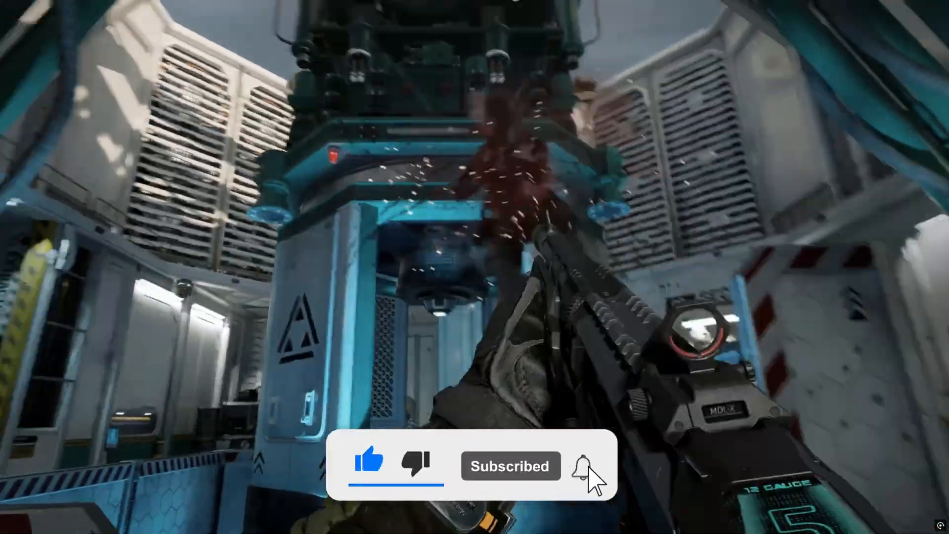